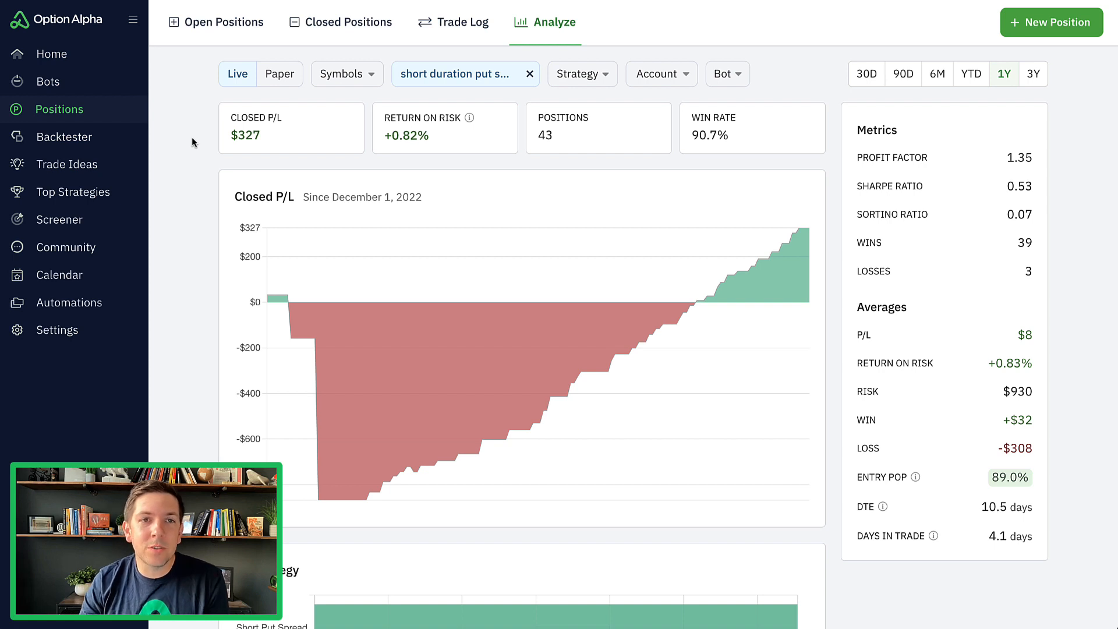
mouse_move(397, 170)
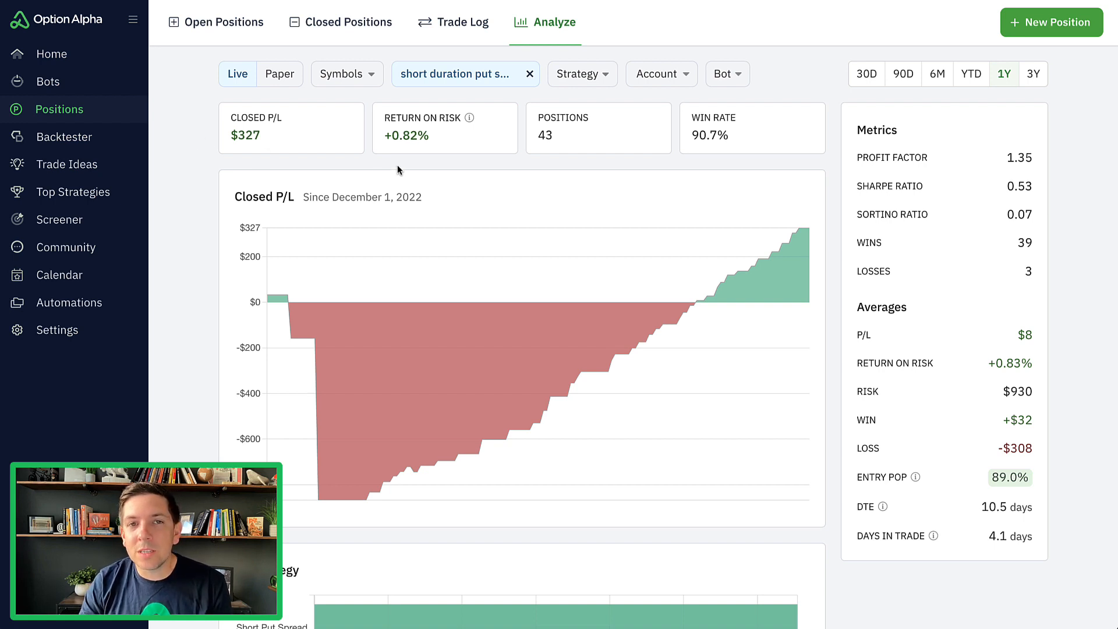
Step: Open the LIVE Trendy Short Put Spread scanner automation, showing 10-day expiration and -.15 delta
left_click(460, 73)
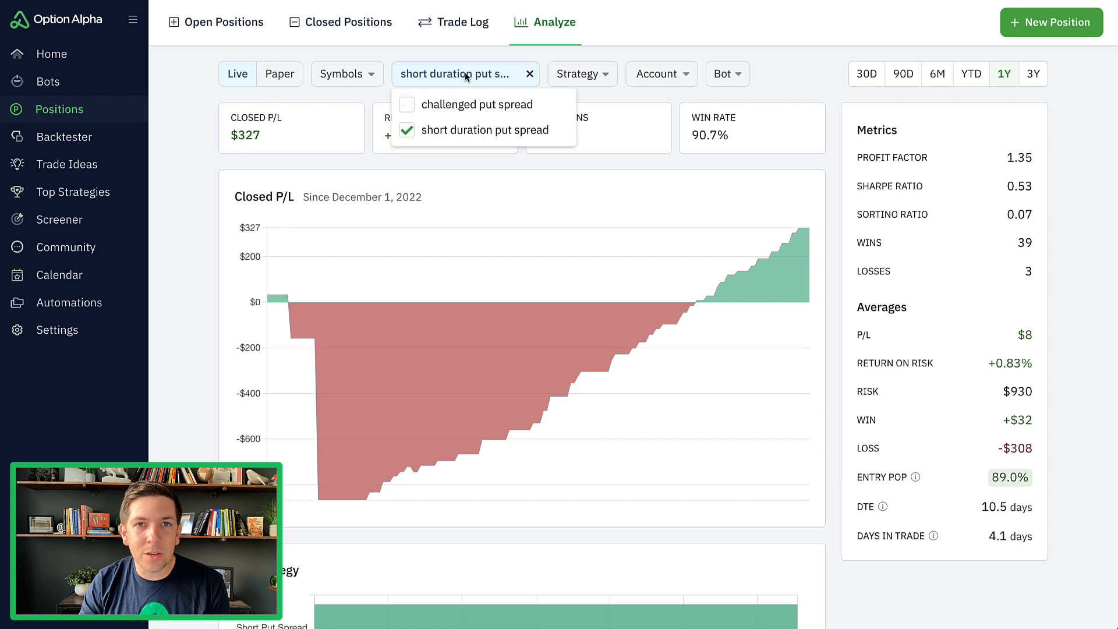
mouse_move(456, 130)
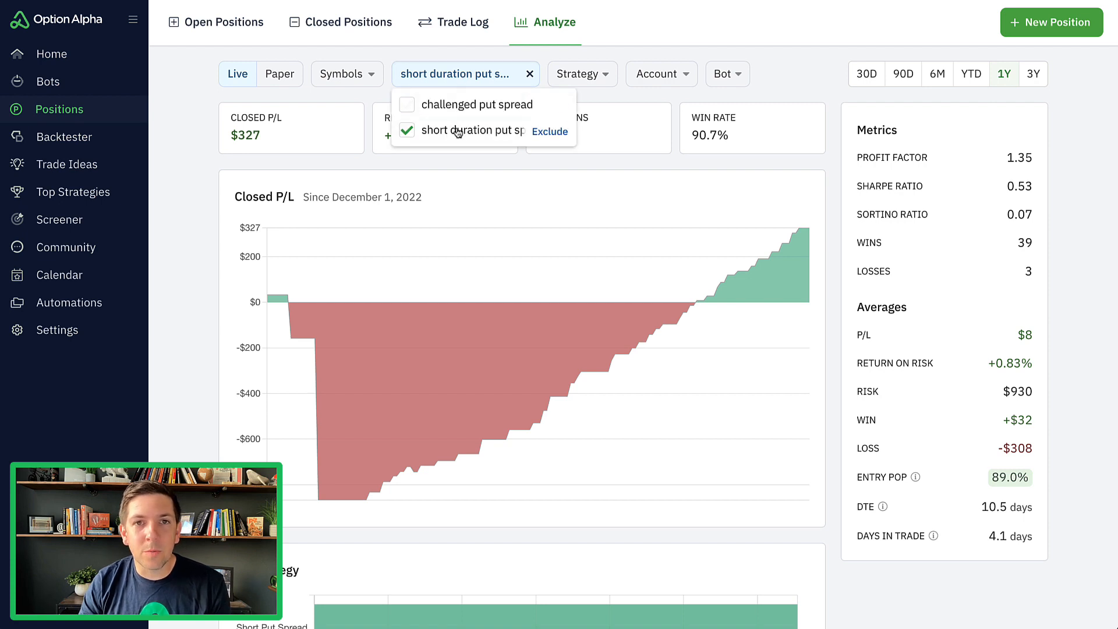
mouse_move(465, 142)
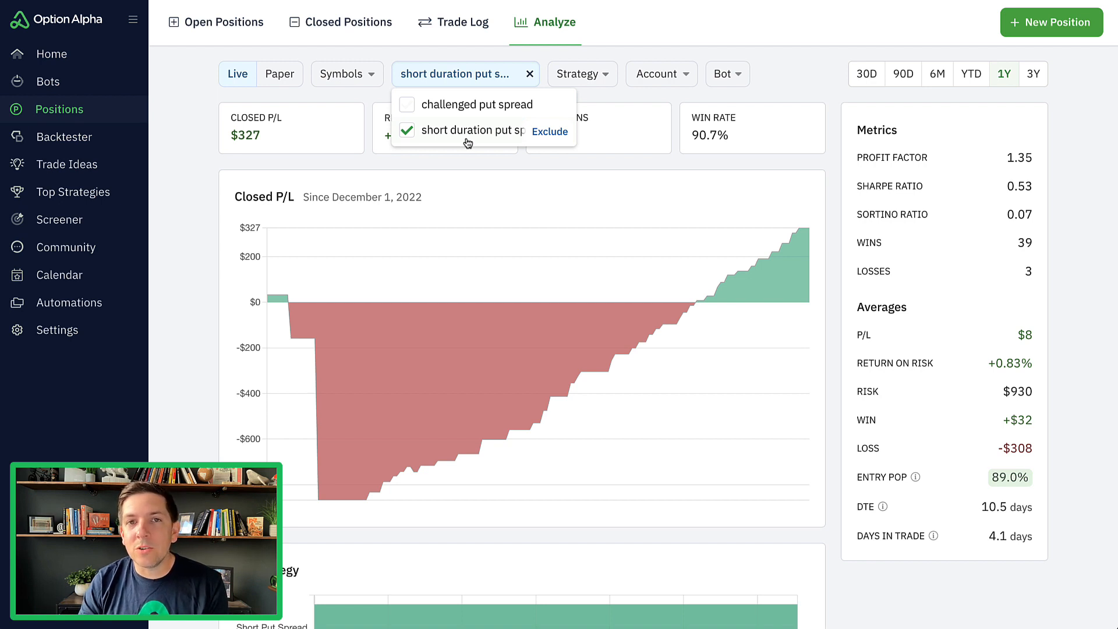
mouse_move(471, 146)
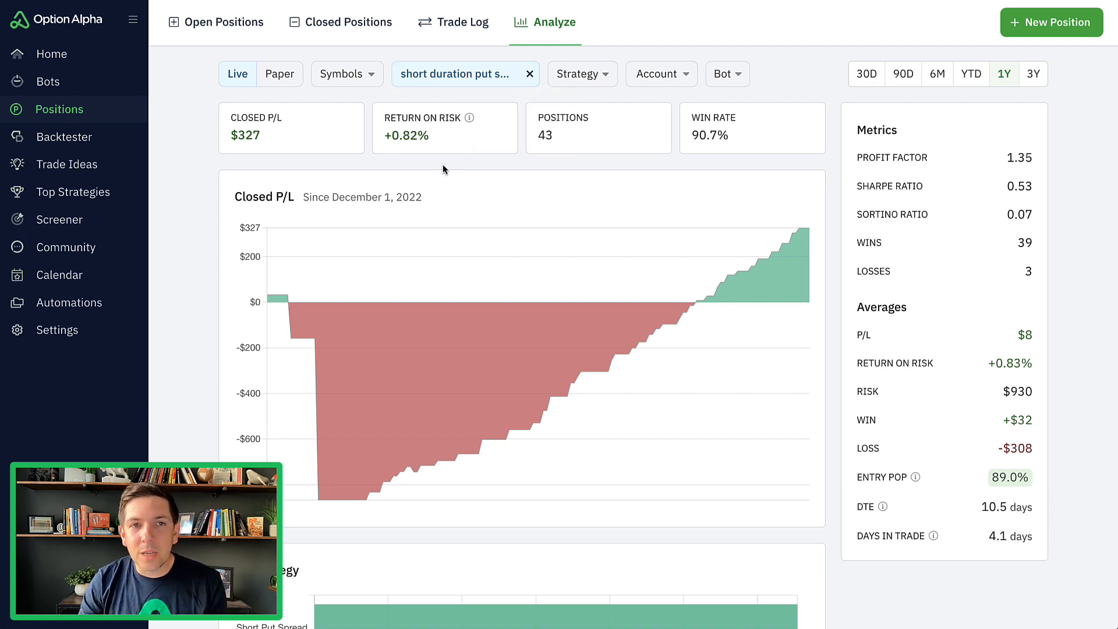
mouse_move(290, 165)
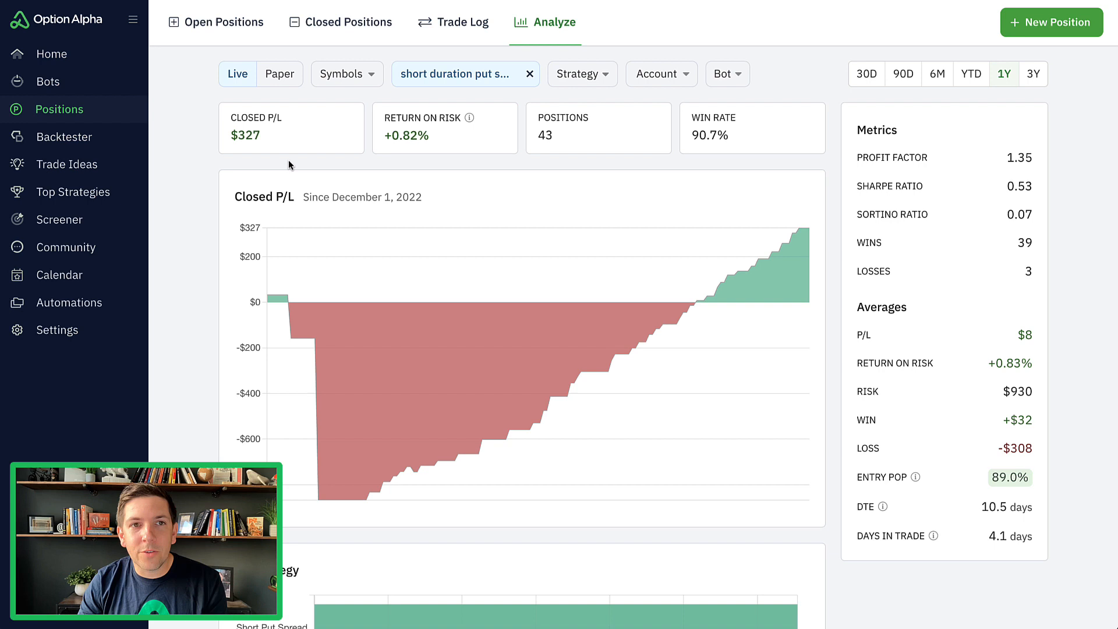
mouse_move(347, 435)
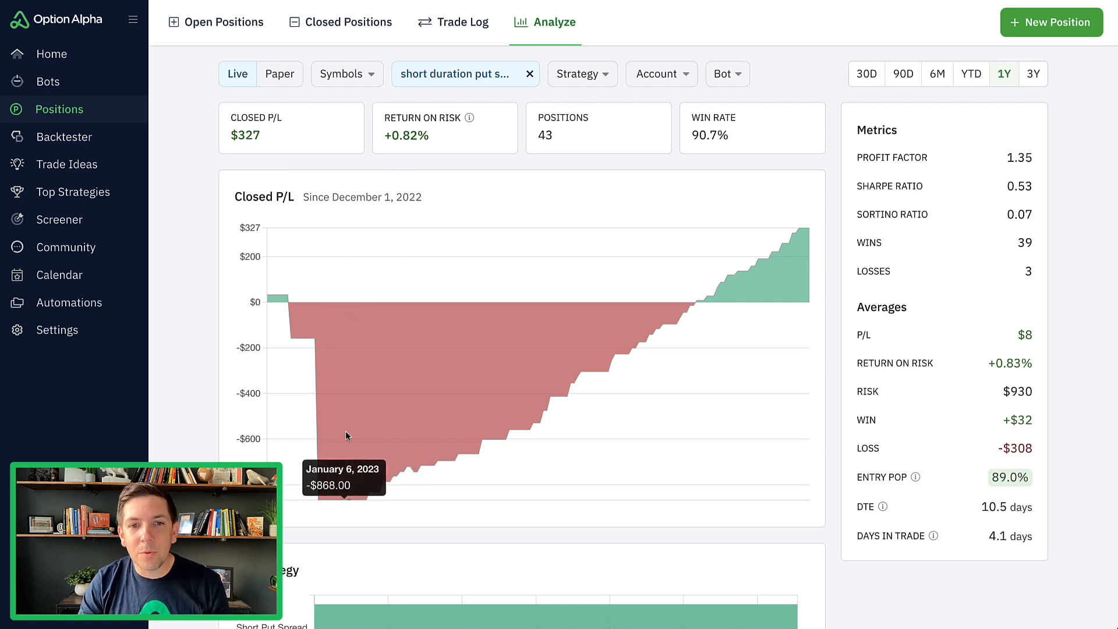
mouse_move(806, 230)
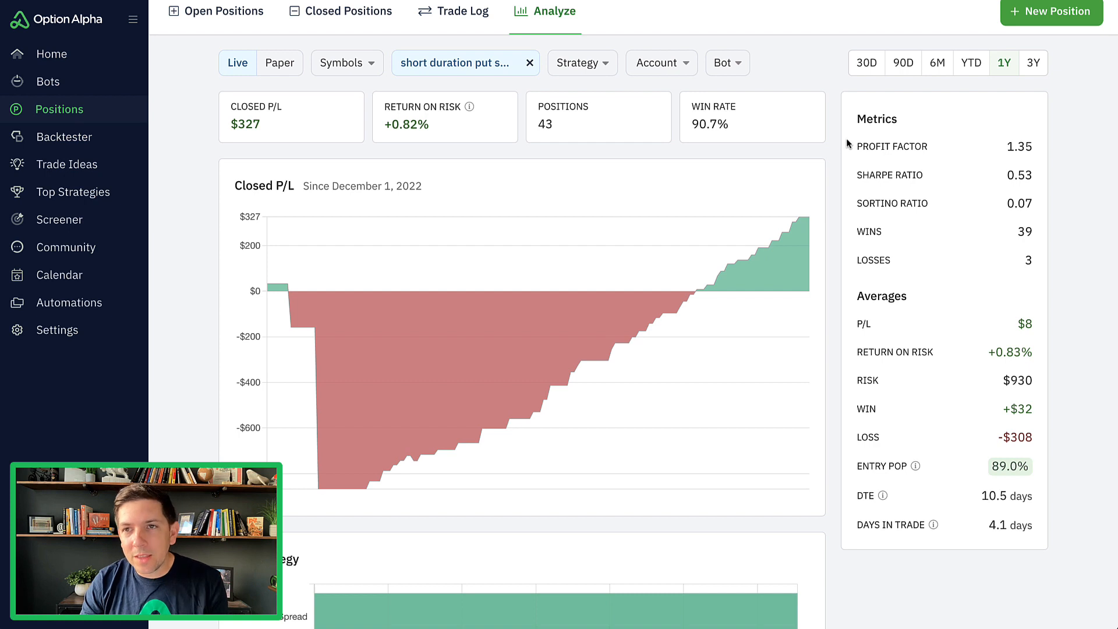
mouse_move(842, 155)
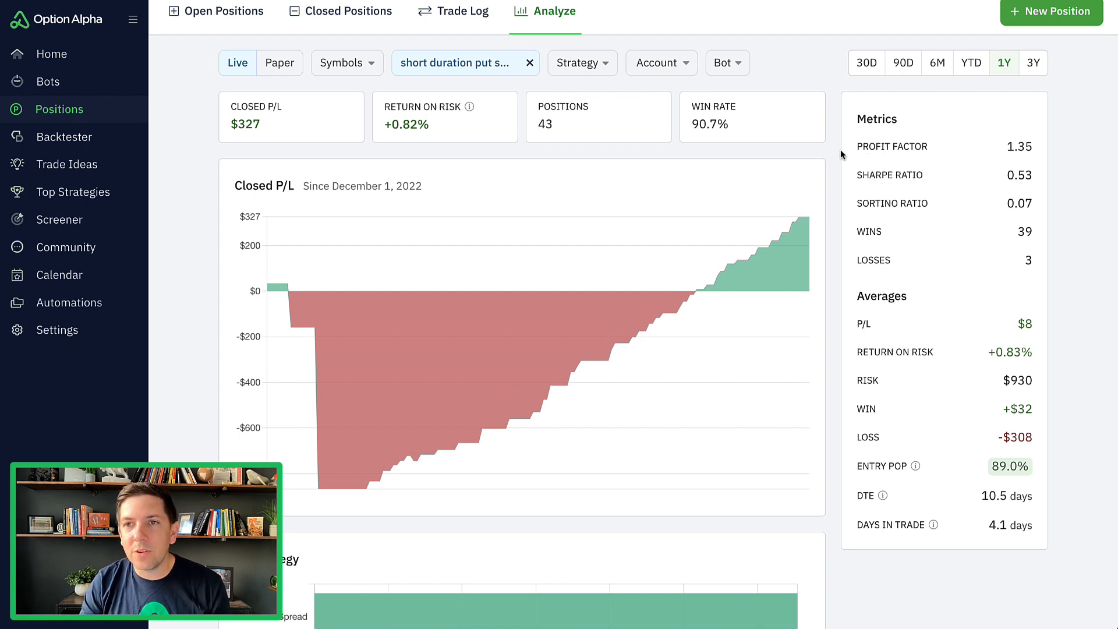
mouse_move(848, 173)
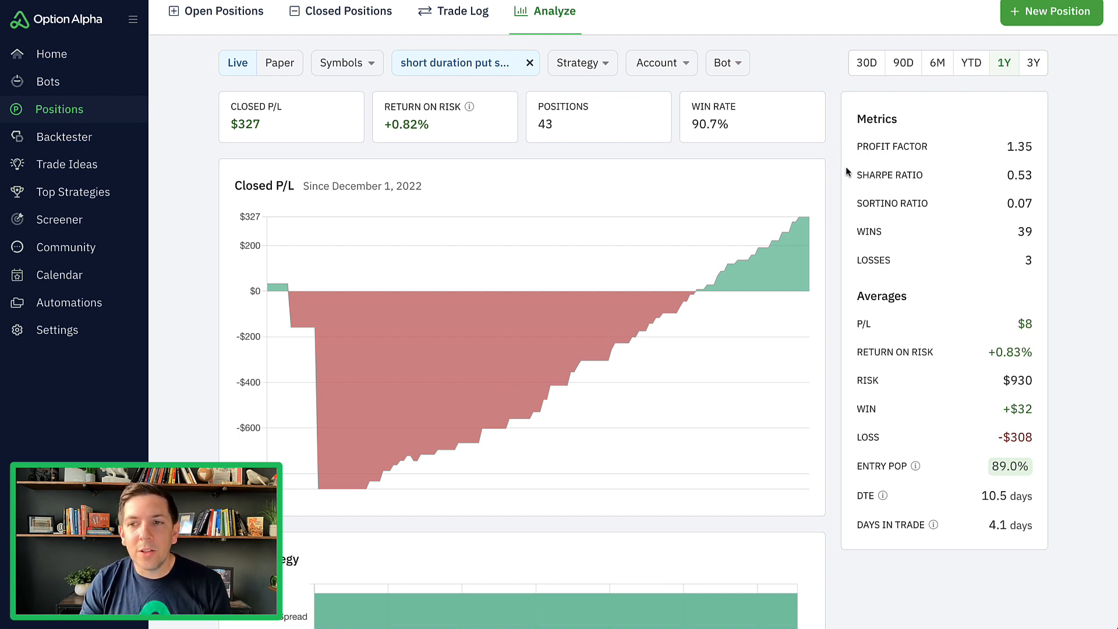
scroll("down", 3)
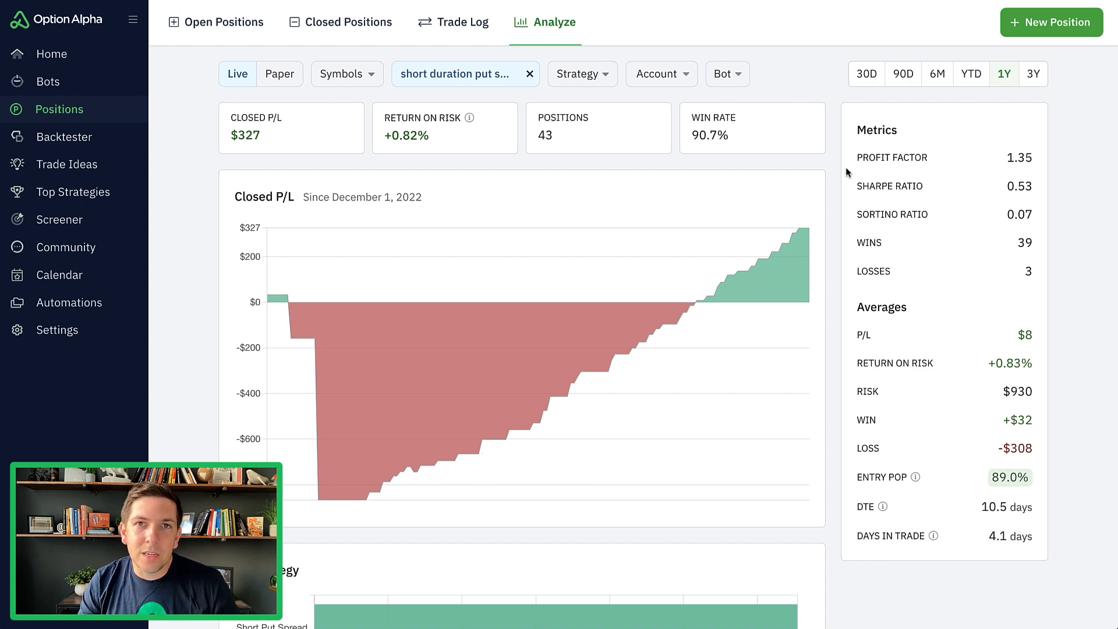
mouse_move(549, 135)
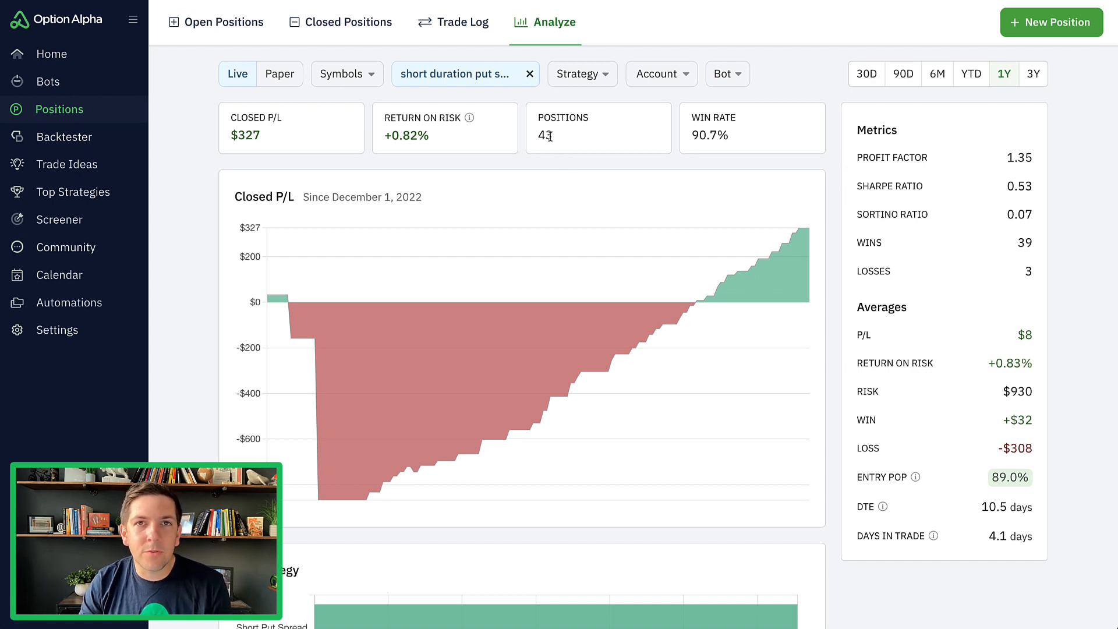
mouse_move(168, 106)
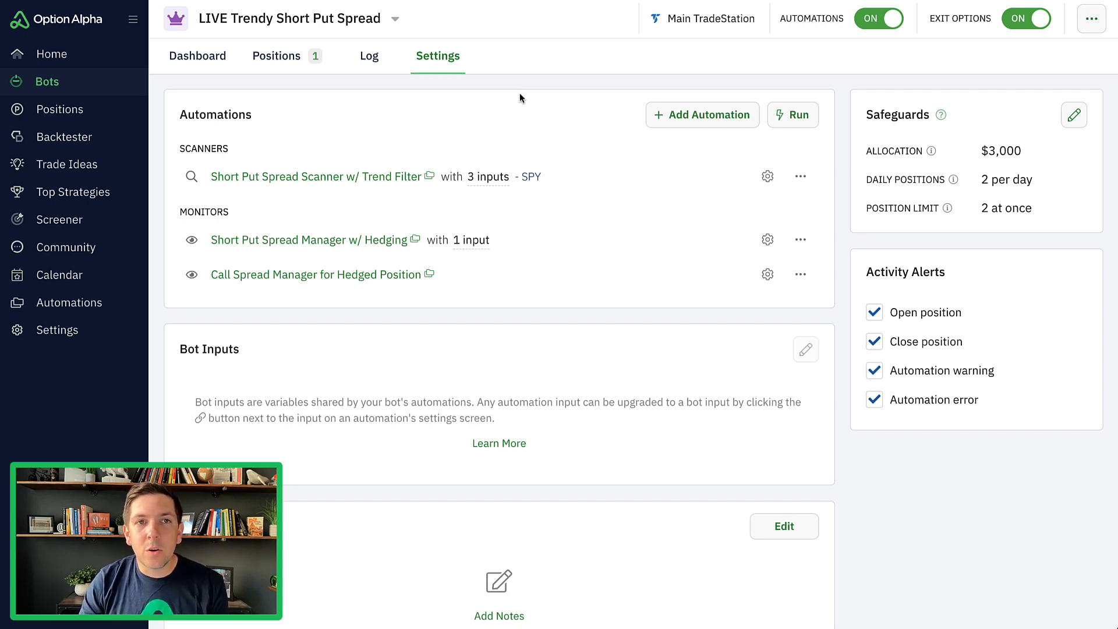
mouse_move(566, 176)
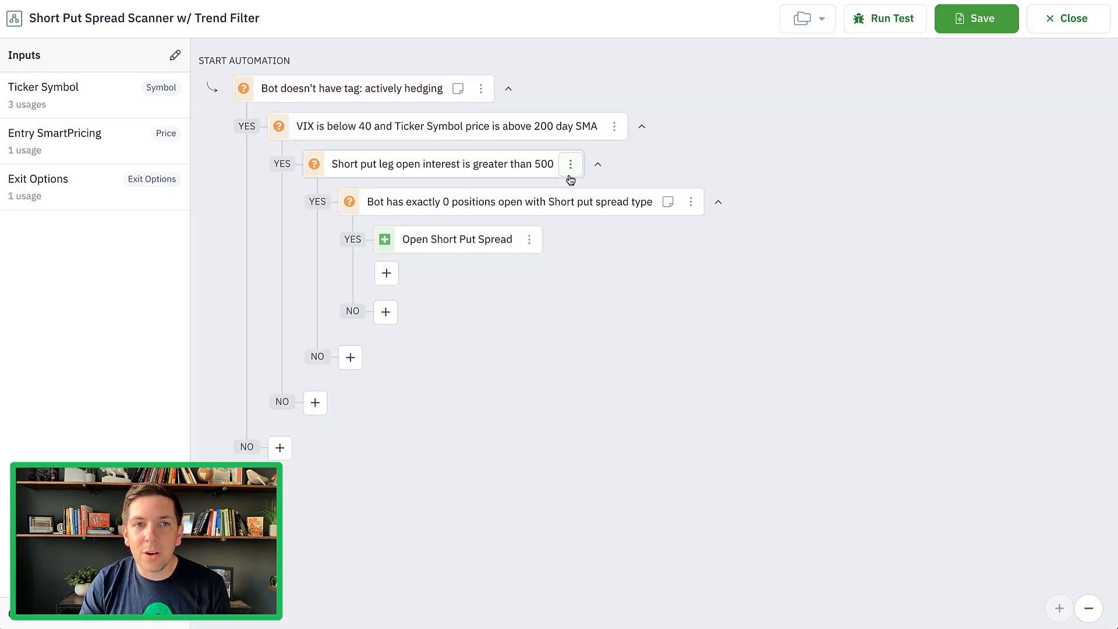
mouse_move(257, 216)
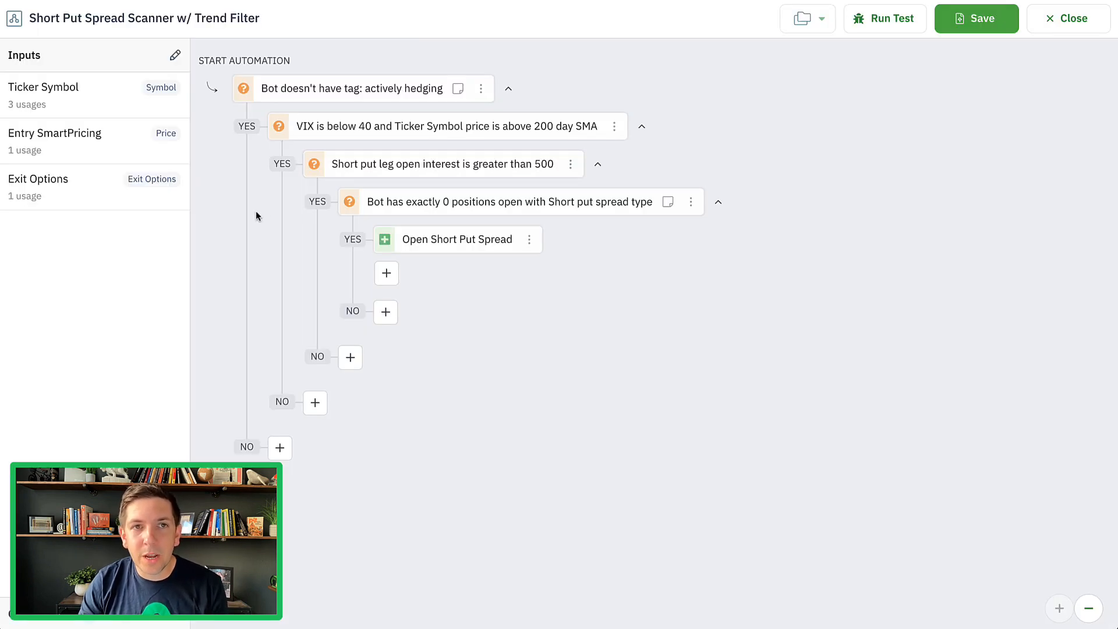
mouse_move(272, 223)
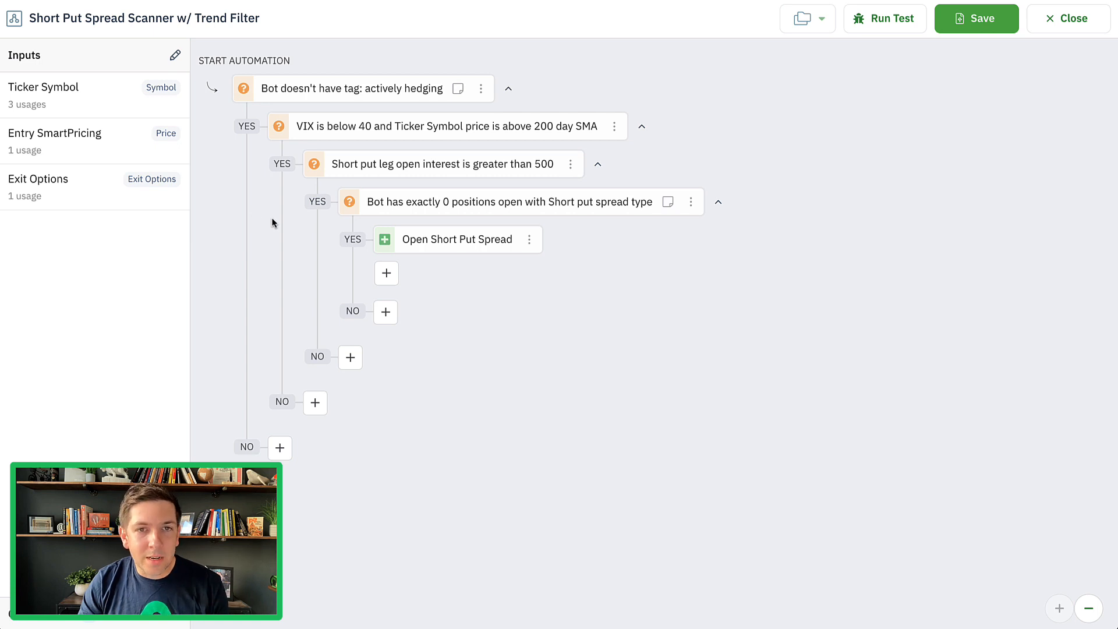
mouse_move(483, 249)
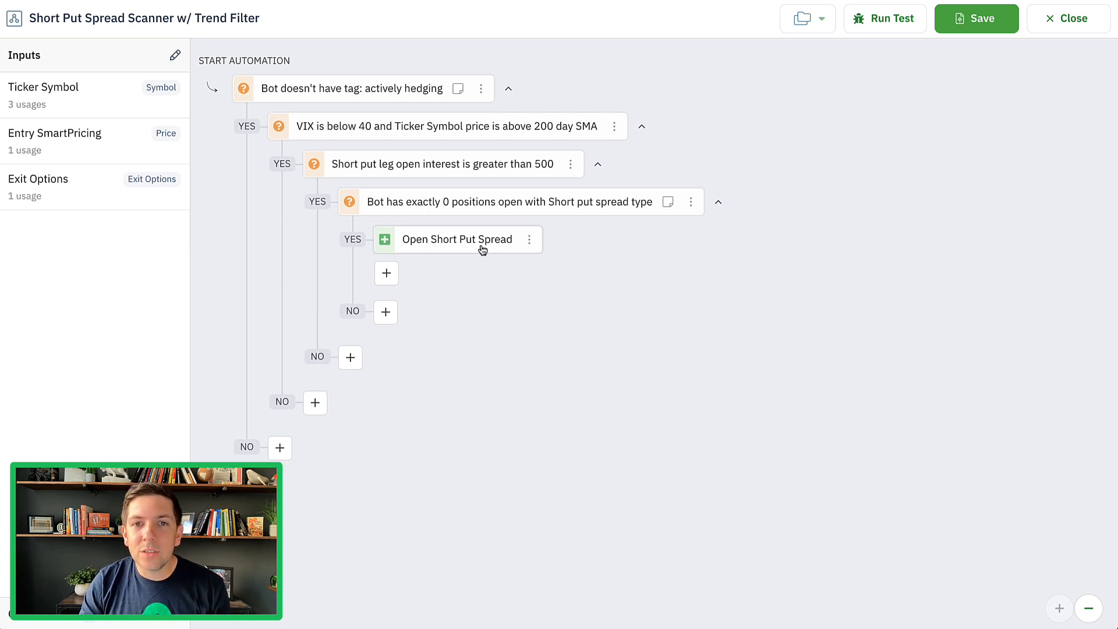
Step: Open the Open Short Put Spread action panel and scroll to its Tags field
left_click(457, 239)
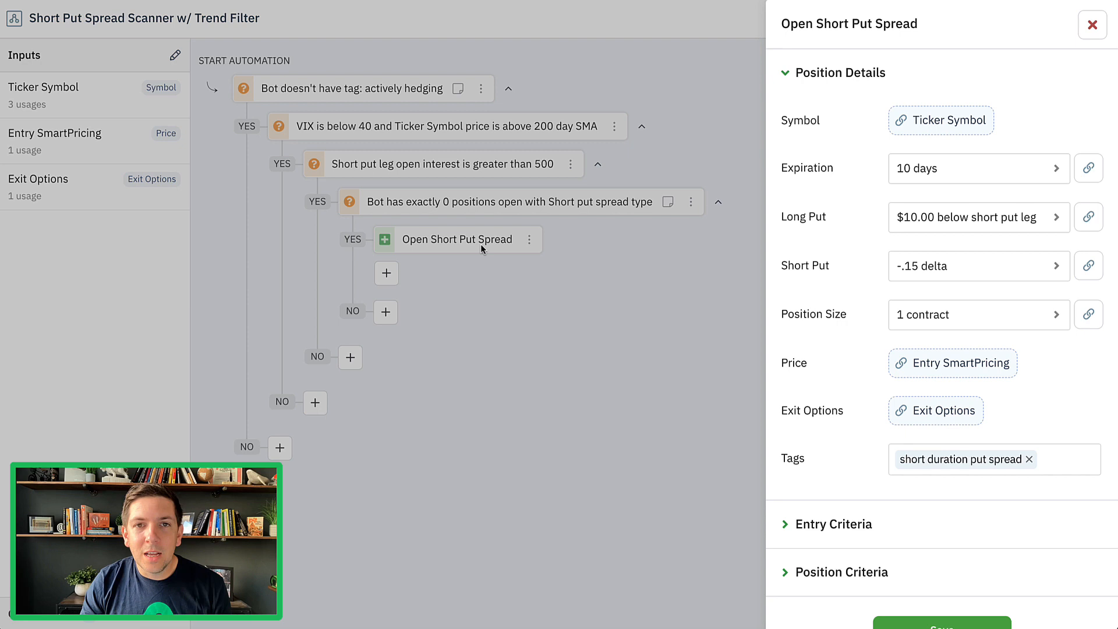
mouse_move(847, 177)
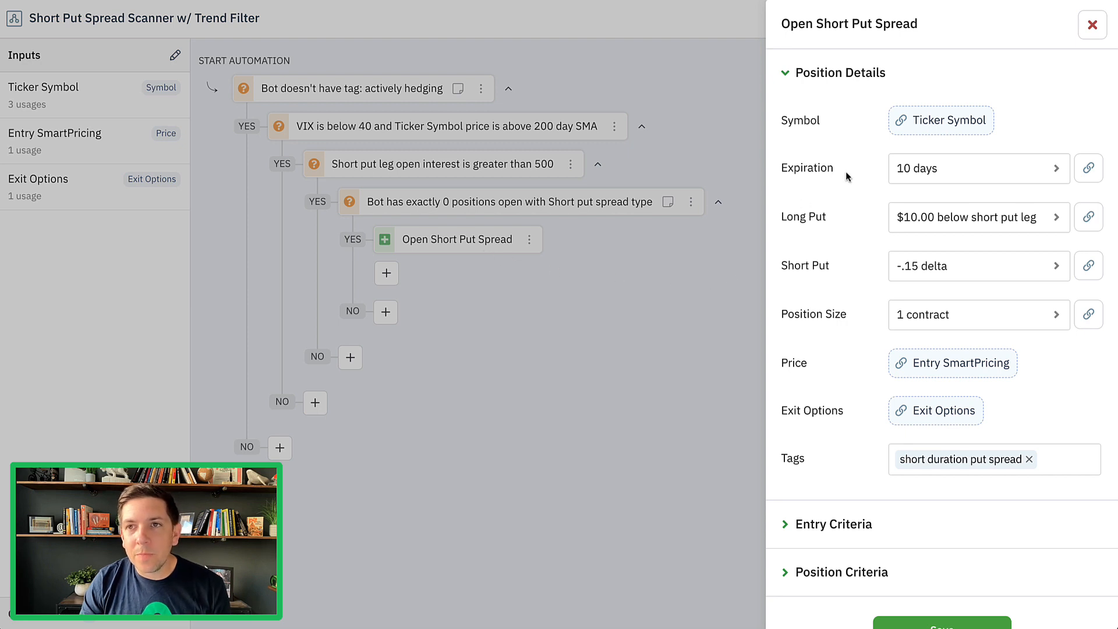
mouse_move(871, 197)
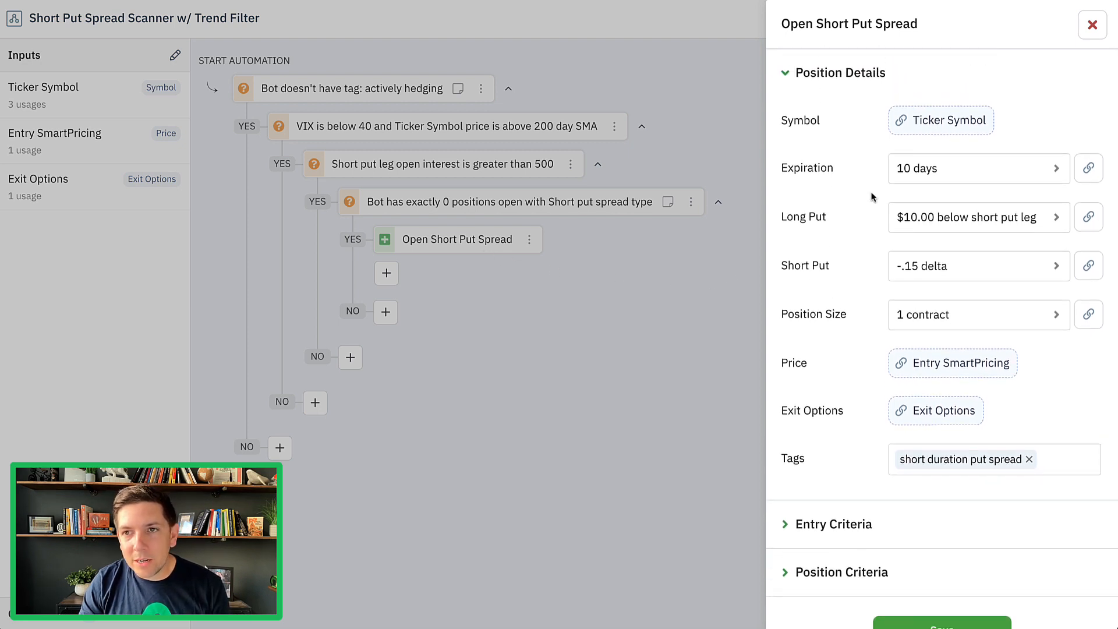
scroll("down", 3)
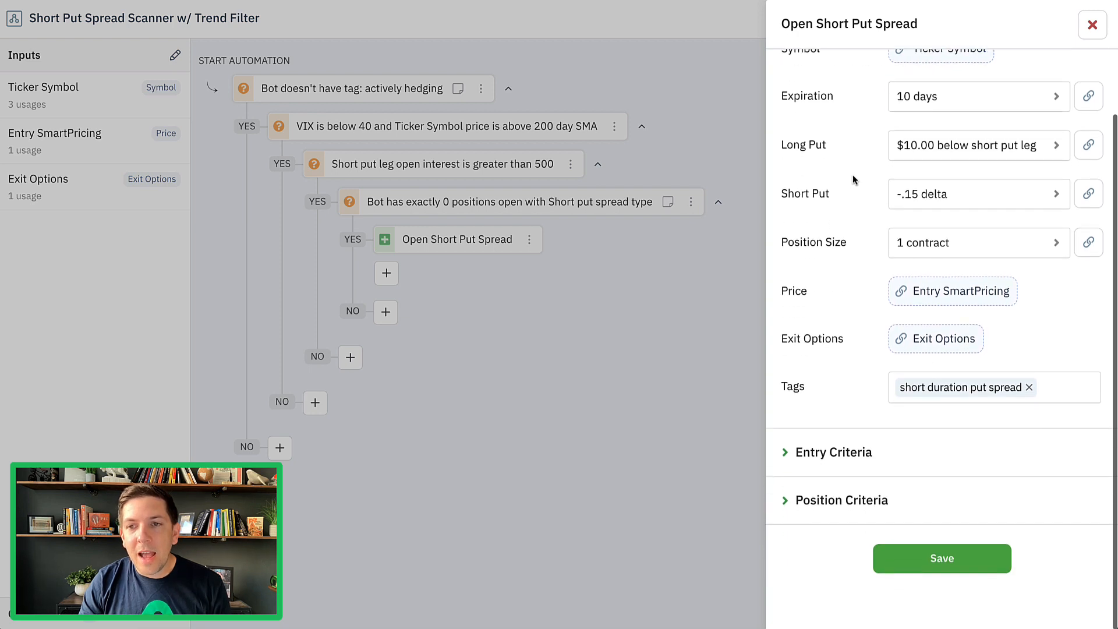
mouse_move(880, 365)
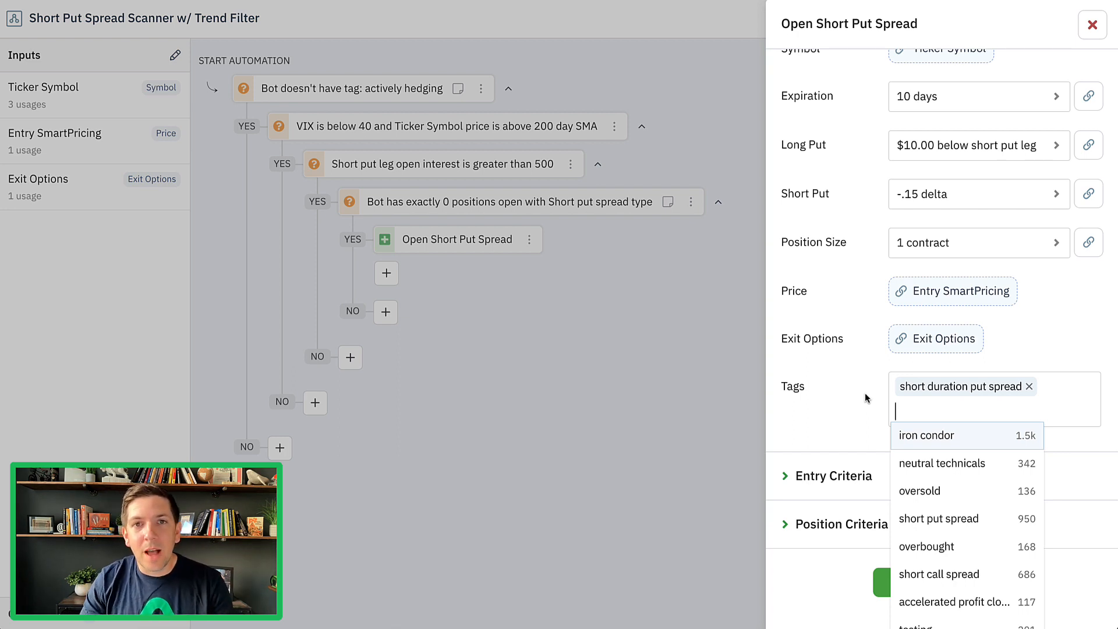
mouse_move(501, 115)
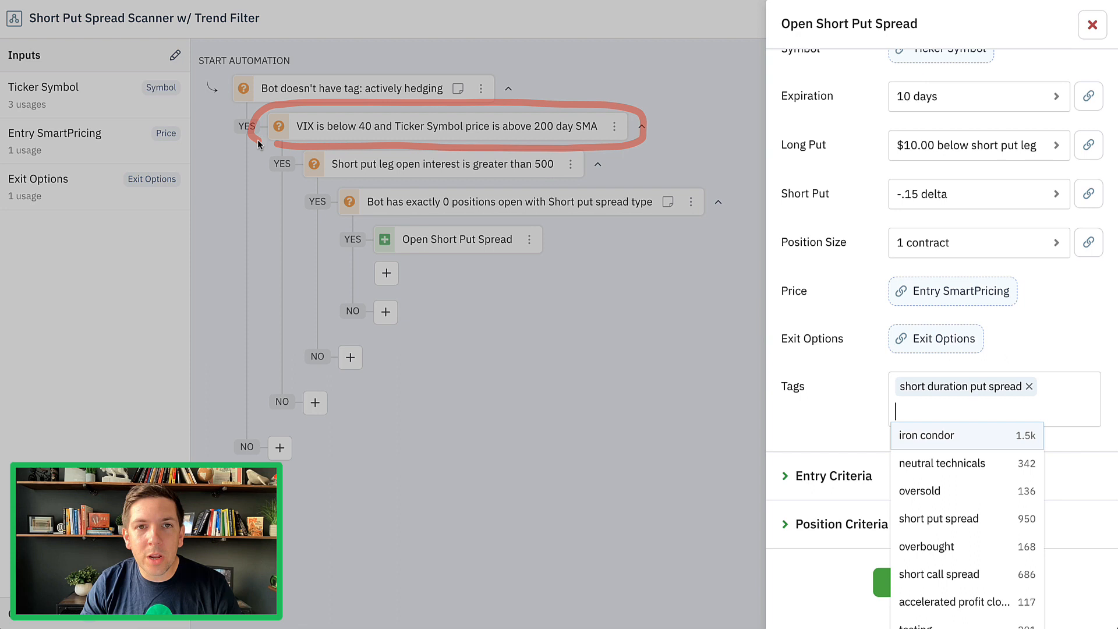
mouse_move(546, 137)
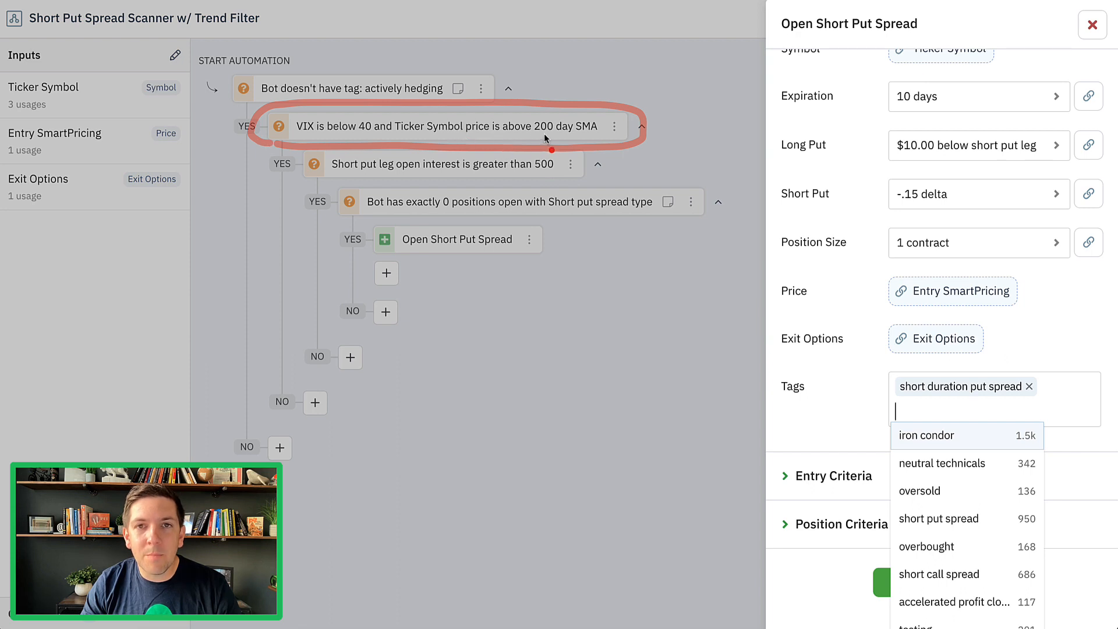
mouse_move(591, 169)
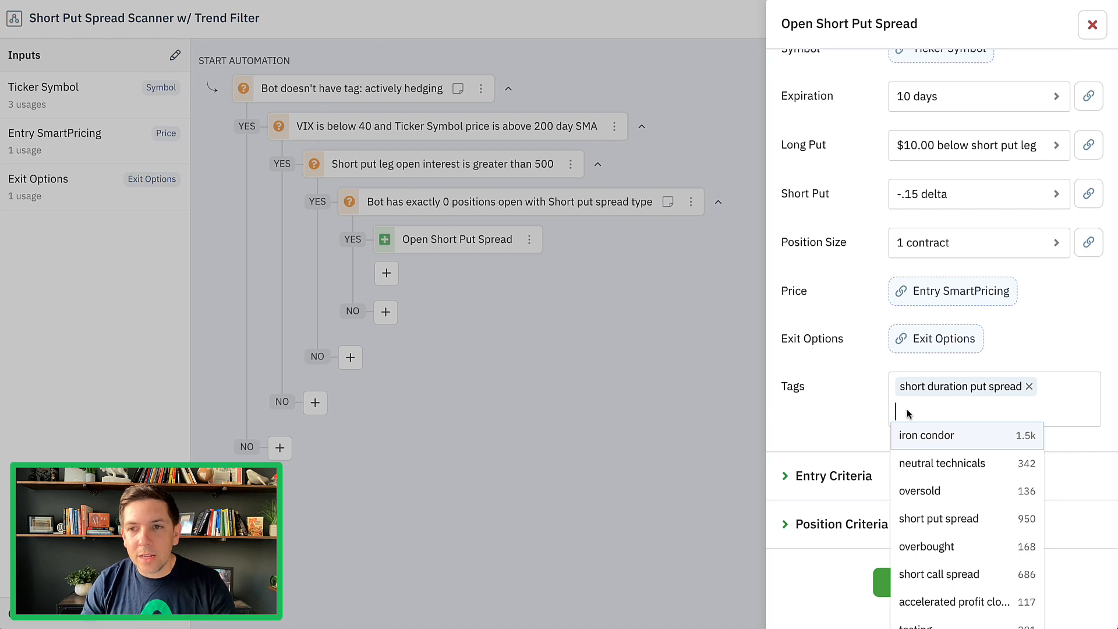
Step: Add the 'low vix entry' tag, briefly adding then removing 'vix under 40'
type("low v")
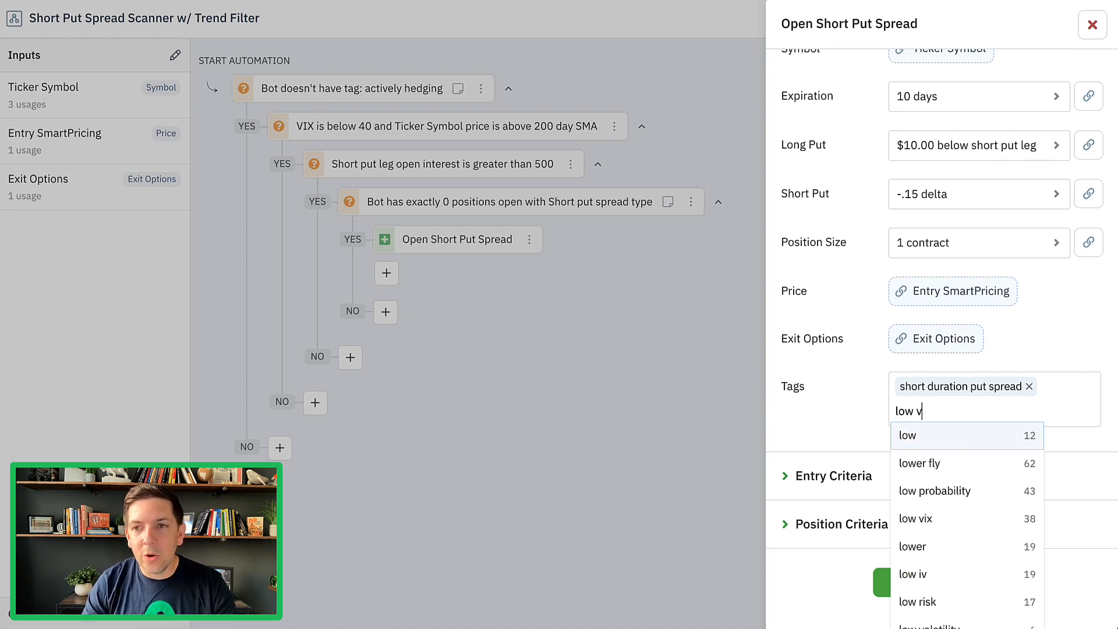
type("ix entry")
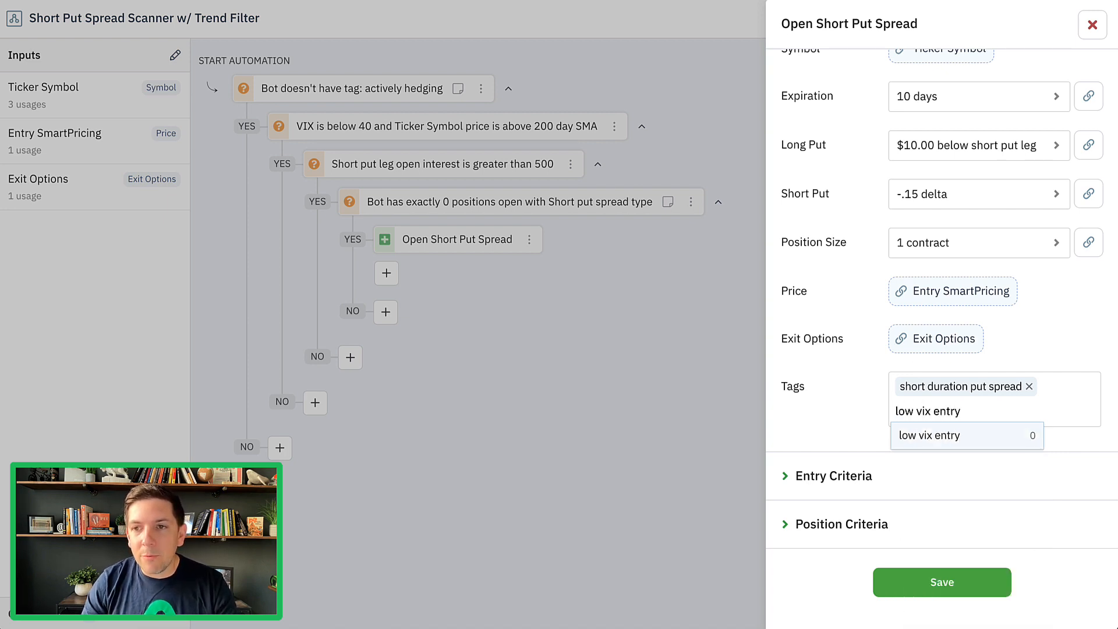
left_click(929, 436)
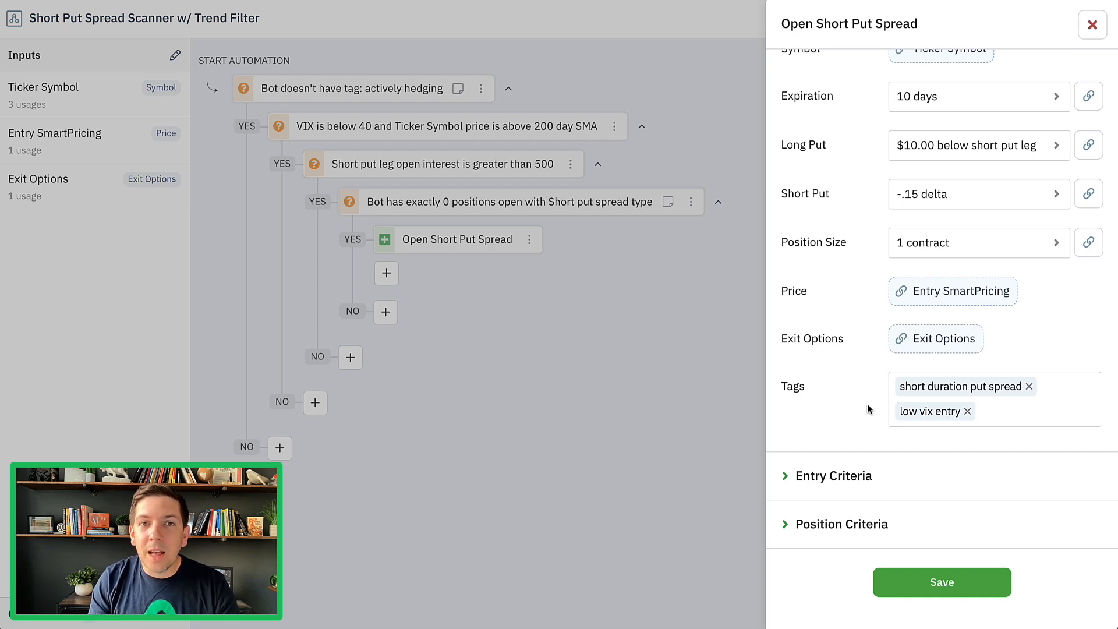
mouse_move(928, 410)
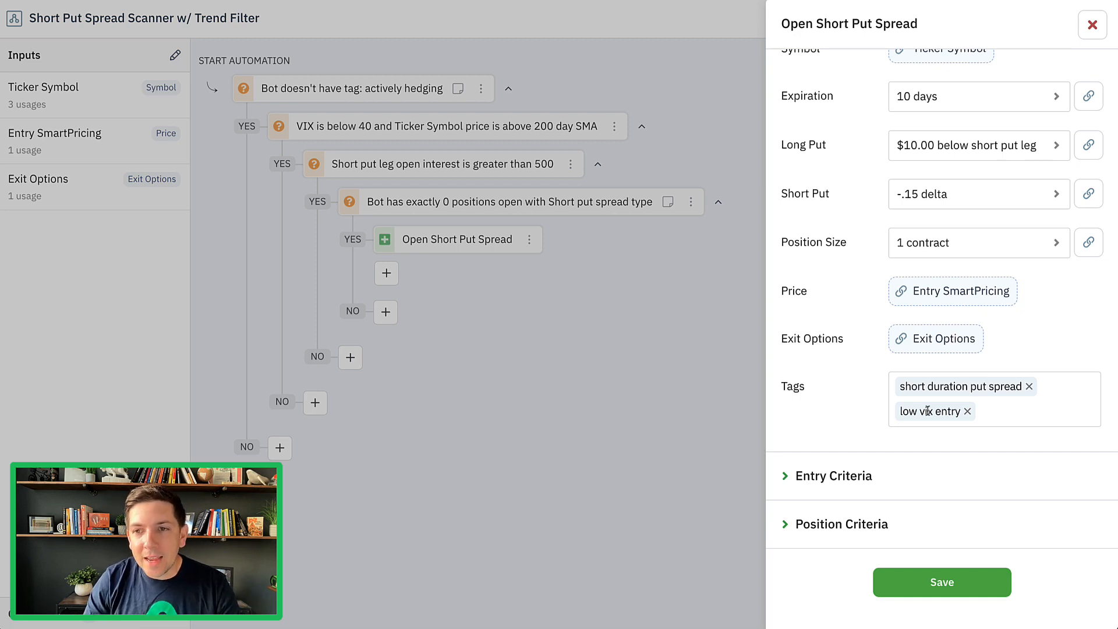
left_click(968, 411)
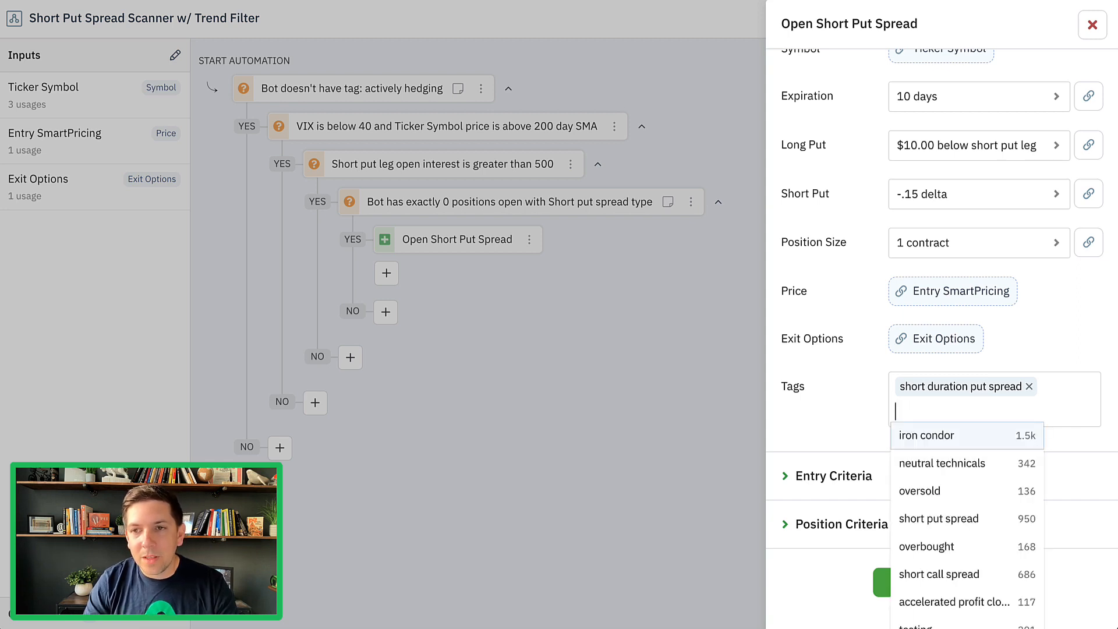
type("vix under 40")
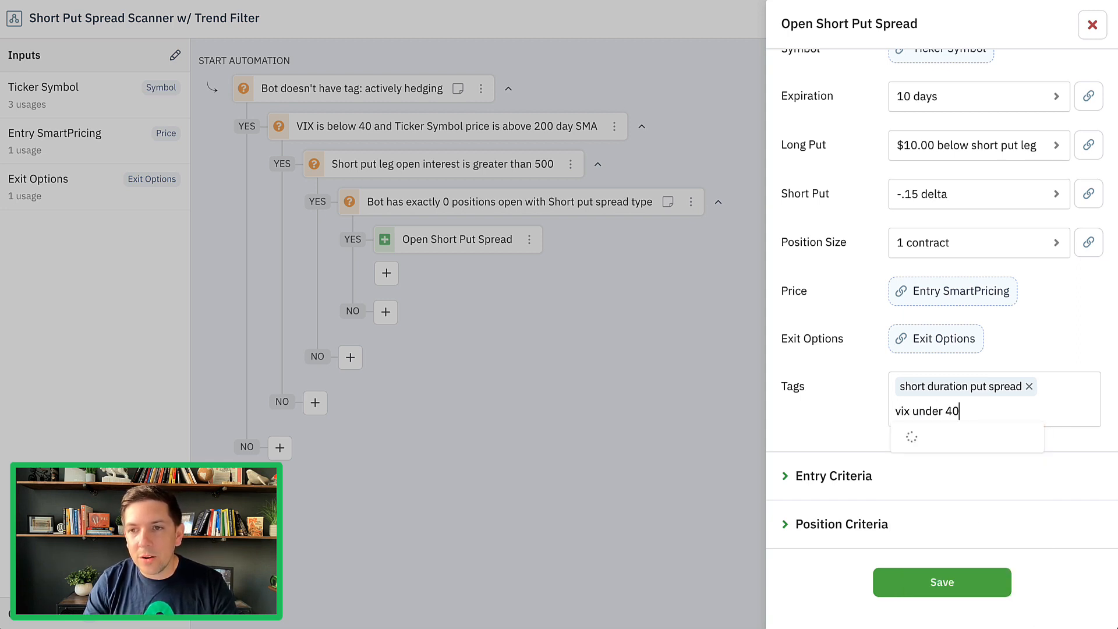
key("Return")
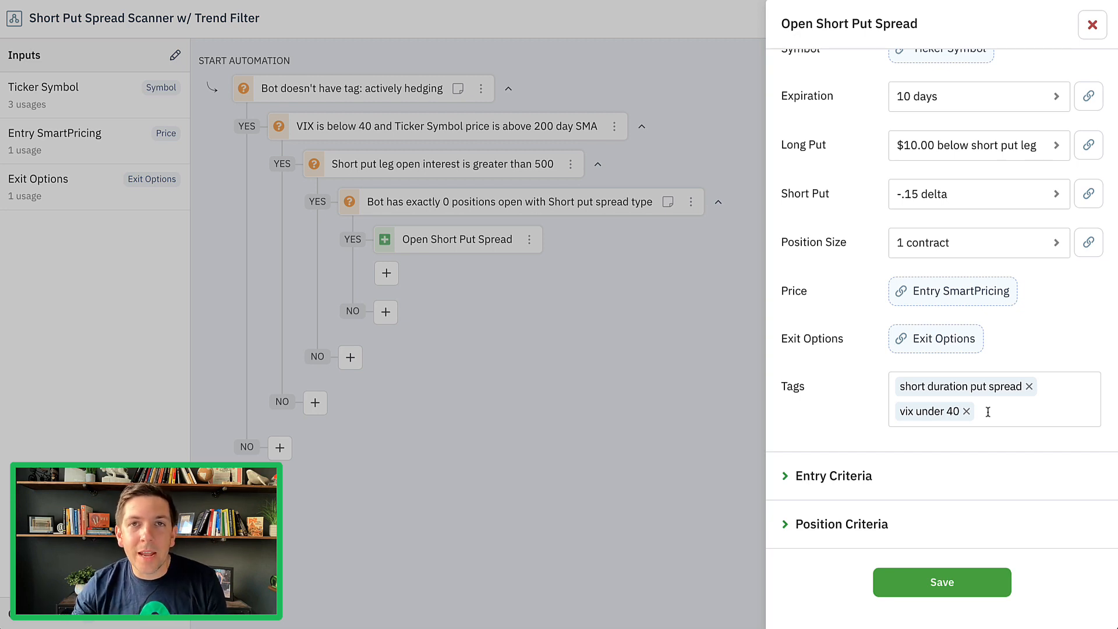
left_click(965, 410)
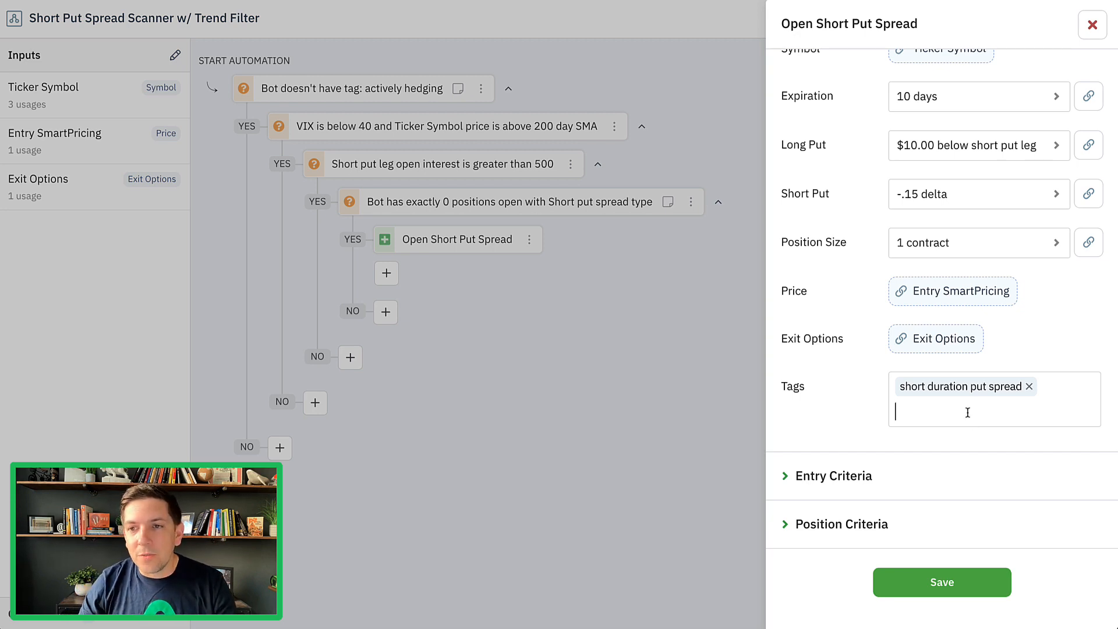
type("low")
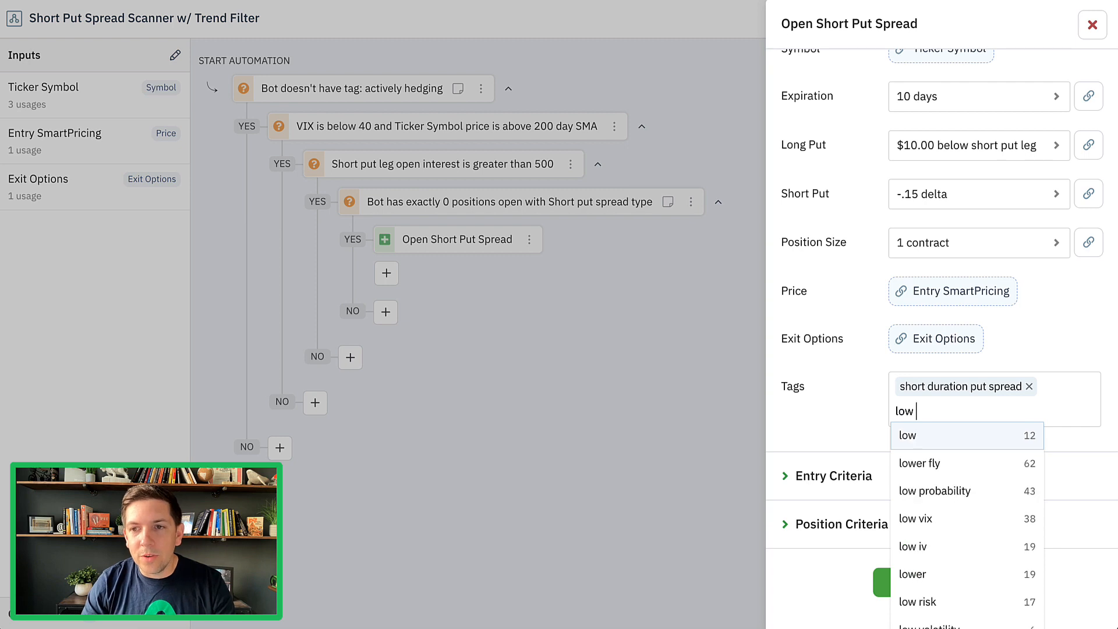
left_click(915, 518)
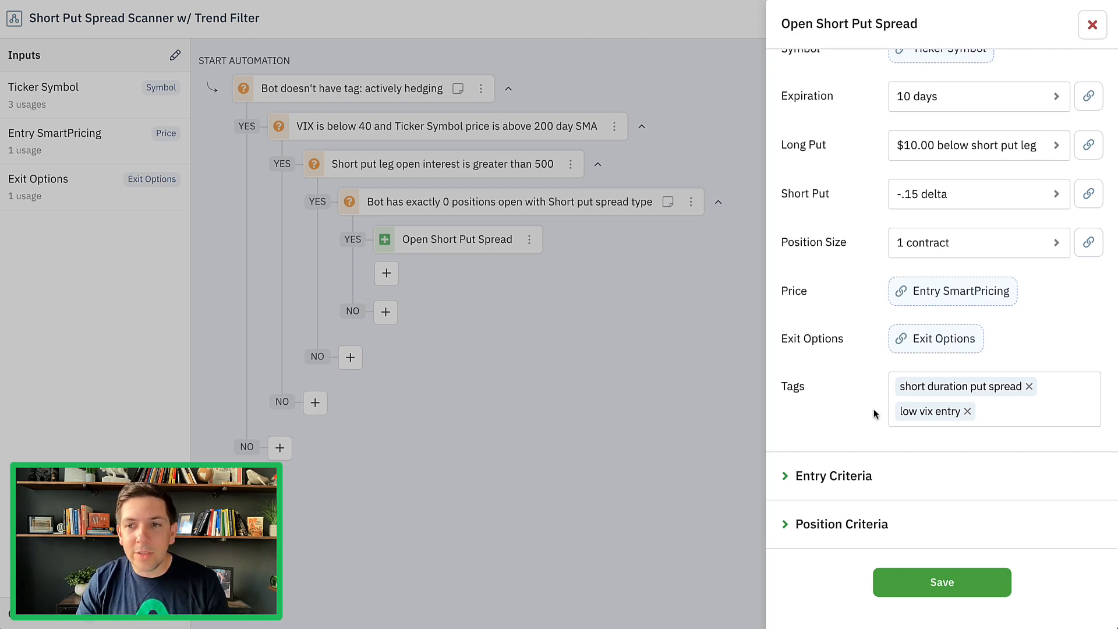
Step: Add 'symbol above 200sma' as the action's third tag
left_click(962, 433)
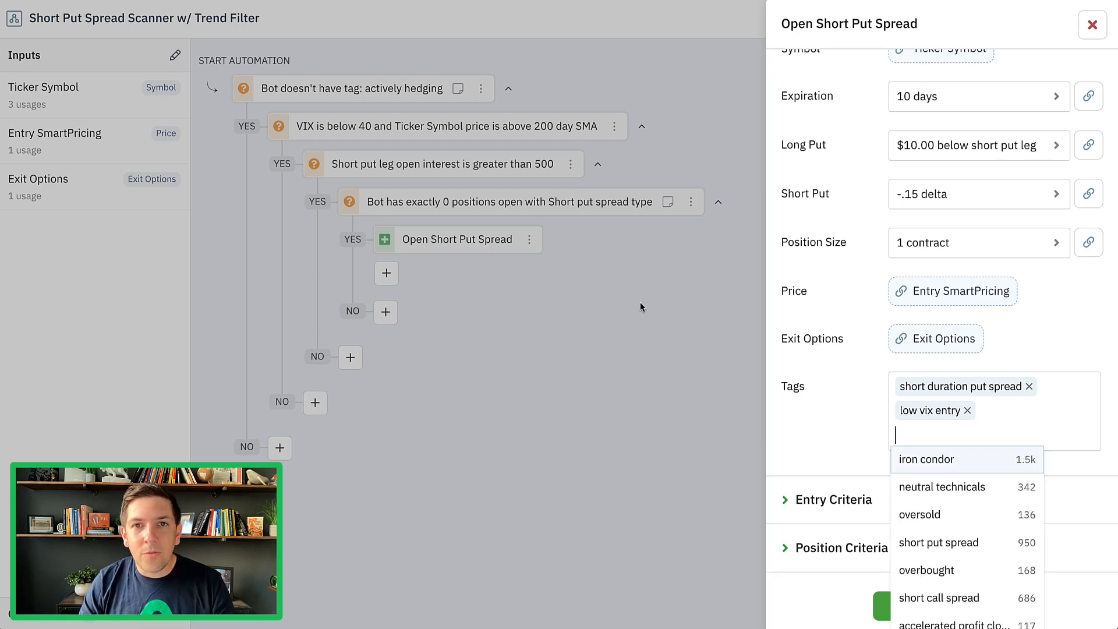
type("up")
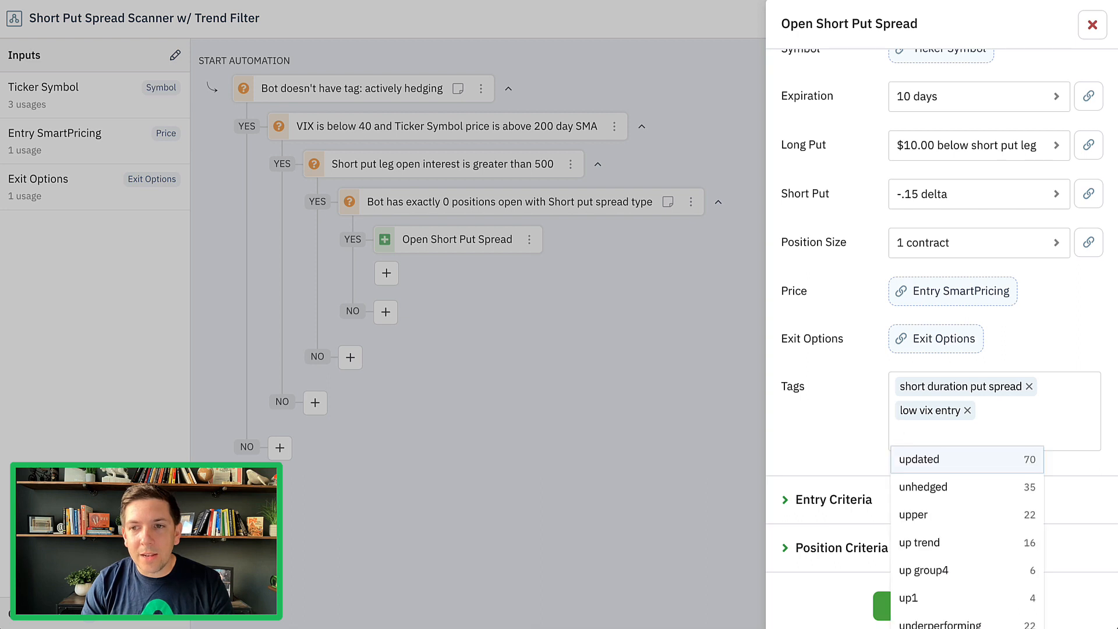
scroll("down", 3)
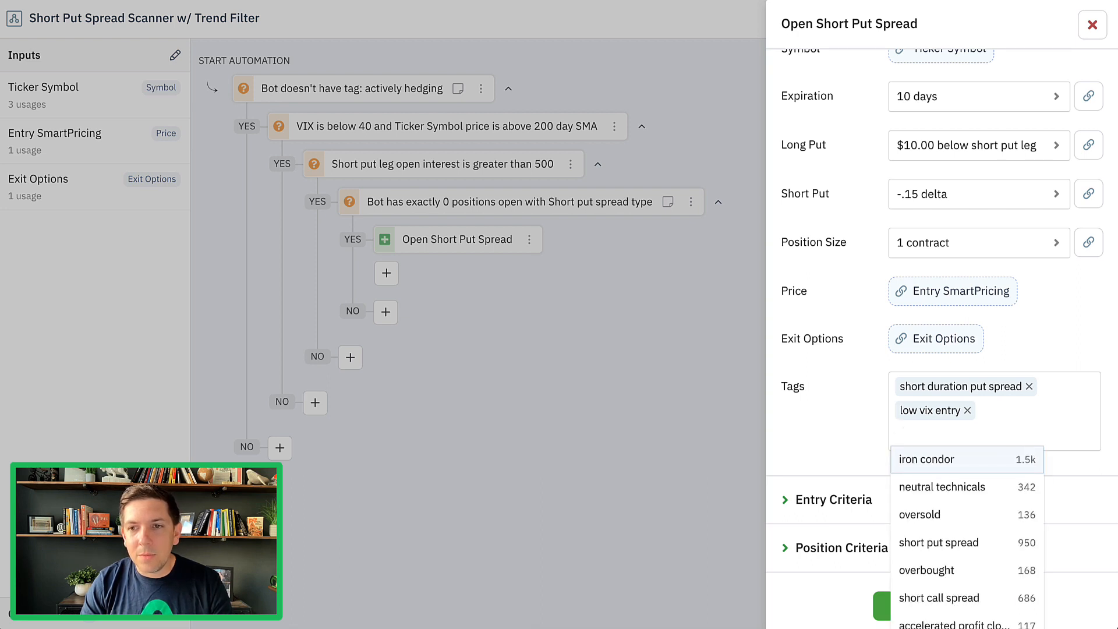
type("uptrend abov")
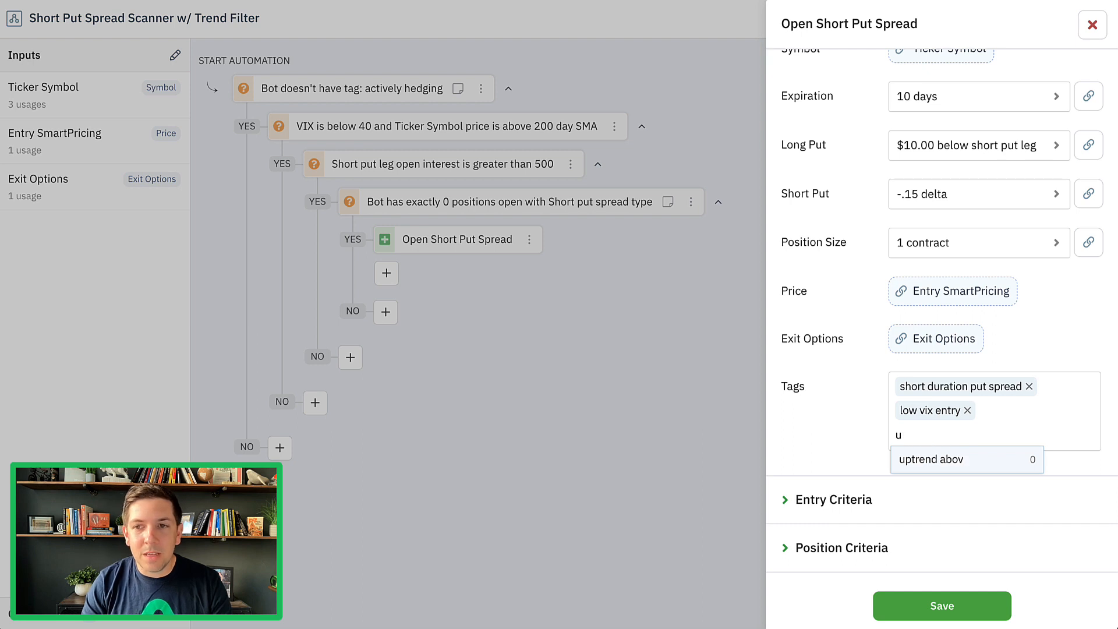
type("symbol abov")
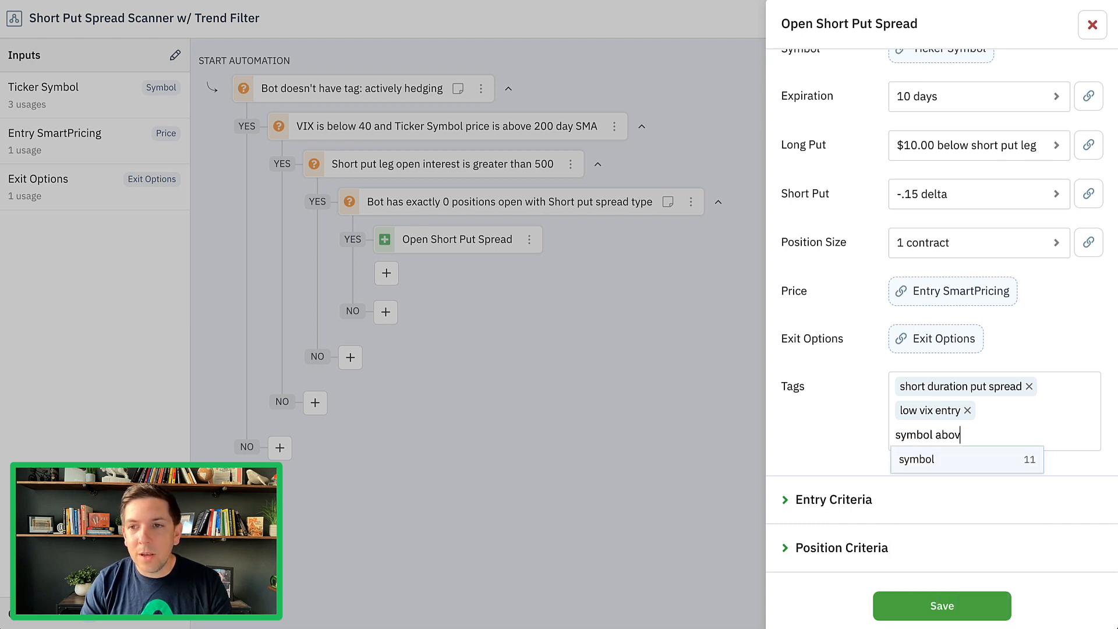
type("e 200sma")
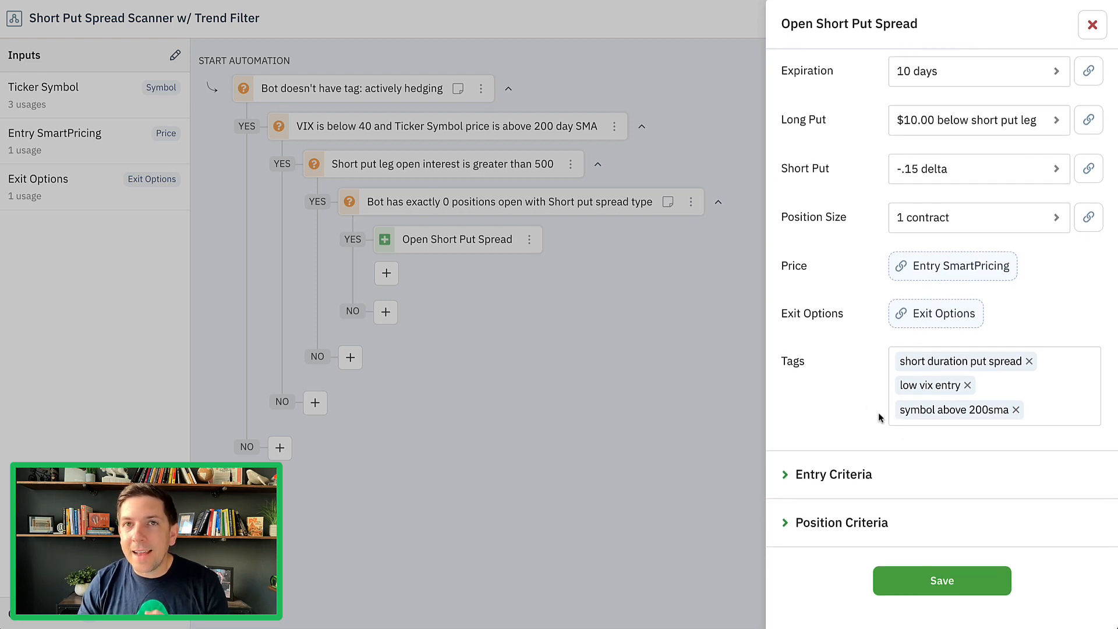
mouse_move(658, 286)
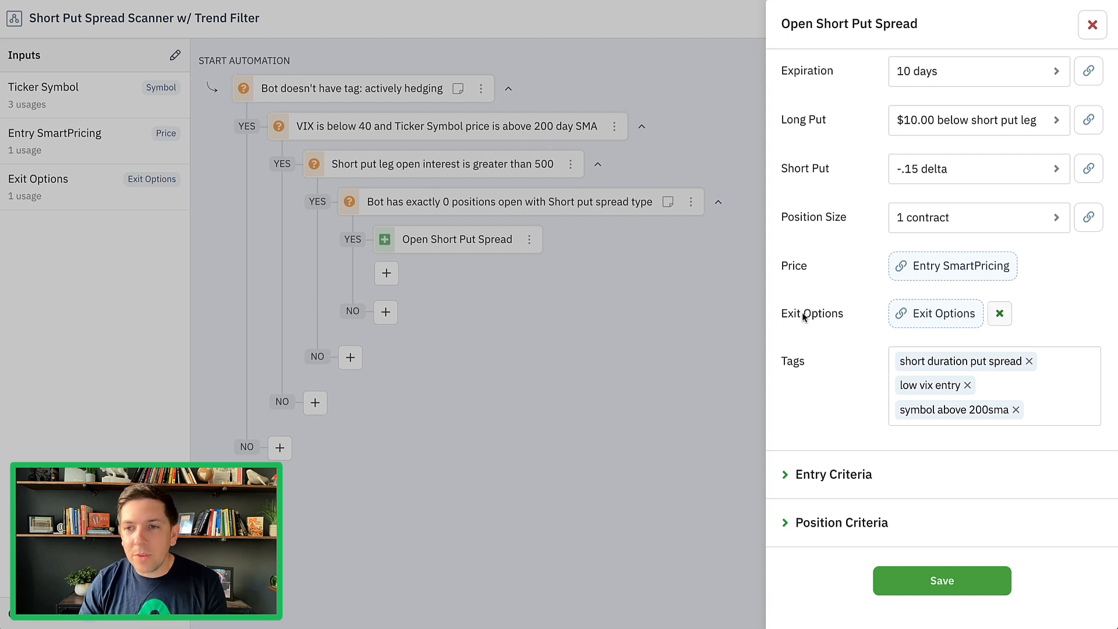
left_click(999, 314)
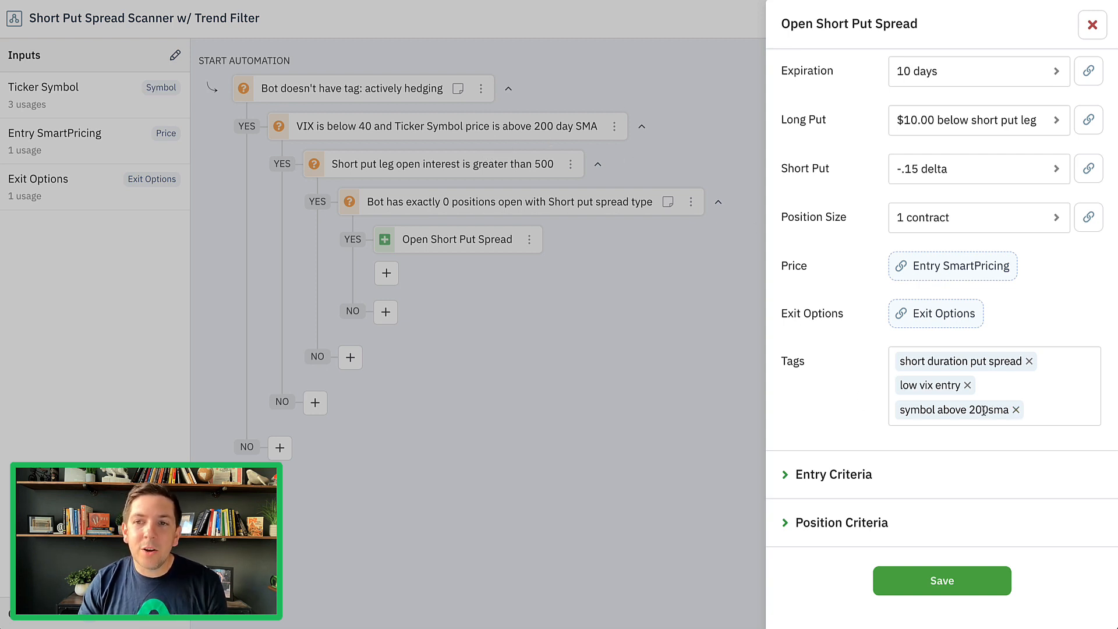
mouse_move(871, 412)
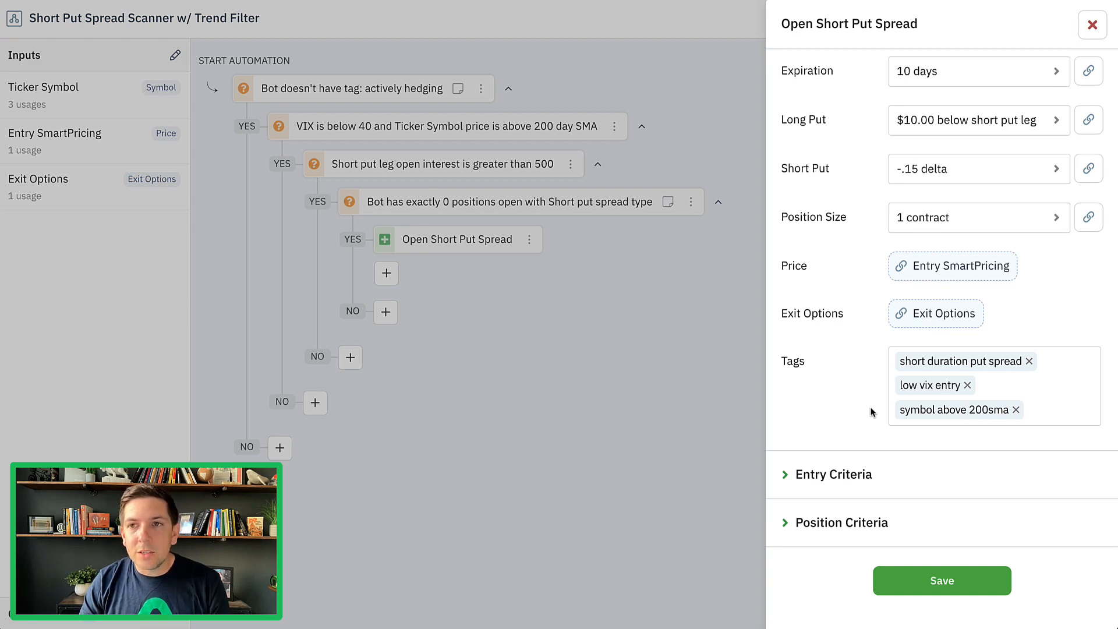
left_click(839, 72)
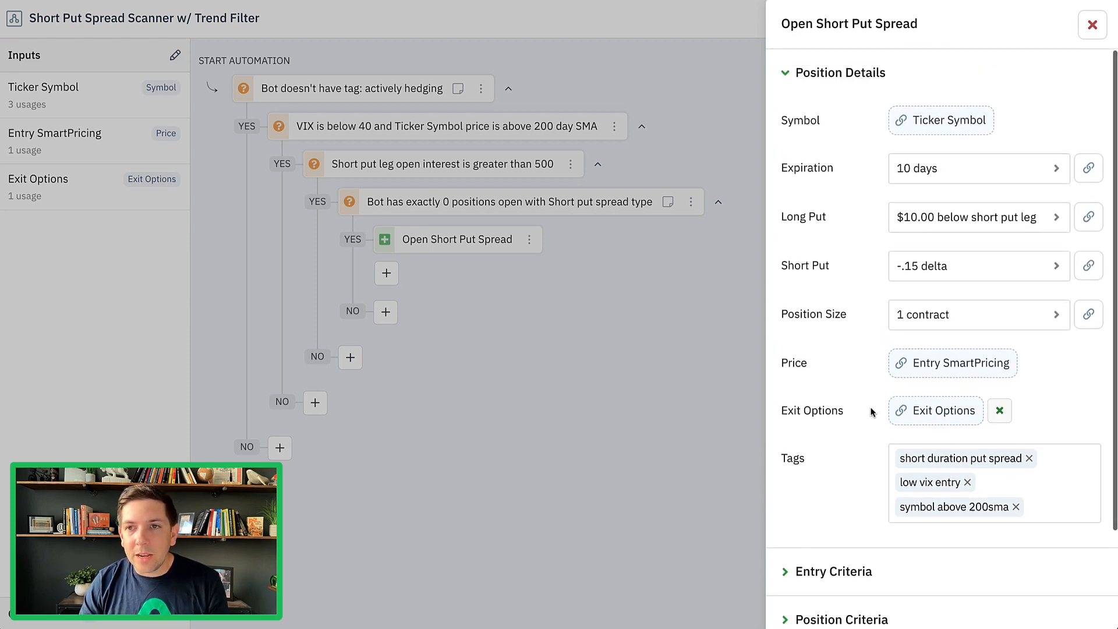
scroll("down", 3)
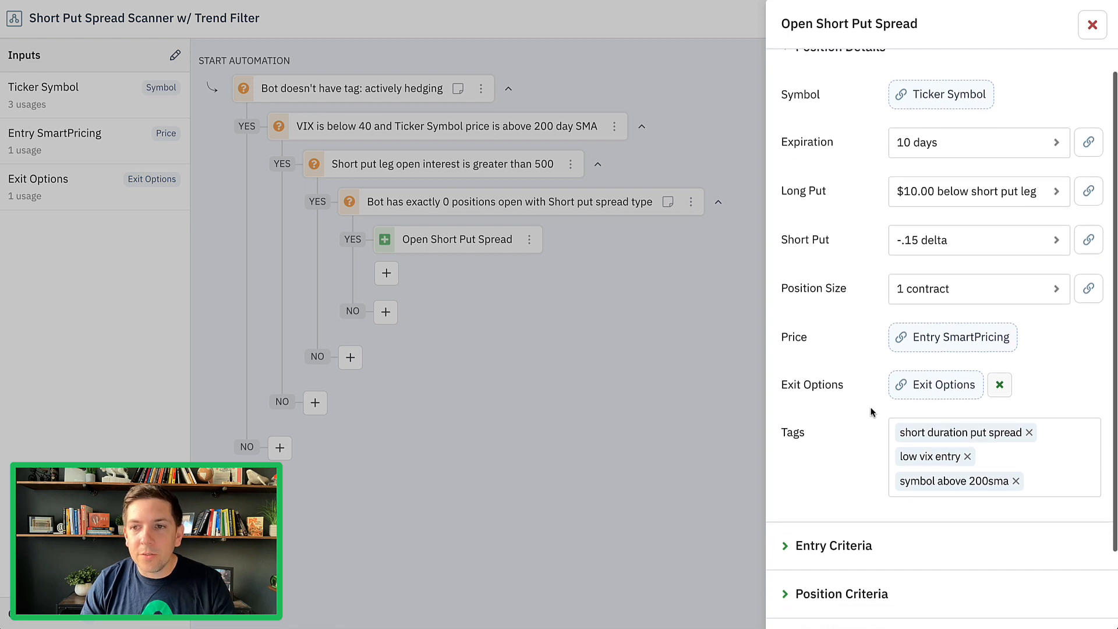
Step: Add '15 delta' as the action's fourth tag
left_click(1055, 432)
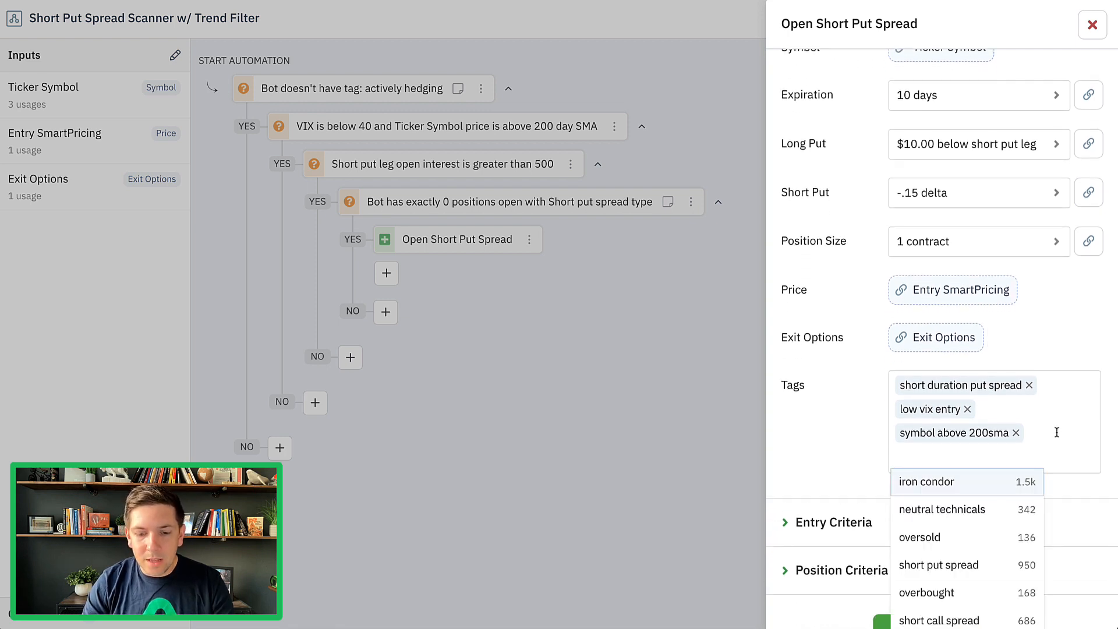
type("15 delta")
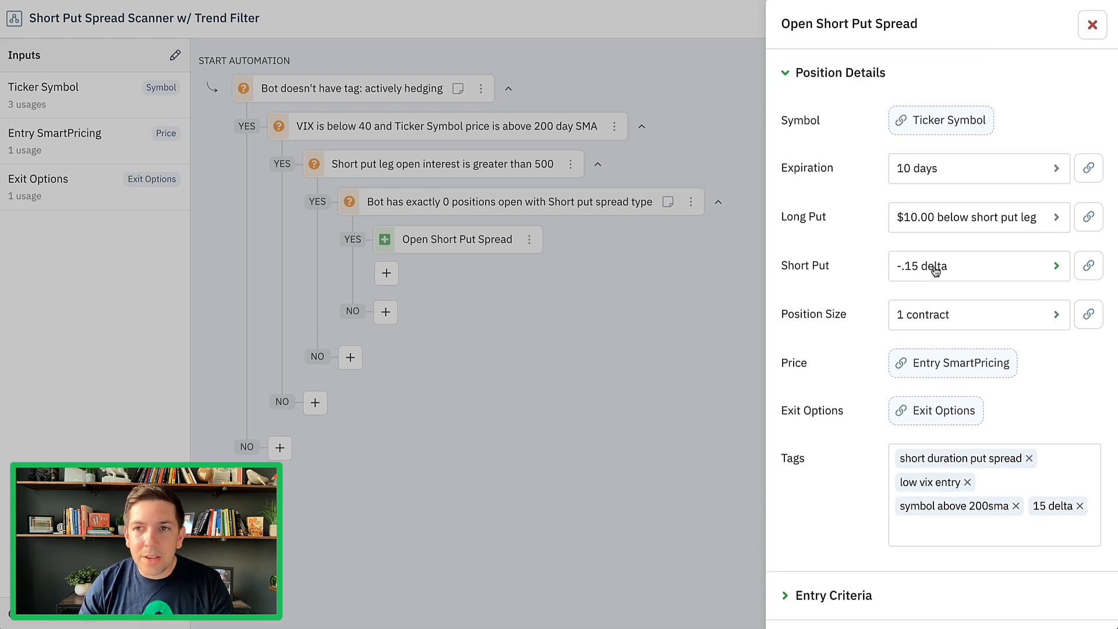
mouse_move(889, 266)
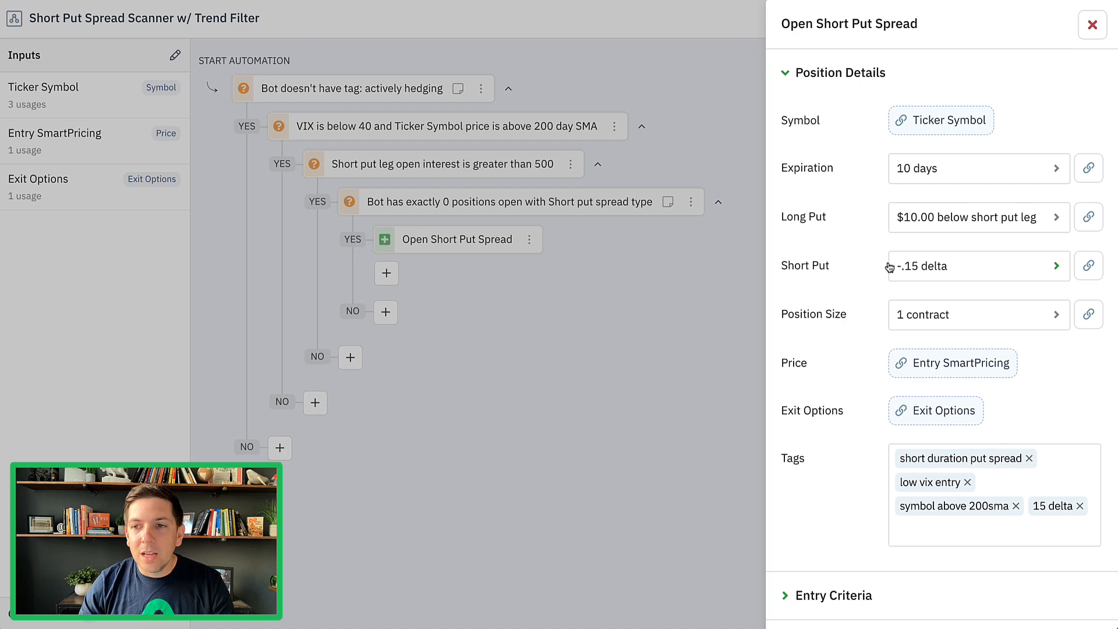
mouse_move(868, 476)
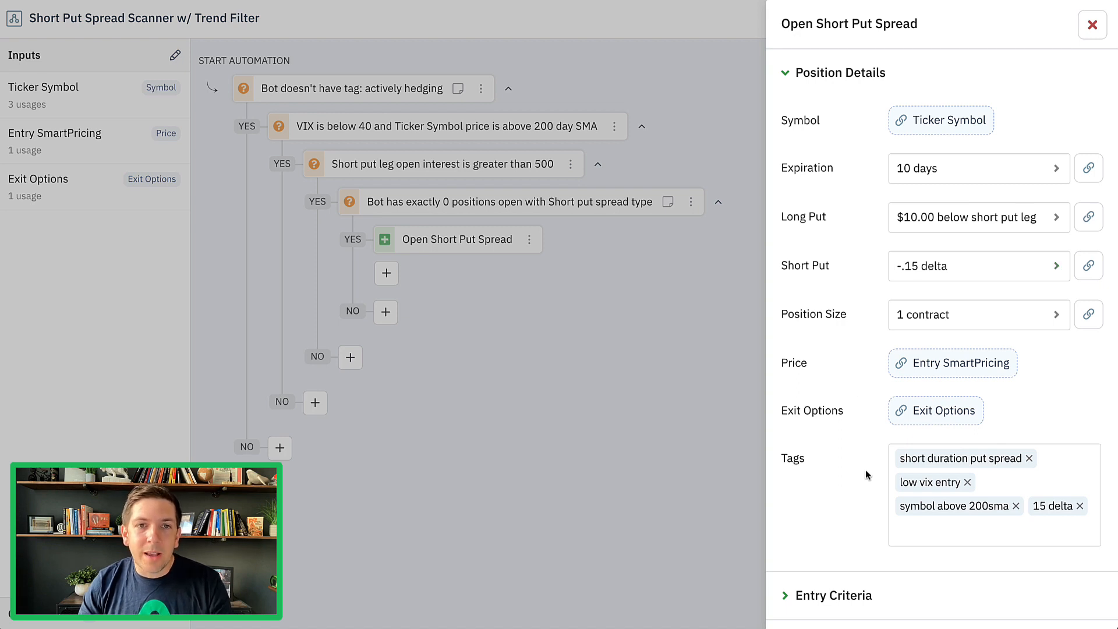
scroll("down", 3)
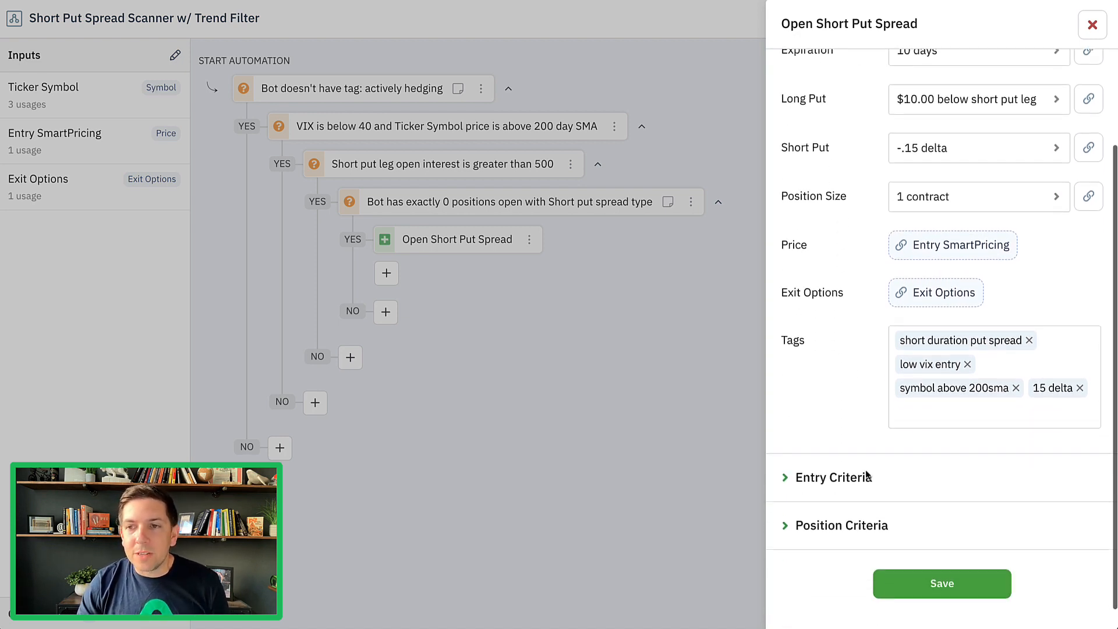
scroll("up", 3)
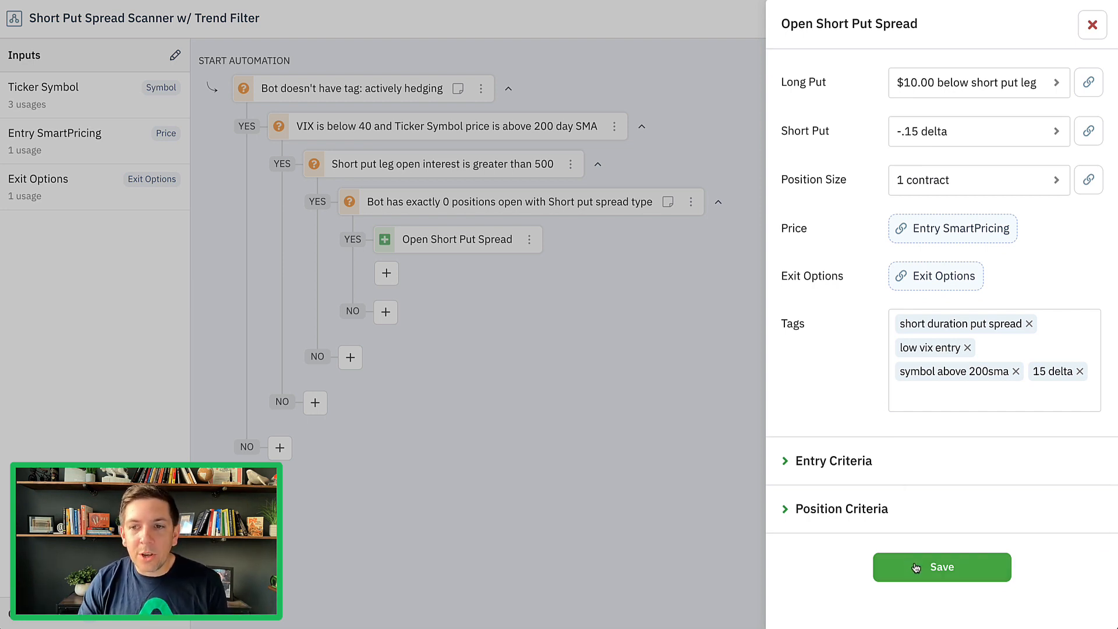
Step: Save the Open Short Put Spread action with its four tags
left_click(941, 566)
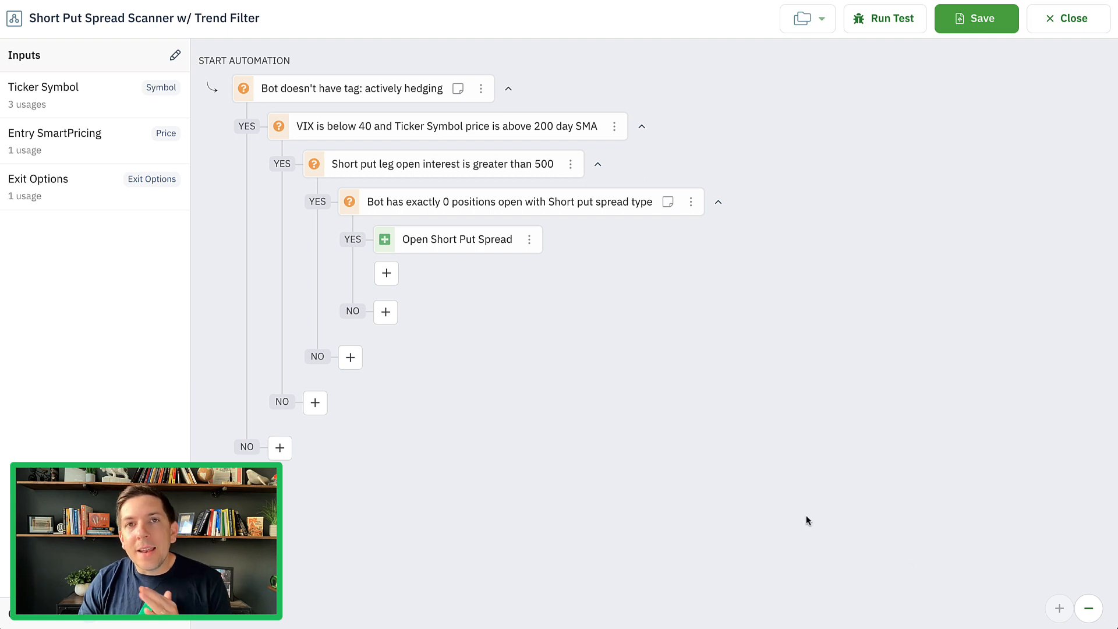
mouse_move(558, 413)
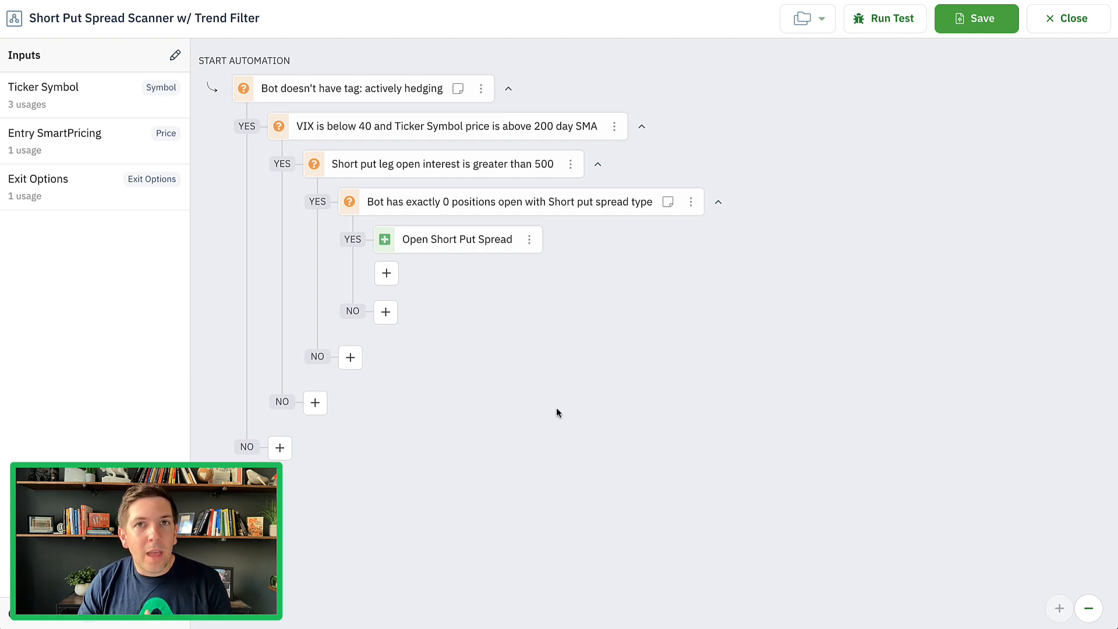
mouse_move(577, 403)
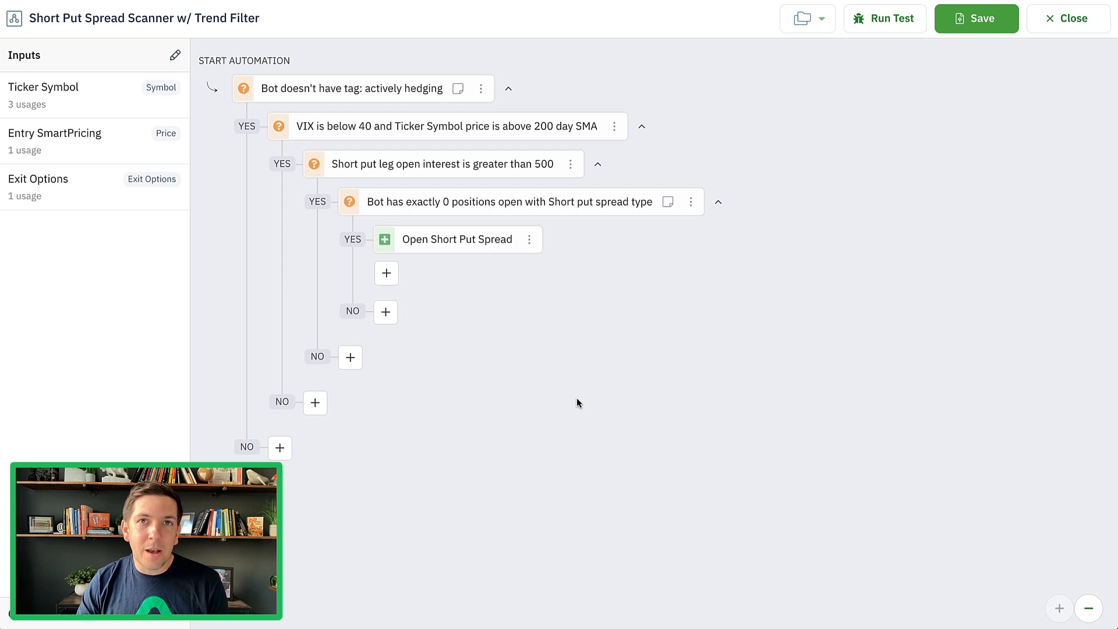
mouse_move(653, 358)
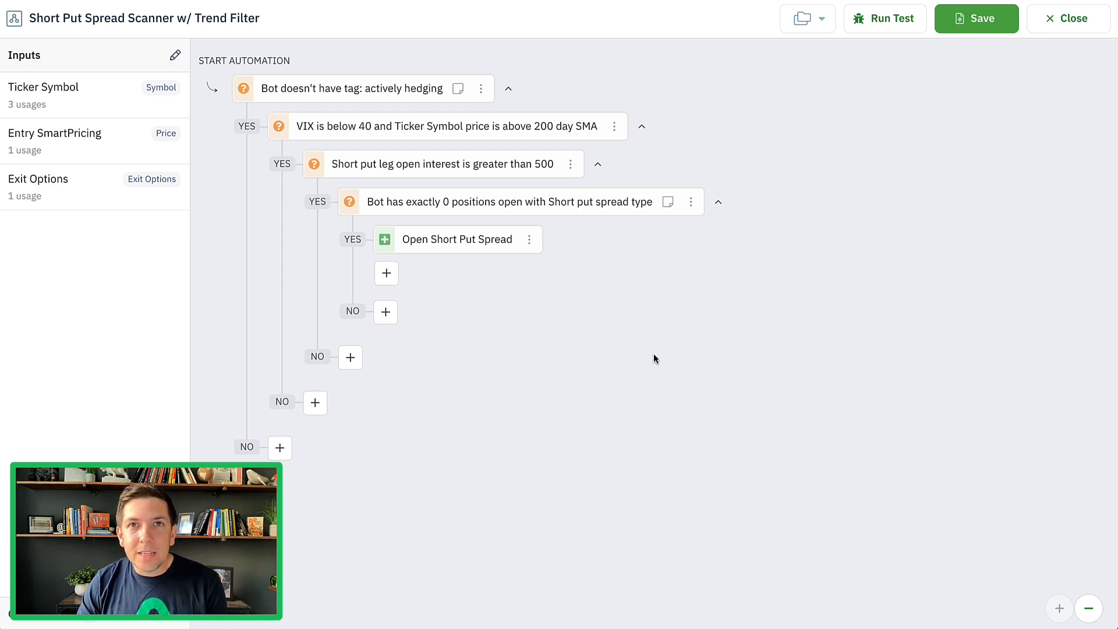
mouse_move(882, 118)
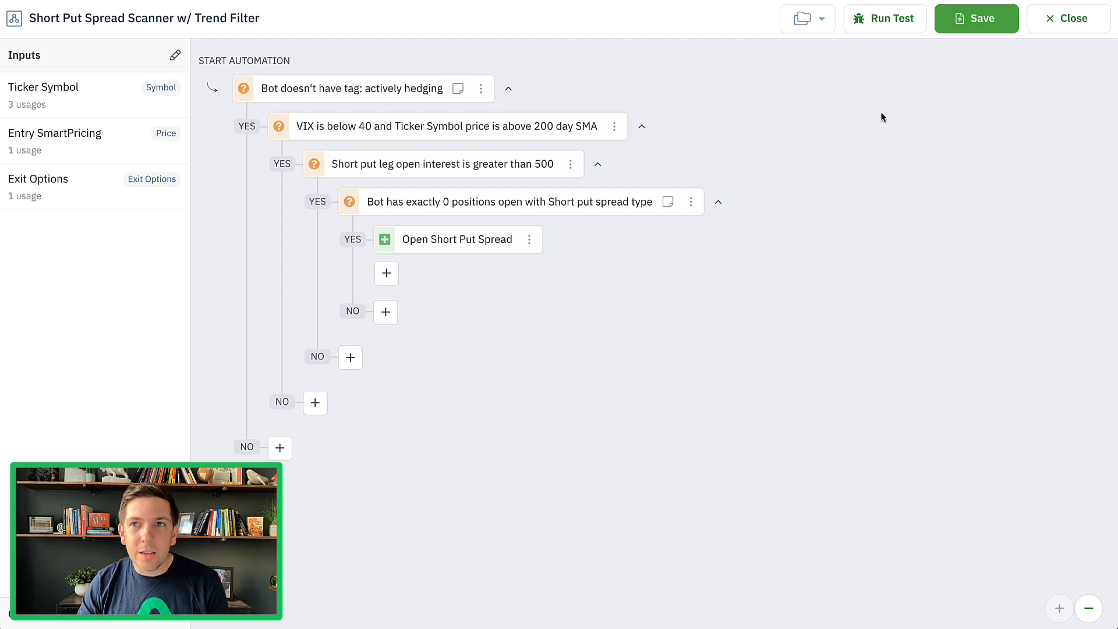
Step: Open the Jul 28 closed SPY short put spread from the bot's positions
left_click(1067, 18)
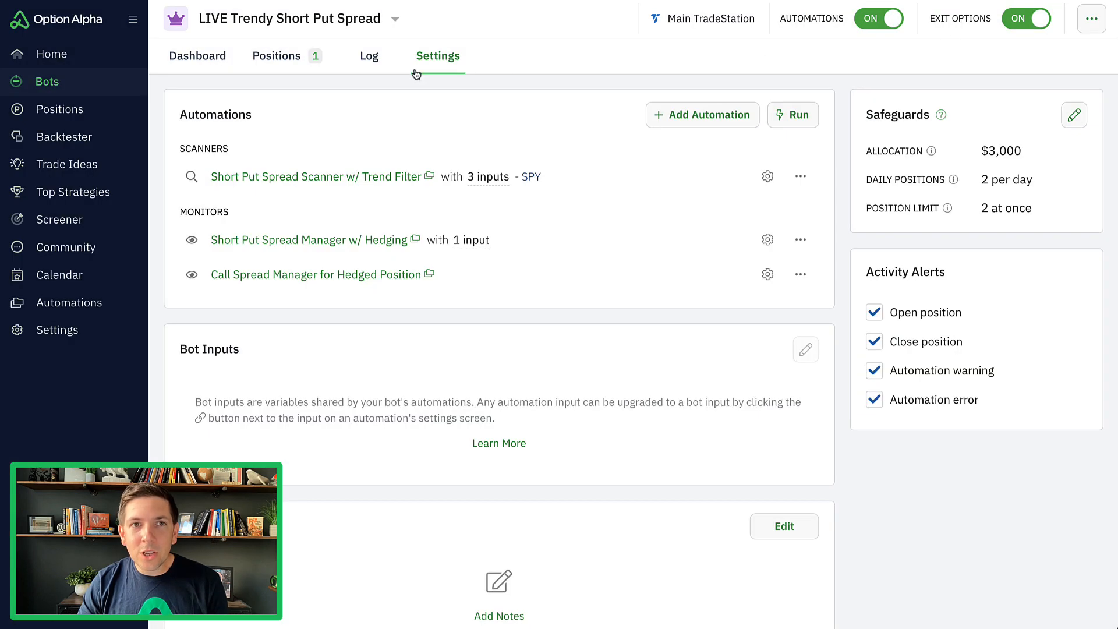
left_click(276, 56)
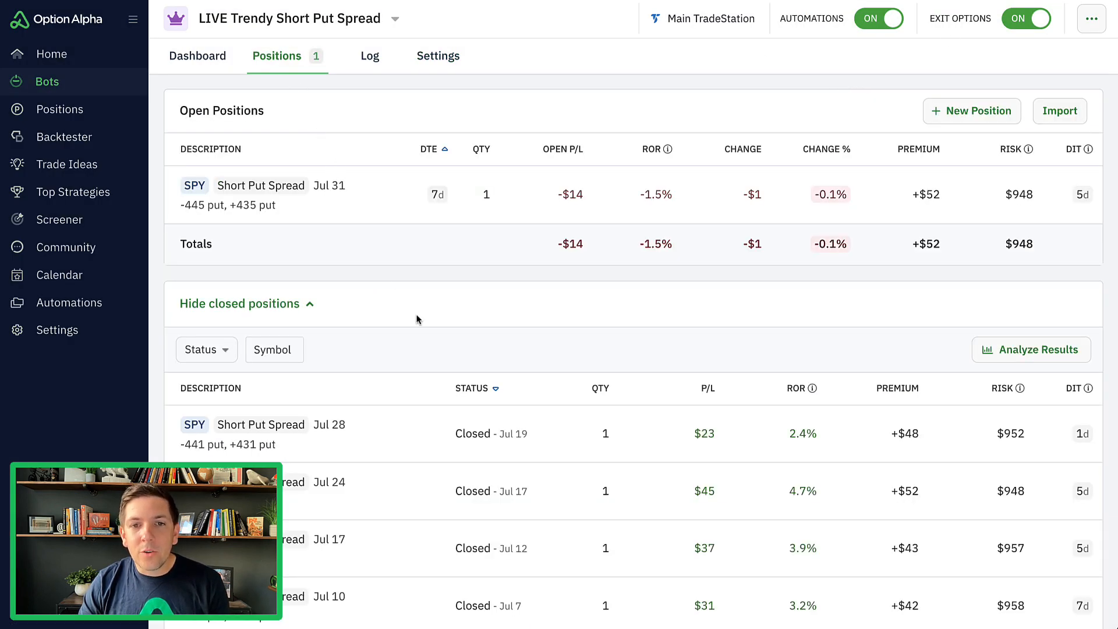
mouse_move(415, 441)
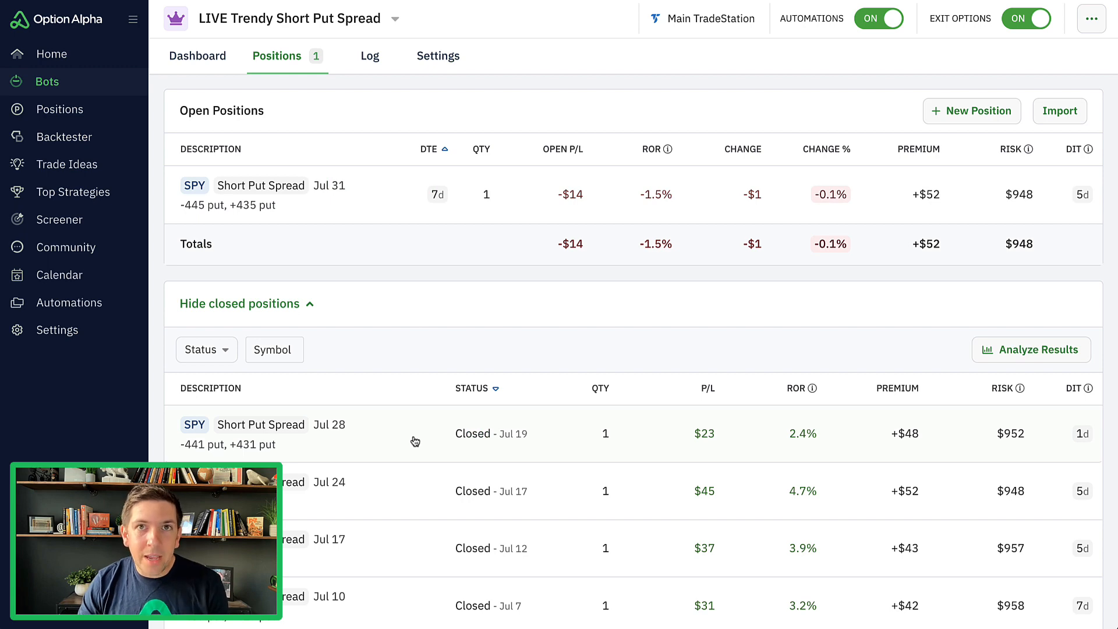
left_click(260, 433)
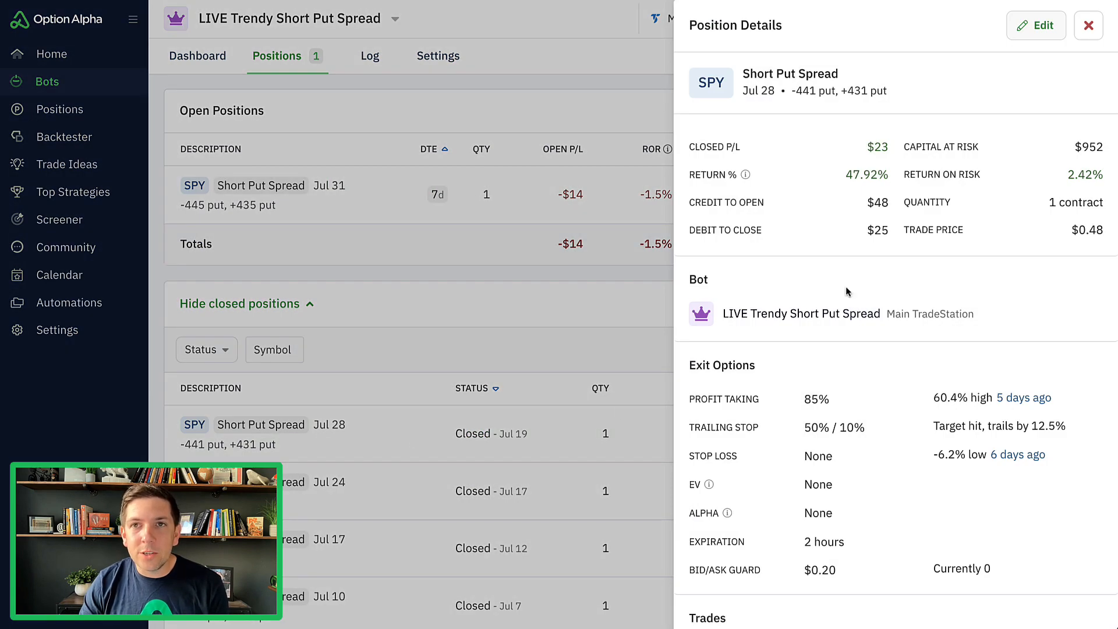
scroll("down", 3)
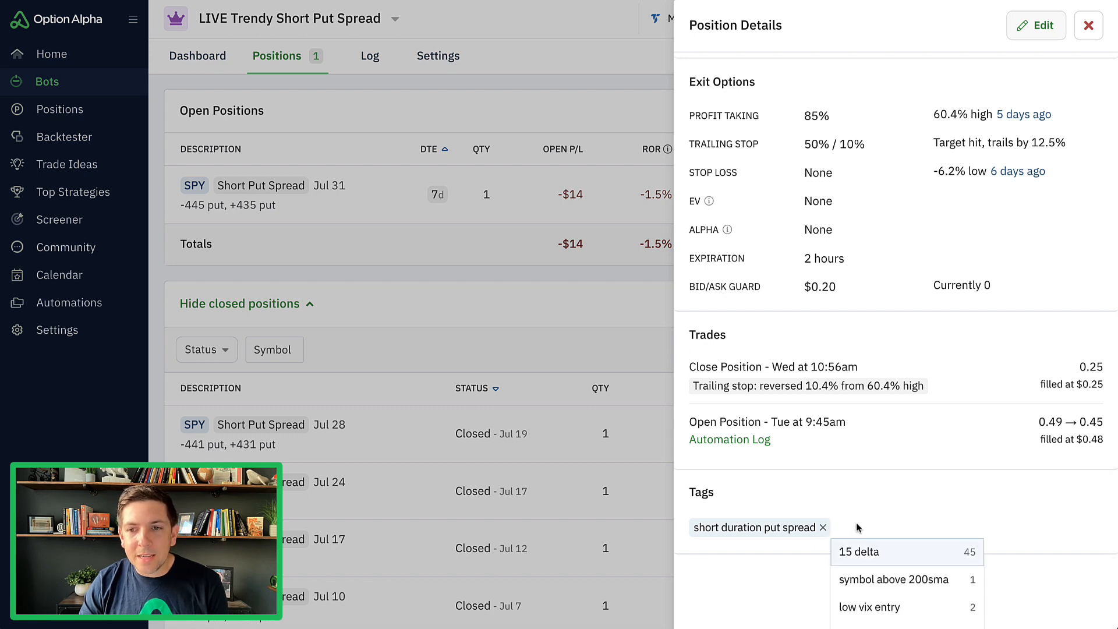
mouse_move(899, 552)
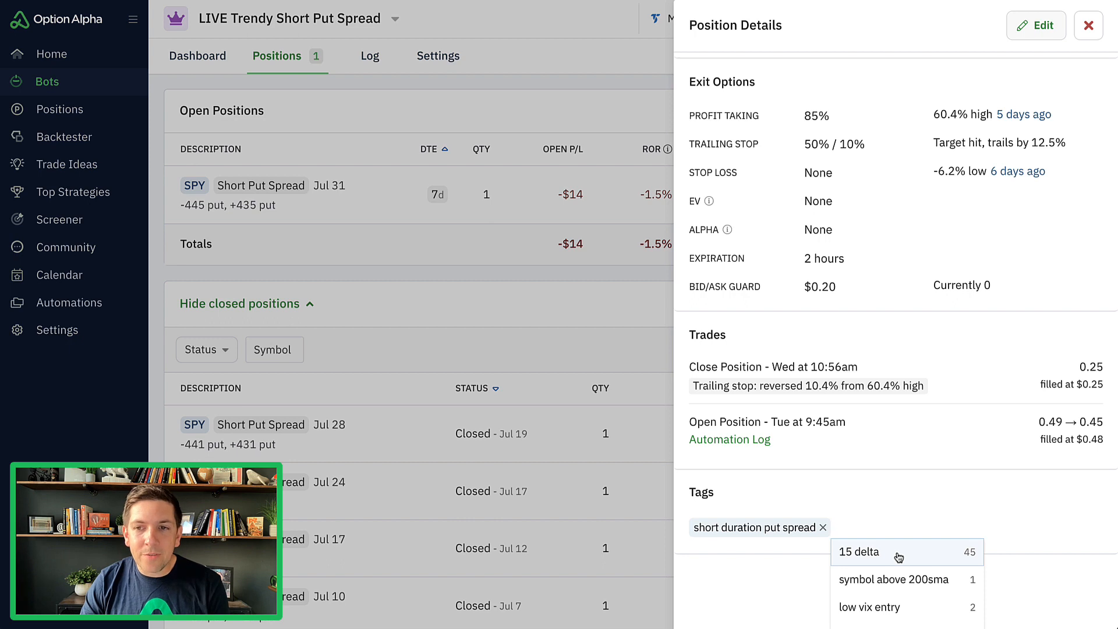
Step: Tag the Jul 28 position with 15 delta, symbol above 200sma and low vix entry
left_click(860, 551)
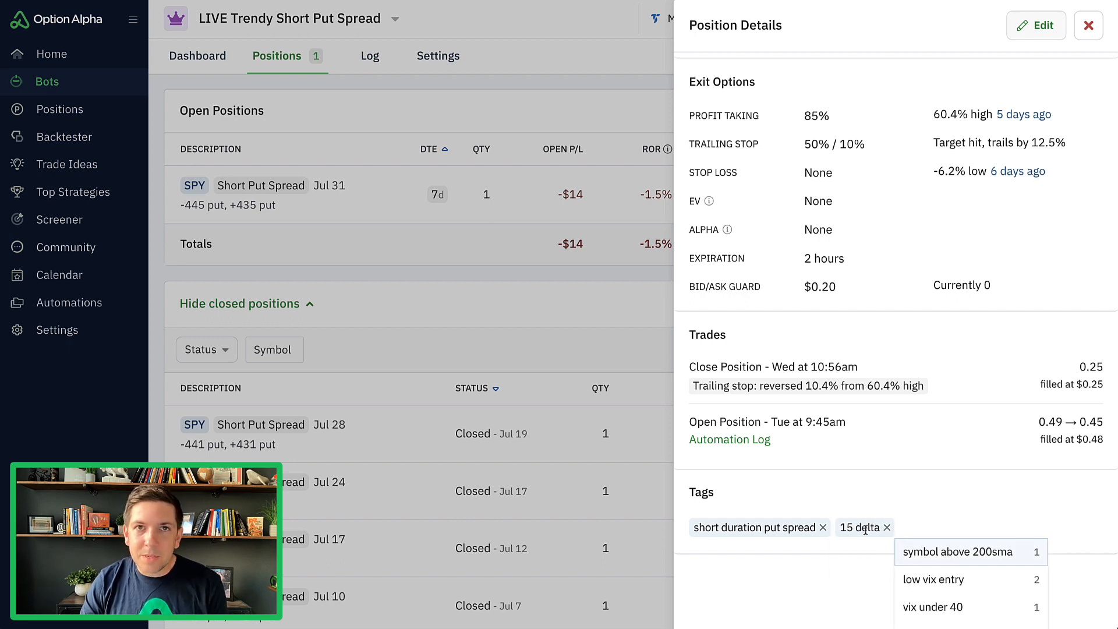
left_click(952, 552)
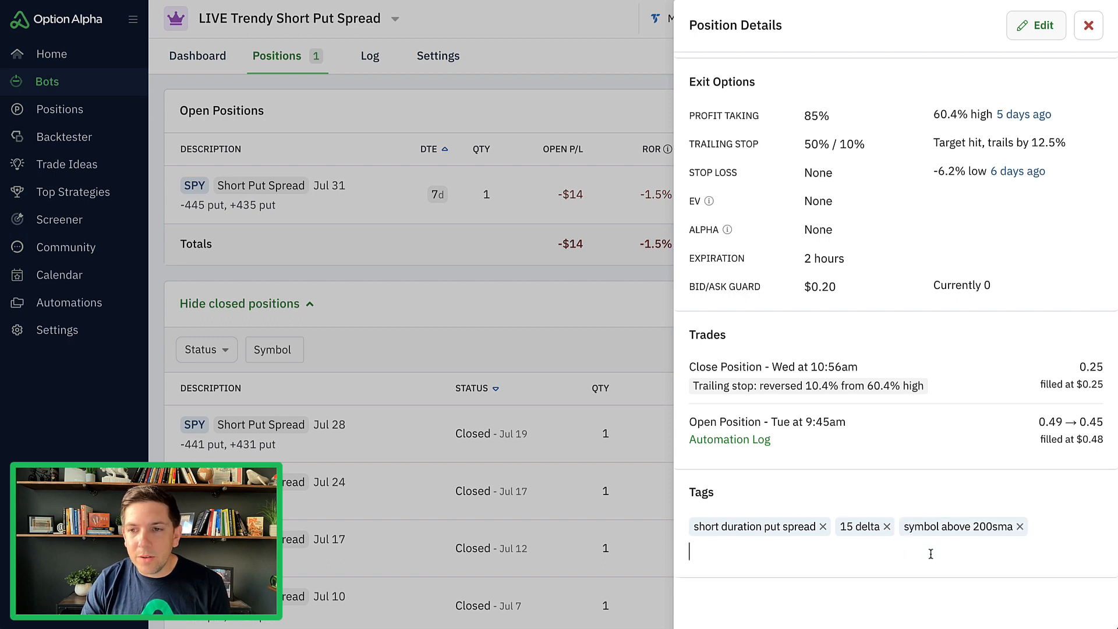
type("low vix entry")
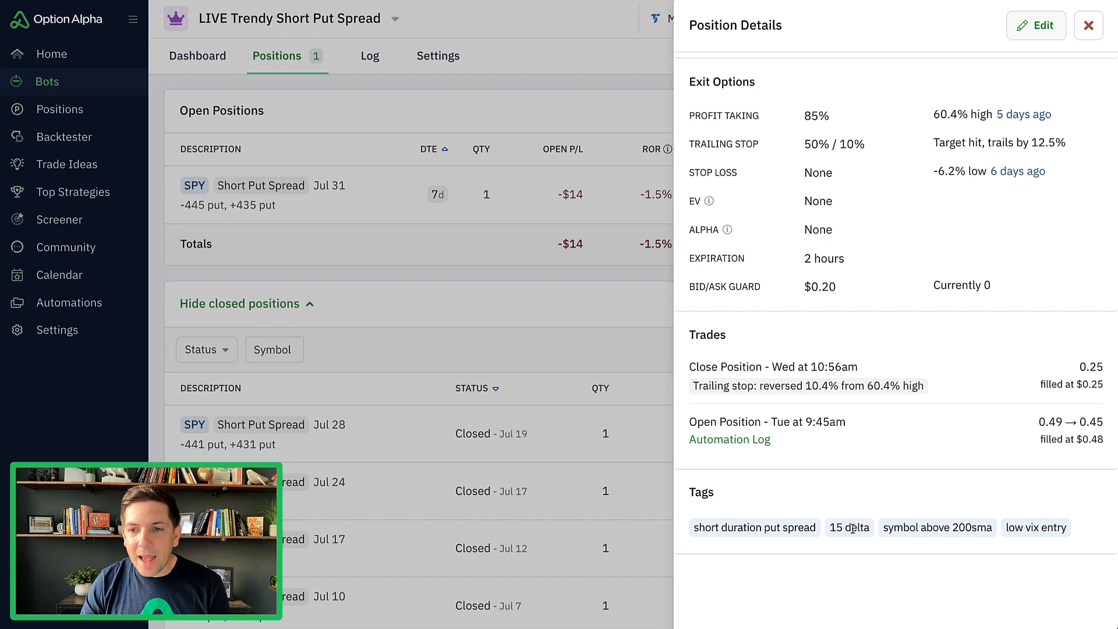
left_click(1088, 25)
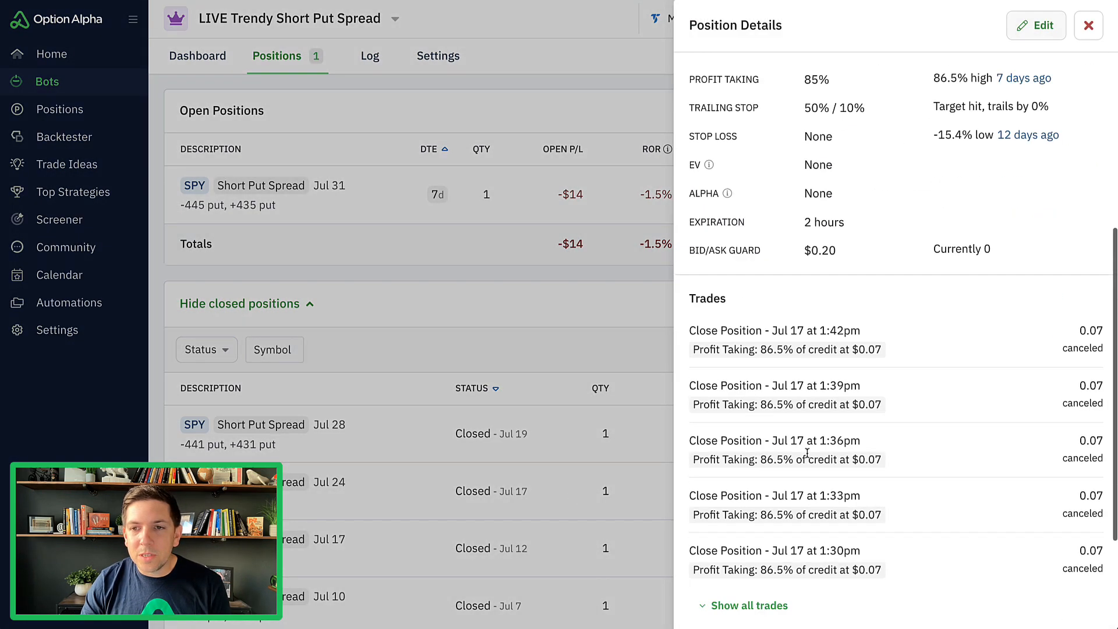
Step: Add the 15 delta tag to the Jul 17 closed position and close its details
scroll("down", 3)
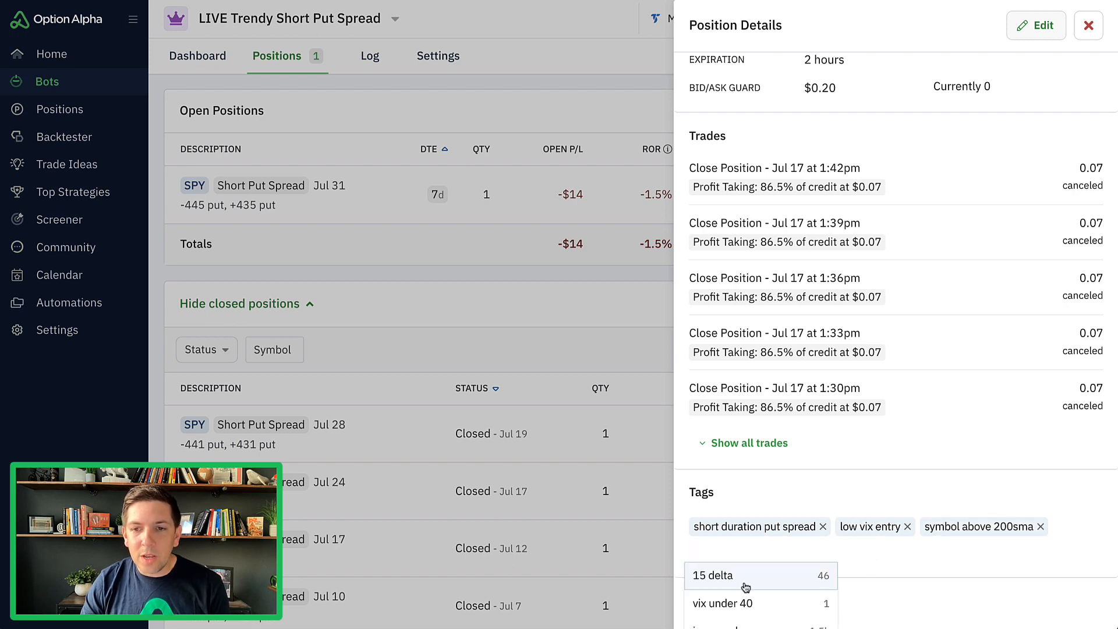
left_click(725, 574)
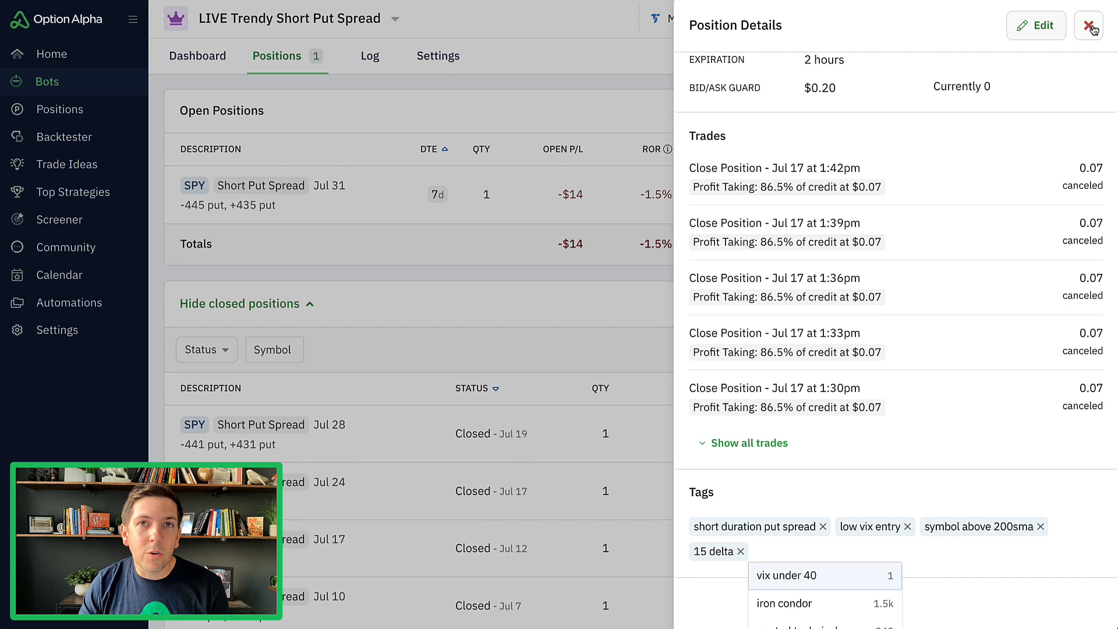
left_click(1088, 26)
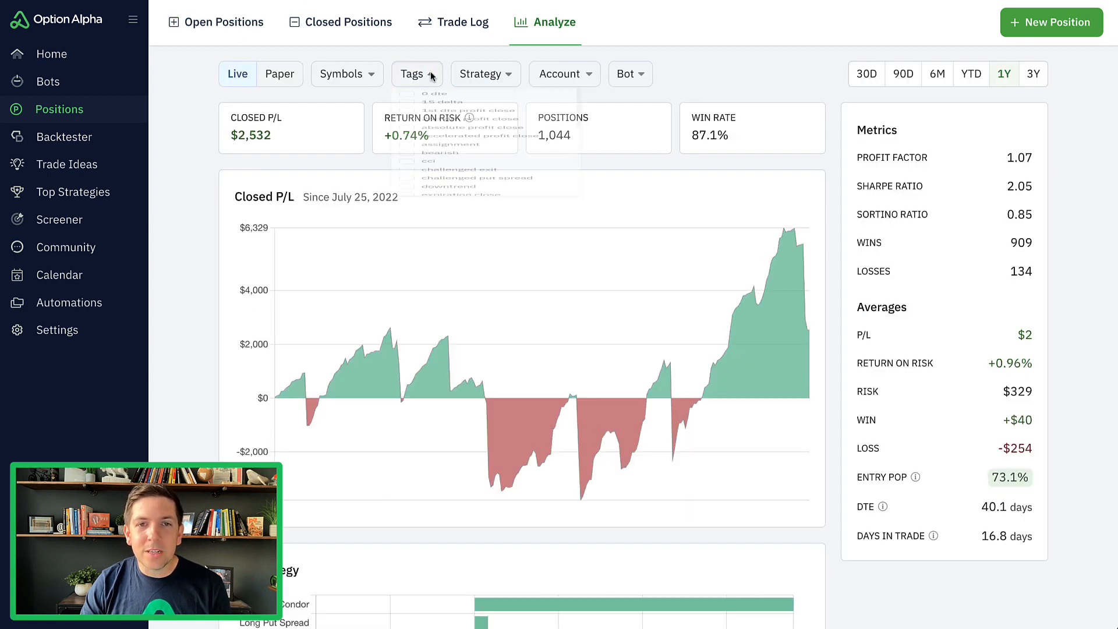
Step: Filter the Positions analysis by the 15 delta tag
left_click(417, 74)
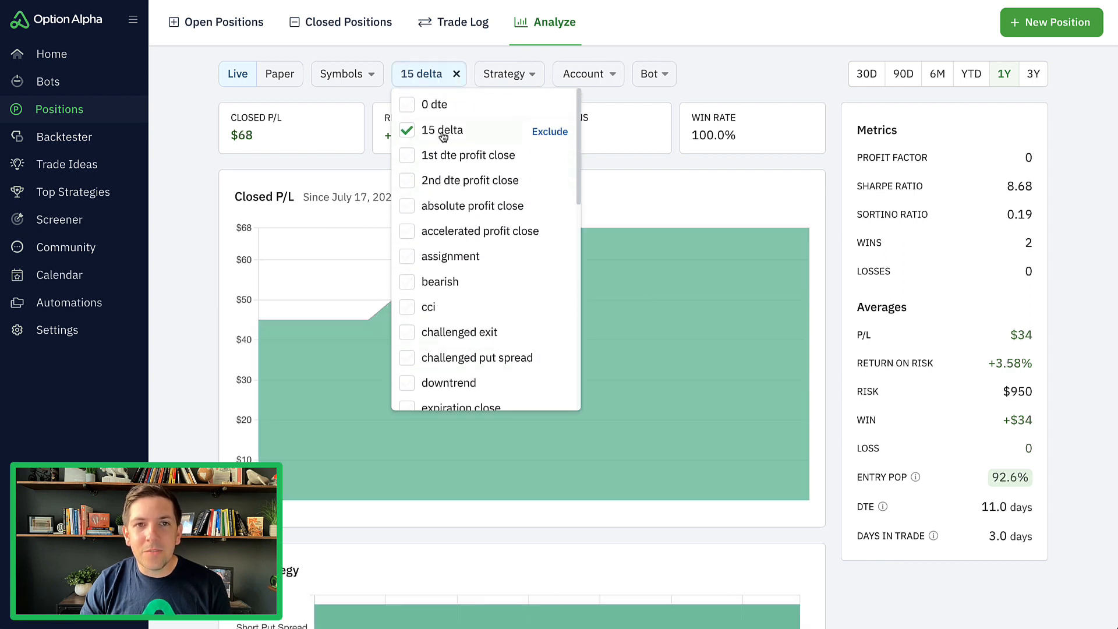
left_click(560, 152)
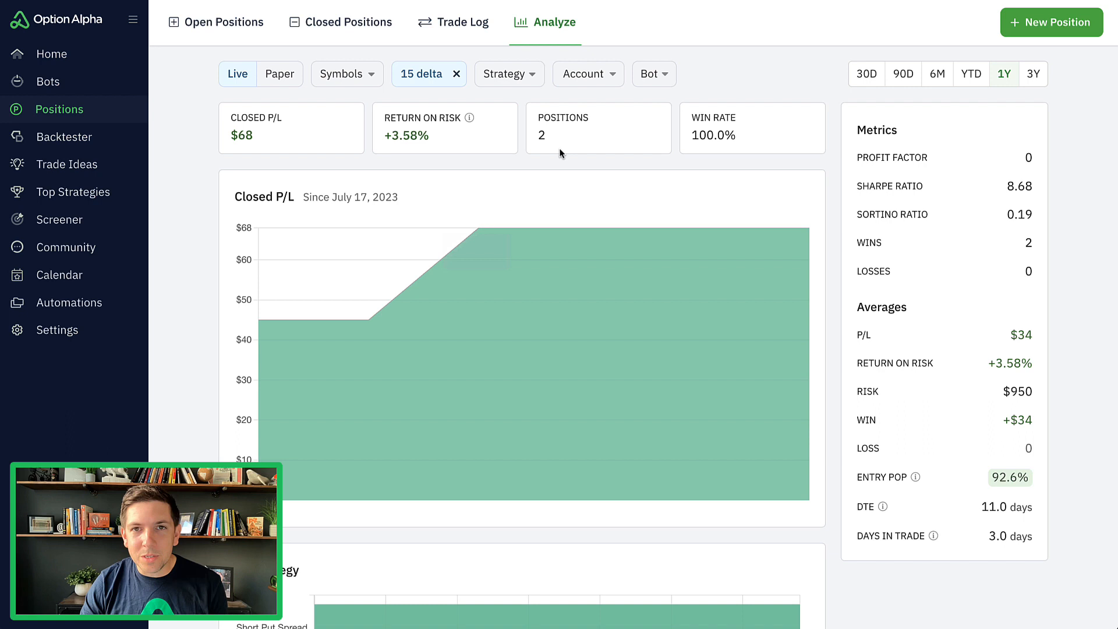
mouse_move(576, 140)
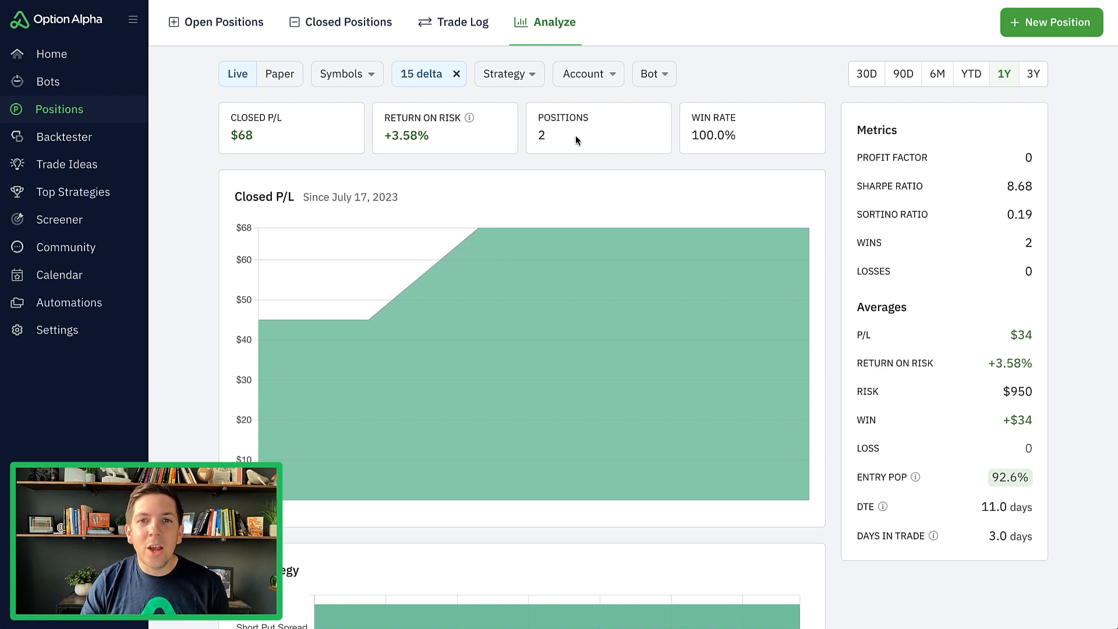
mouse_move(425, 80)
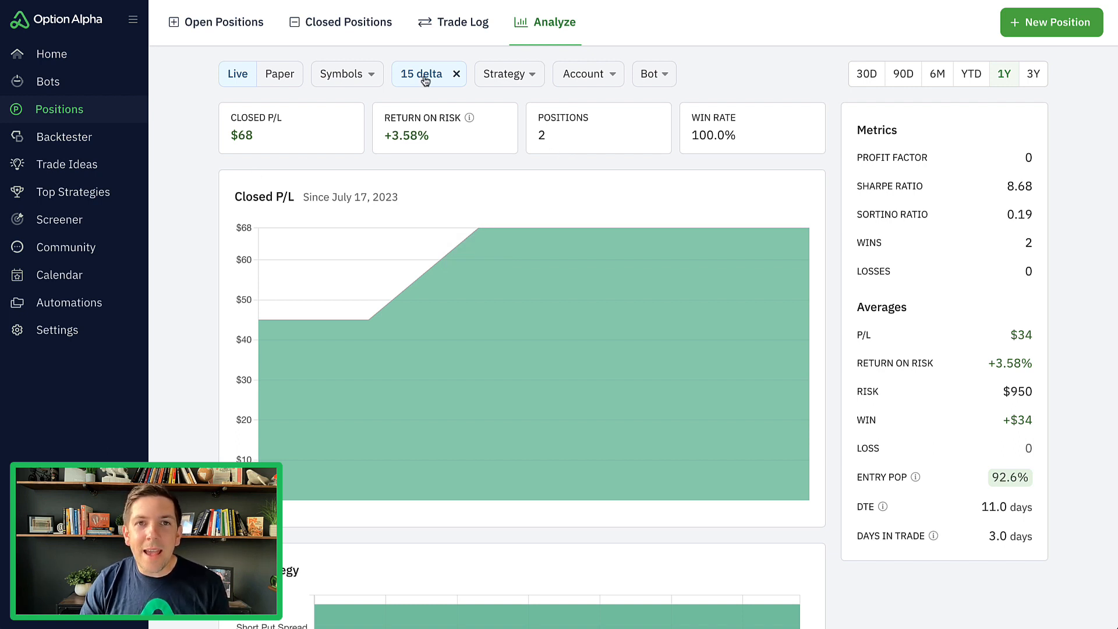
mouse_move(192, 113)
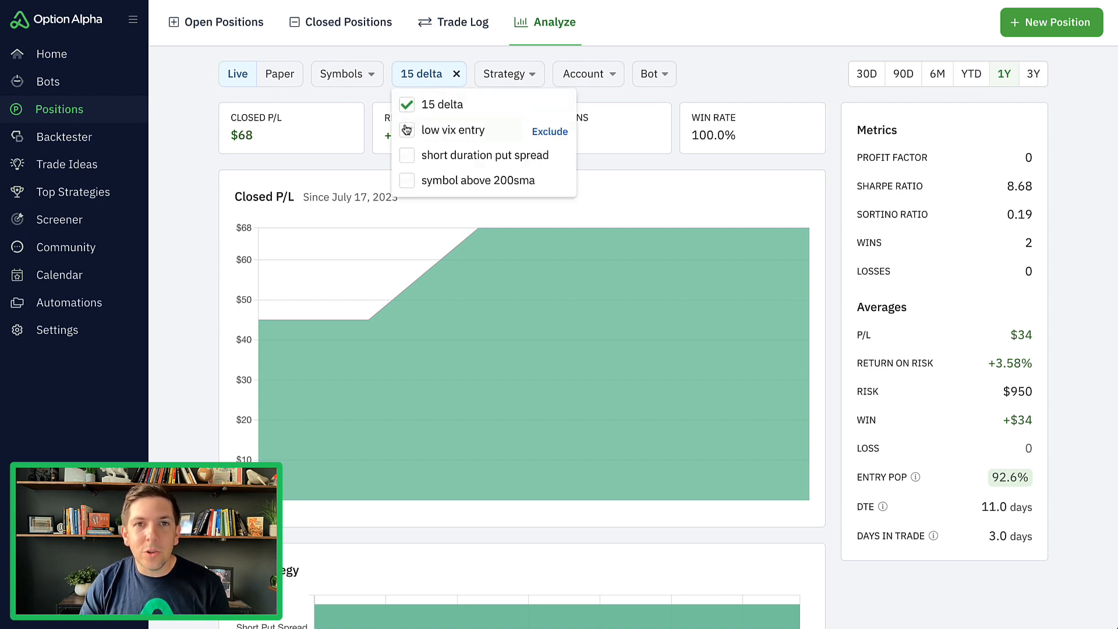
Step: Add low vix entry and short duration put spread to the tag filter
left_click(406, 130)
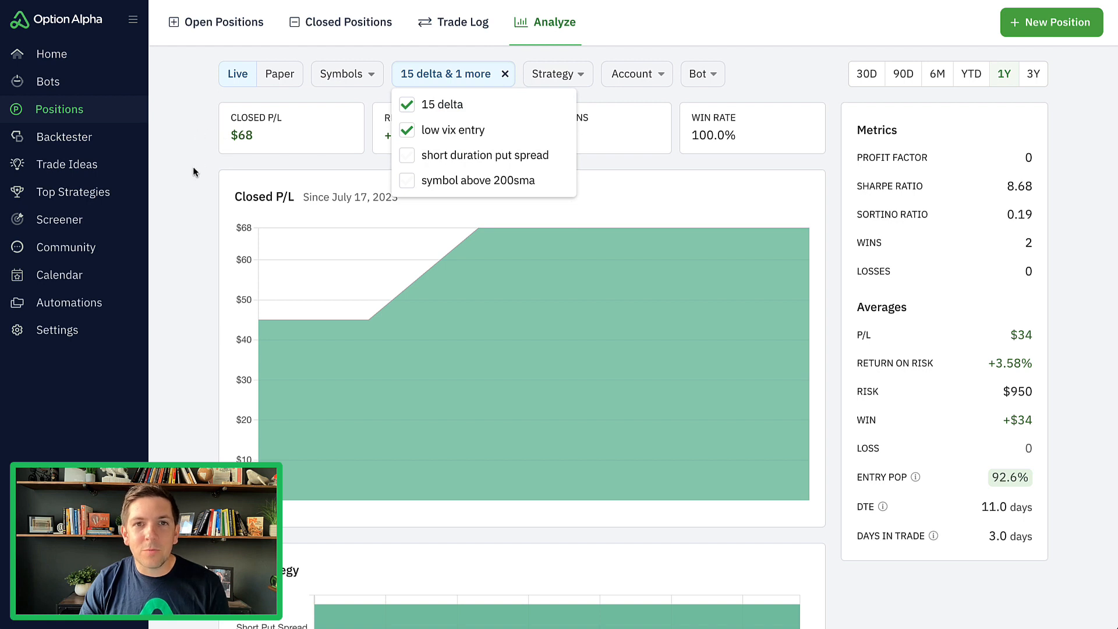
left_click(406, 180)
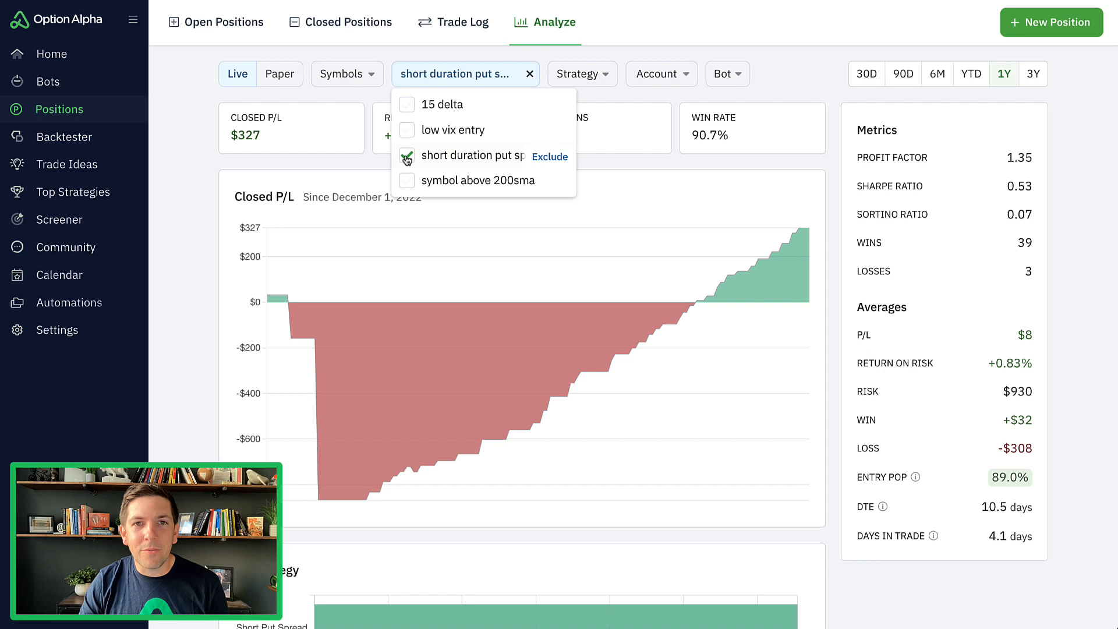
left_click(406, 104)
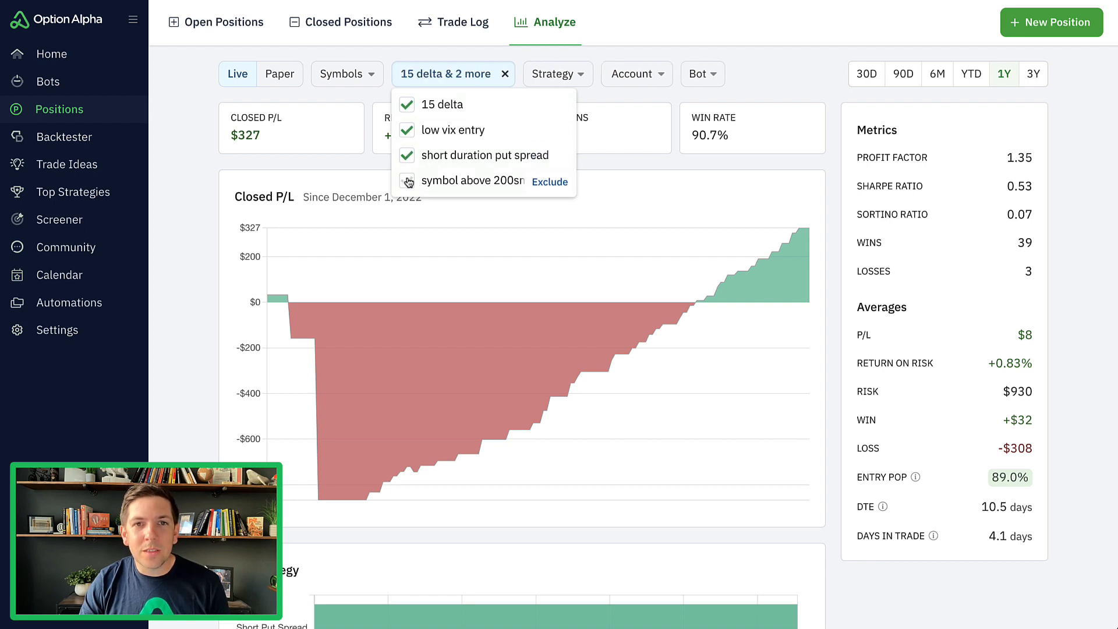
left_click(407, 180)
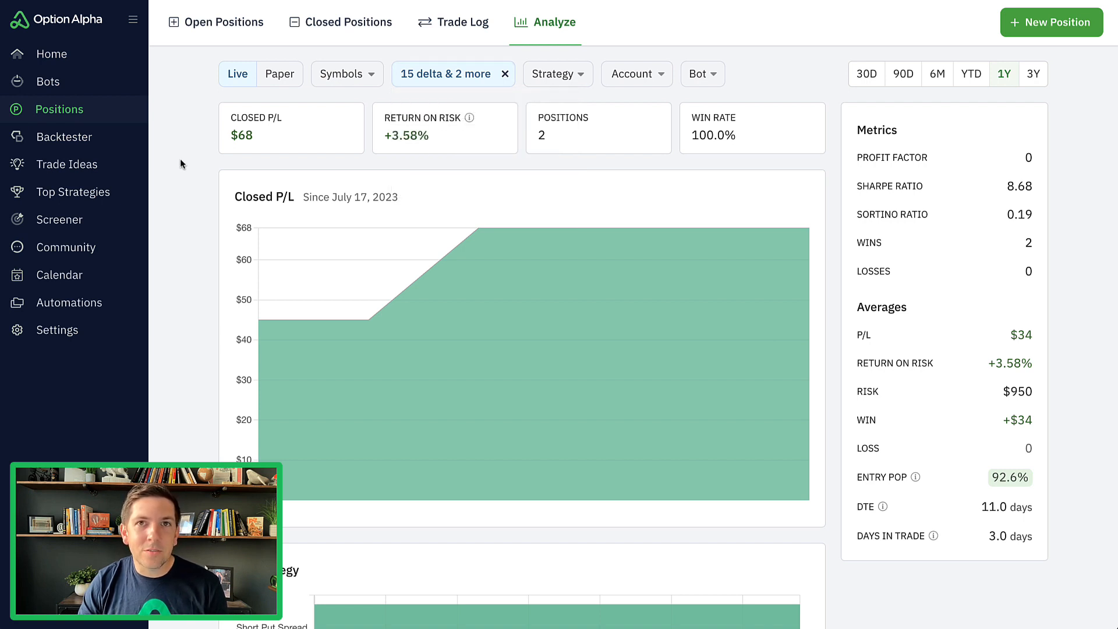
mouse_move(188, 167)
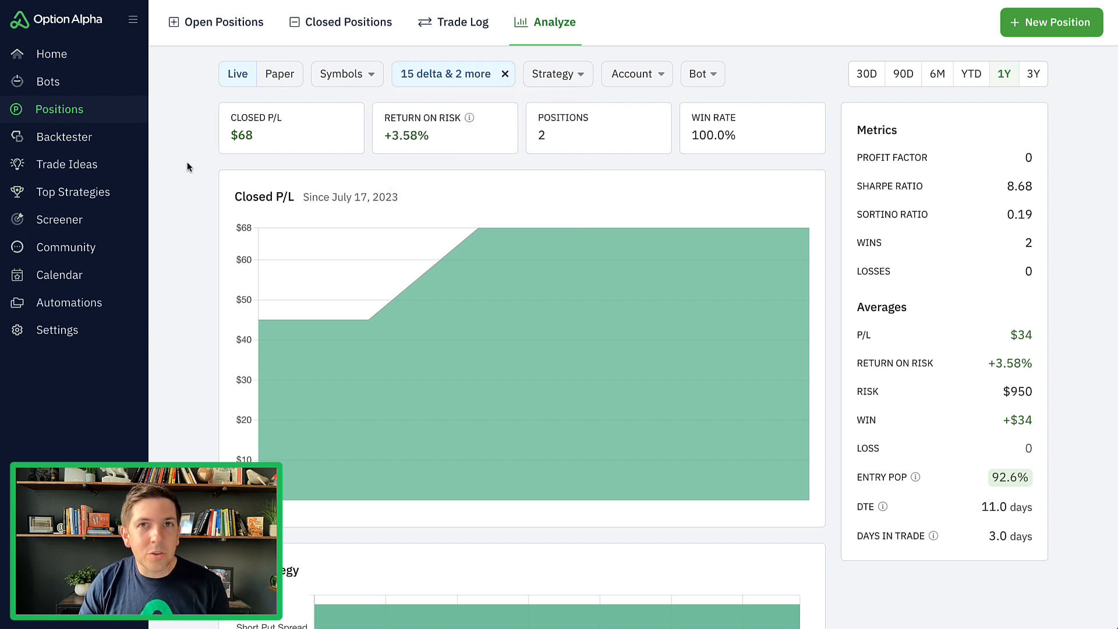
mouse_move(199, 157)
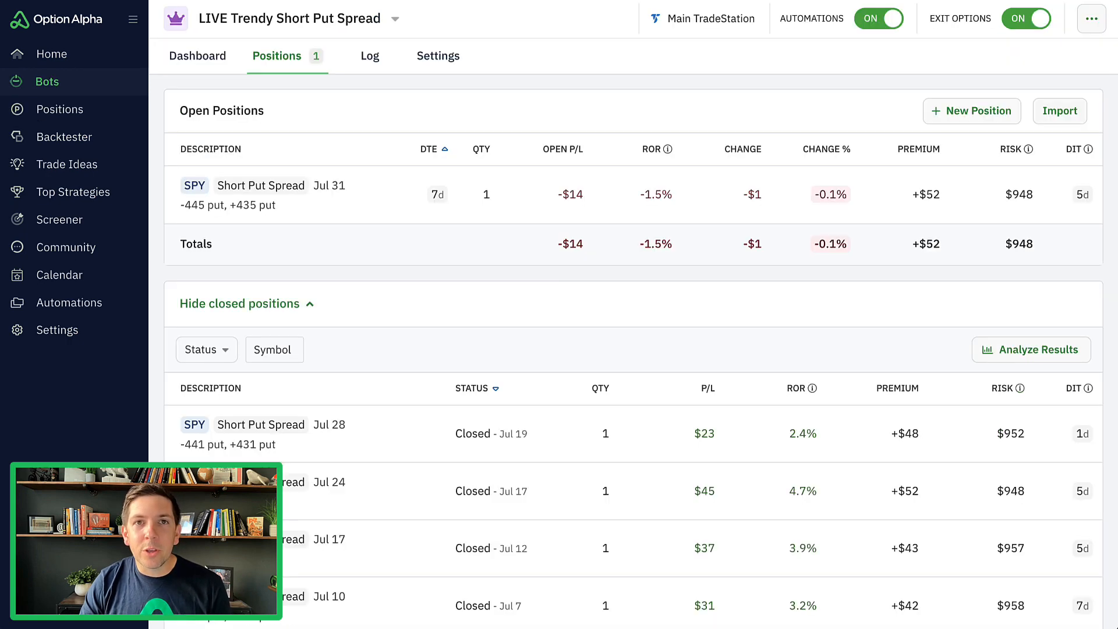
Step: Show the Trendy Short Put Spread bot's settings with its scanner and monitor automations
left_click(437, 56)
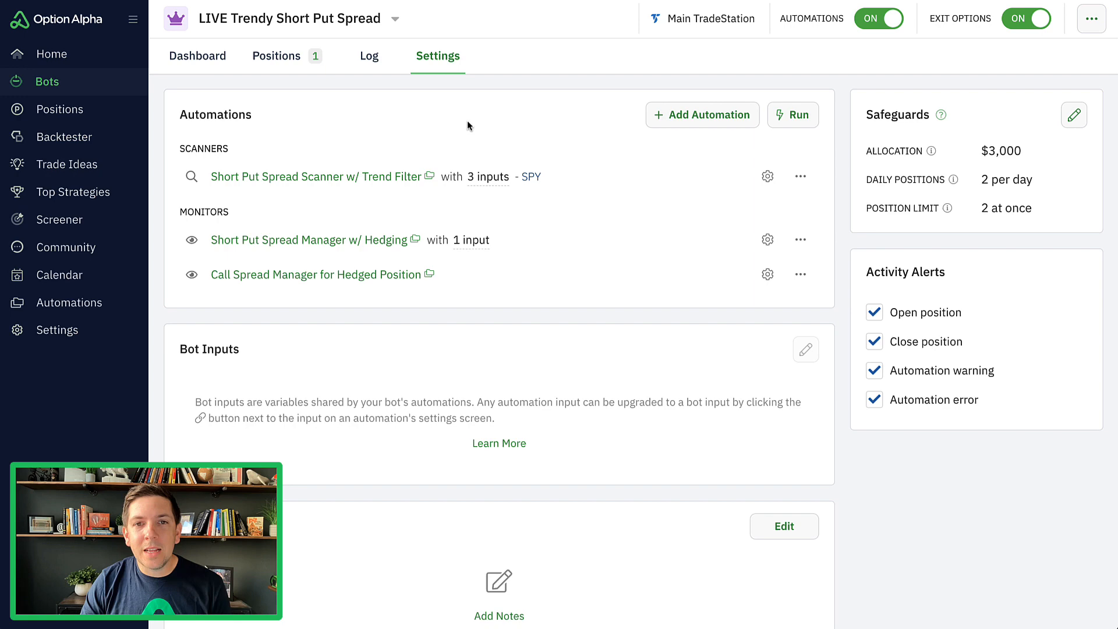
mouse_move(538, 242)
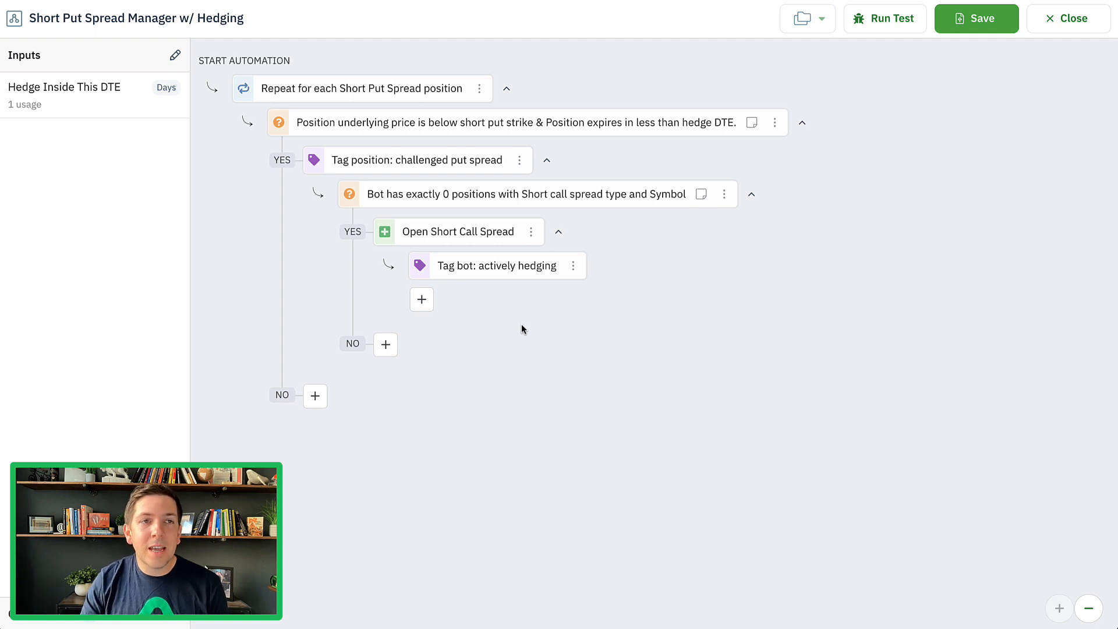
mouse_move(517, 336)
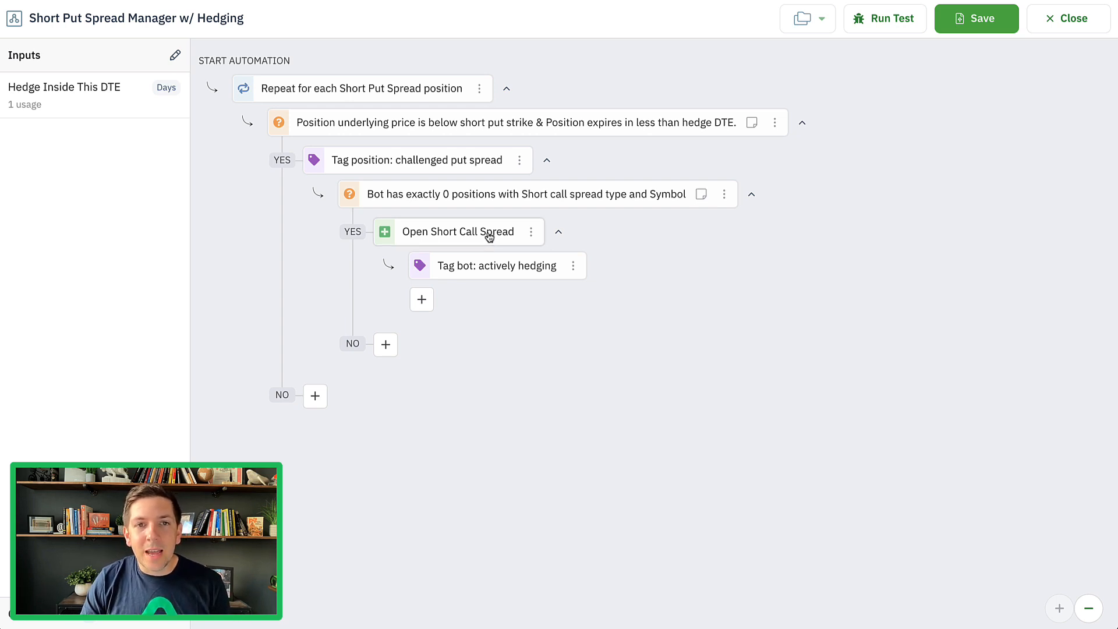
Step: Tag the hedge's Open Short Call Spread with 'short duration hedge' and save
left_click(457, 231)
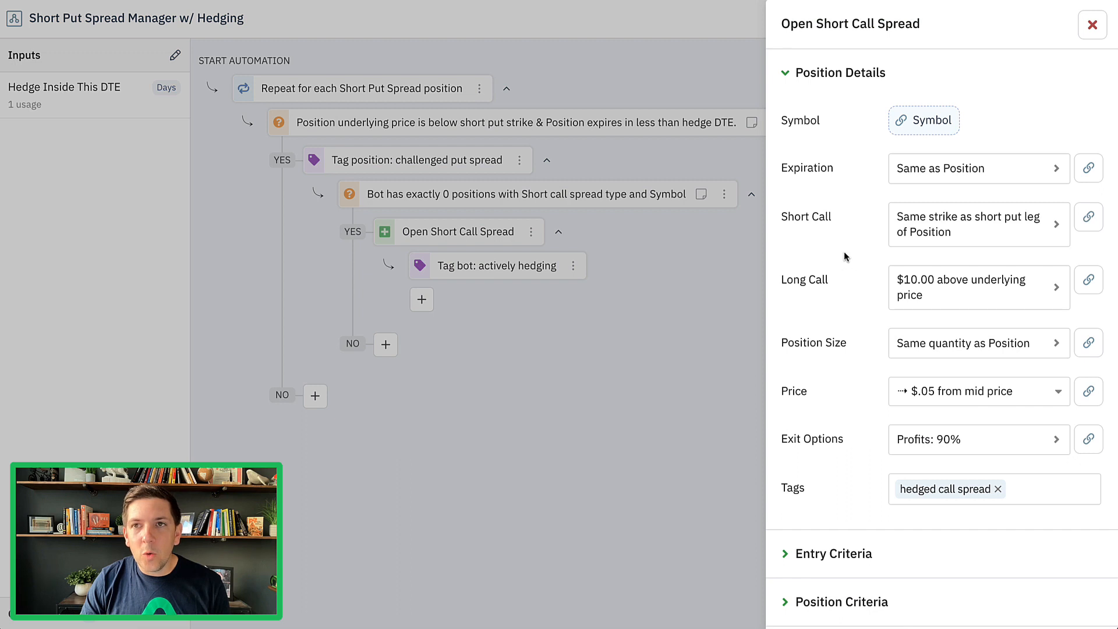
scroll("down", 3)
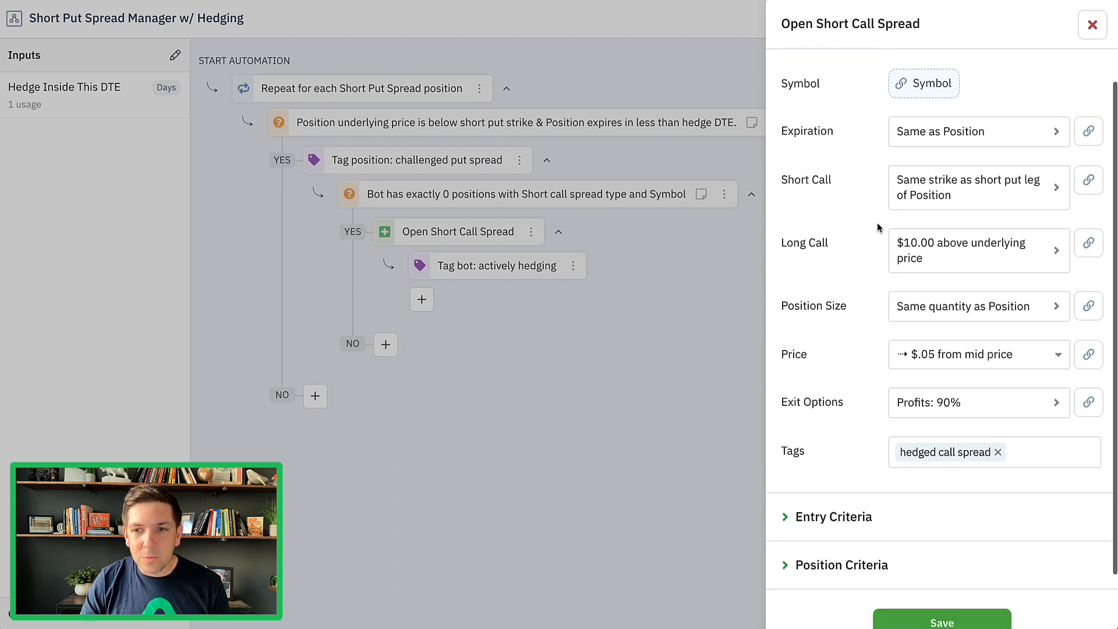
scroll("down", 3)
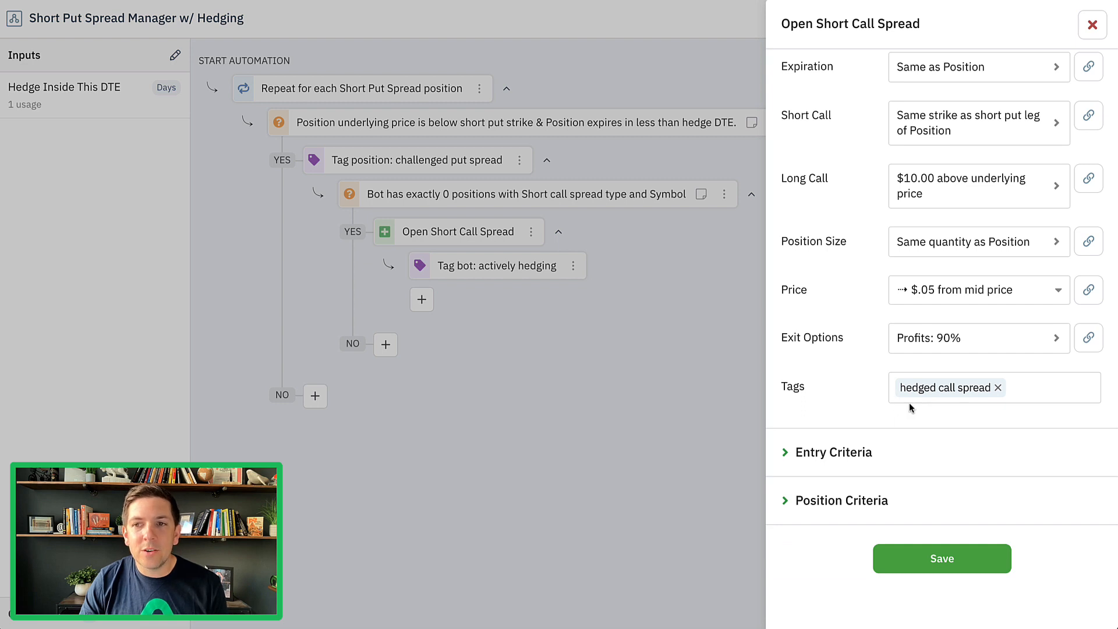
mouse_move(1038, 392)
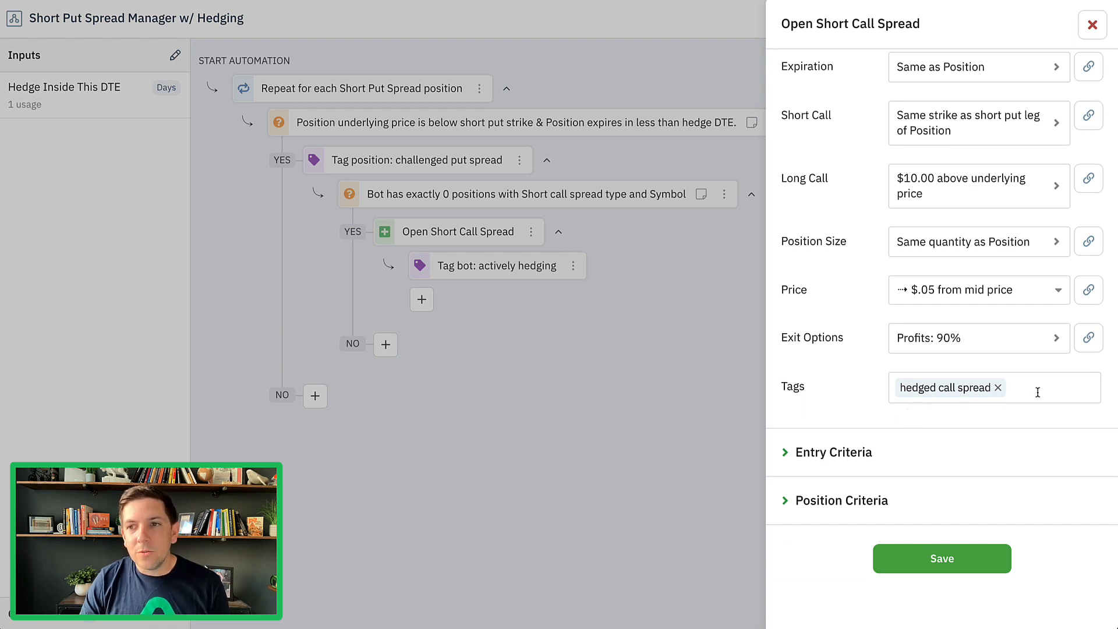
type("short duration hedge")
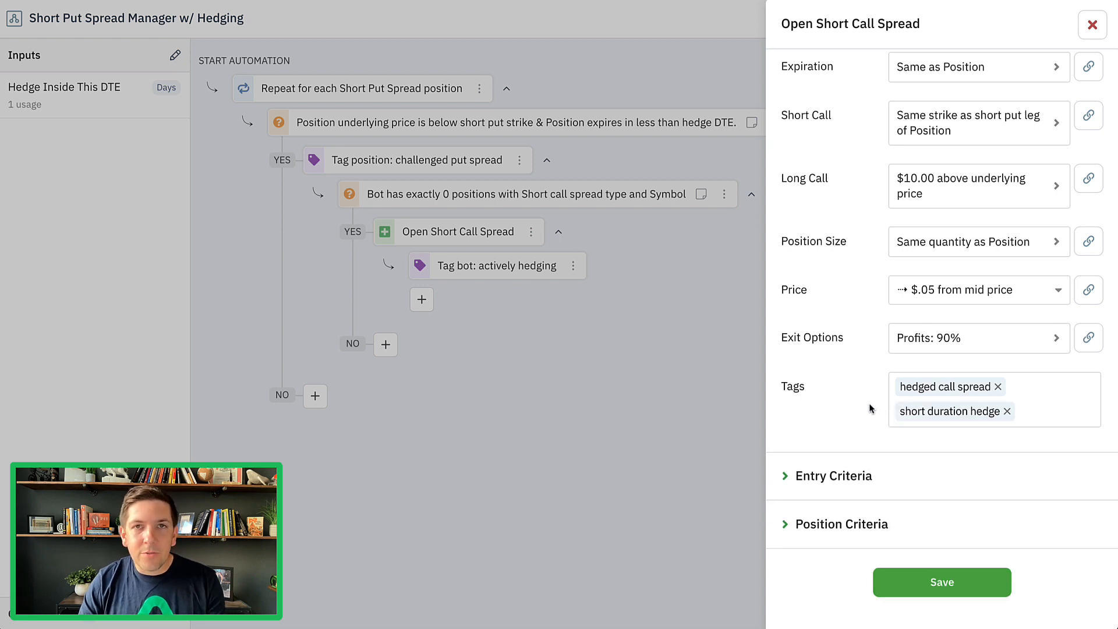
mouse_move(879, 402)
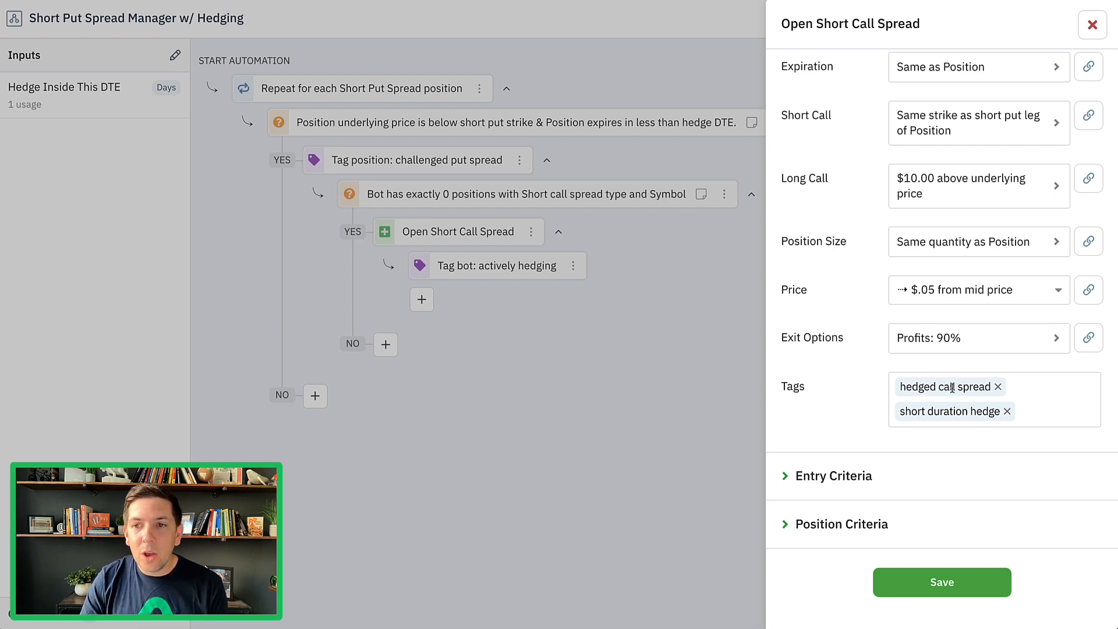
left_click(941, 581)
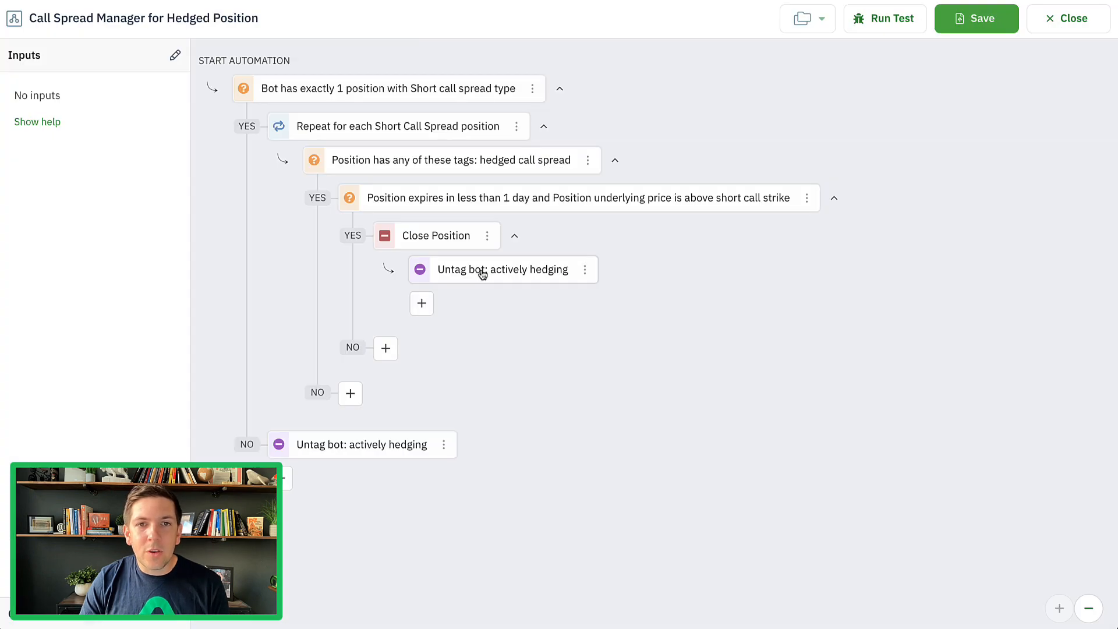
mouse_move(276, 230)
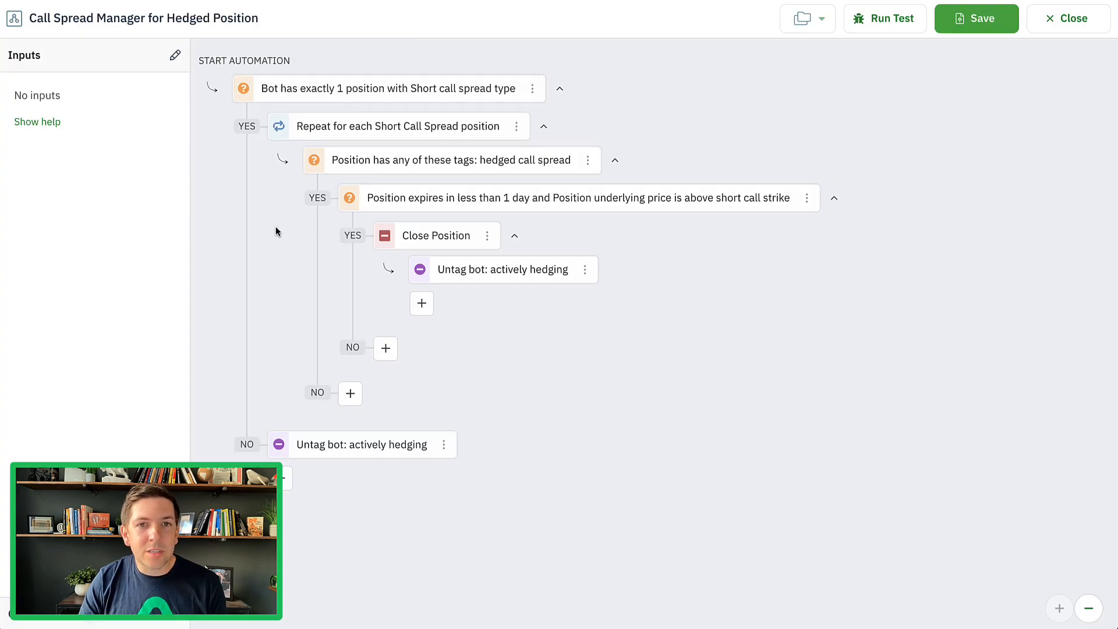
Step: Add the 'short call hedge' tag to the Close Position action
left_click(436, 236)
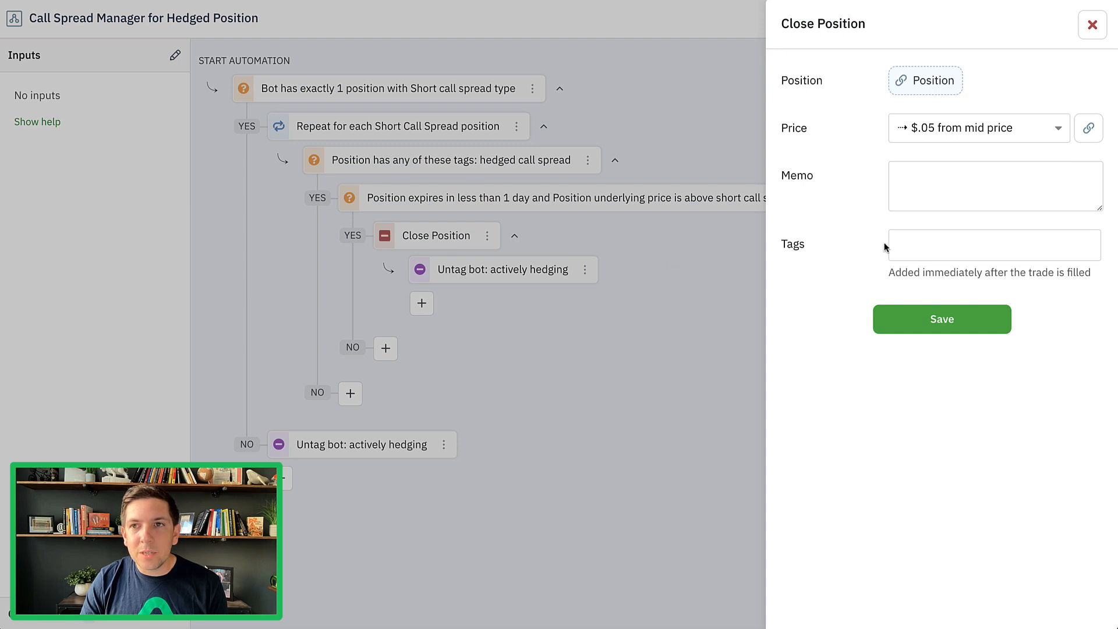
left_click(994, 244)
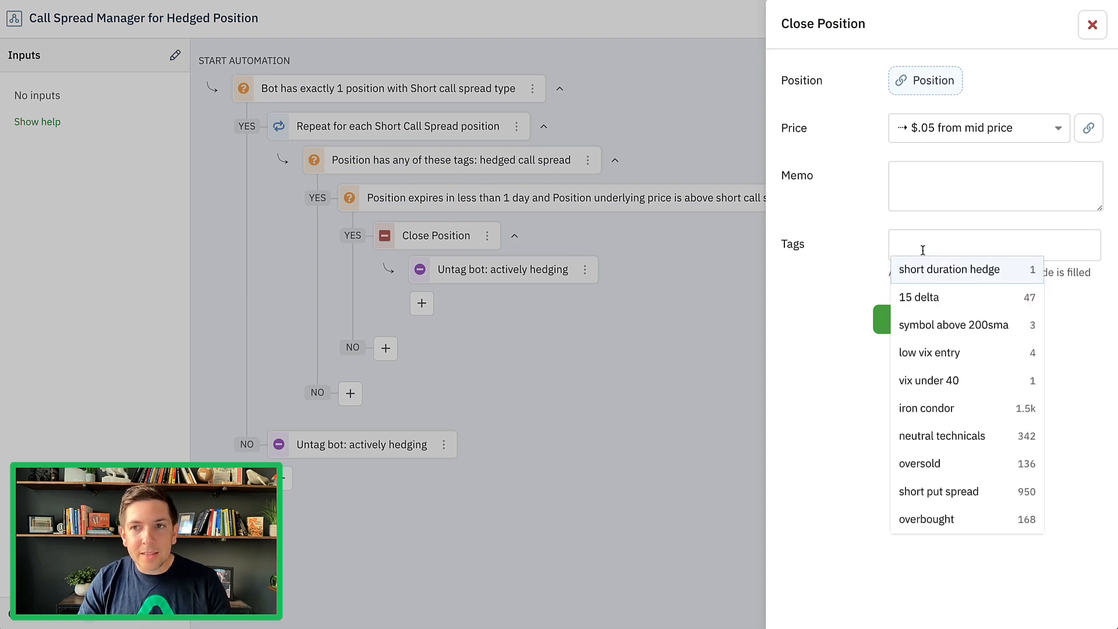
type("short")
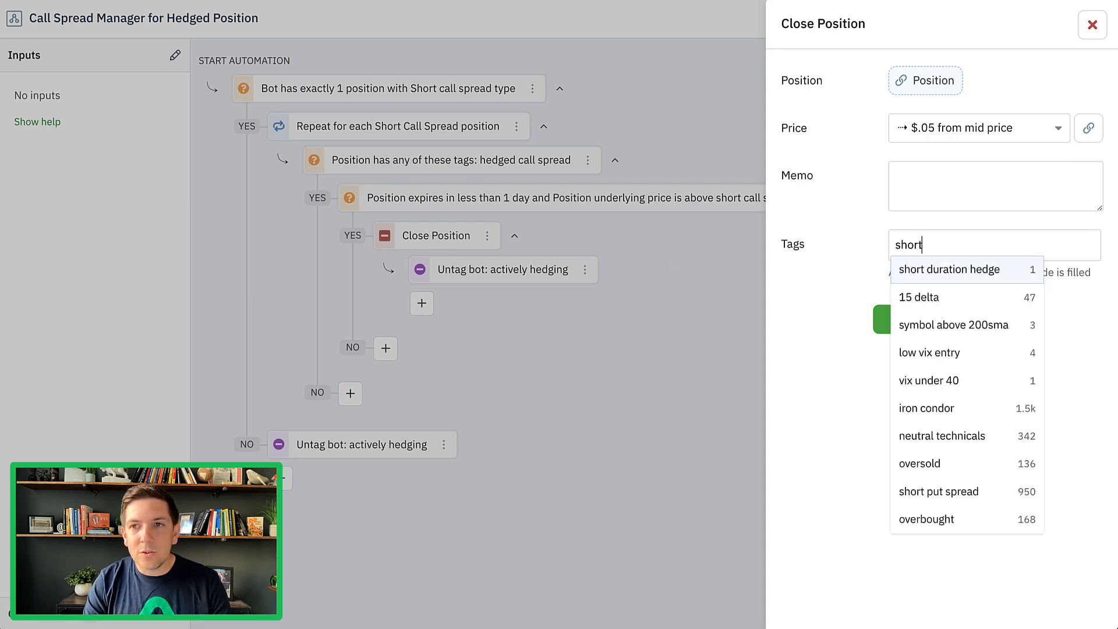
type("call")
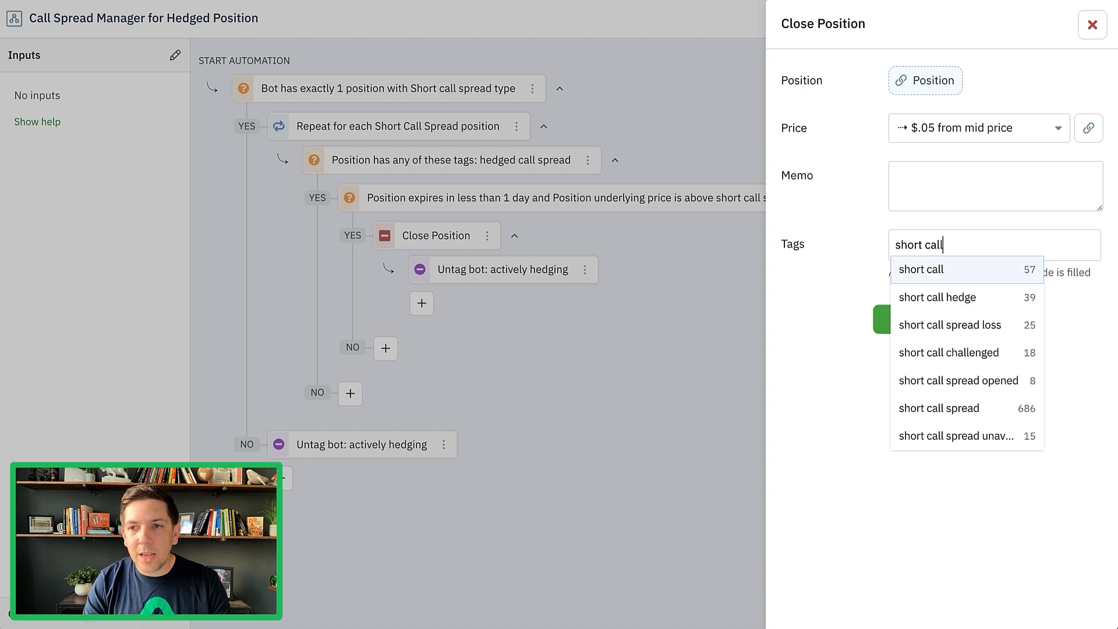
mouse_move(946, 303)
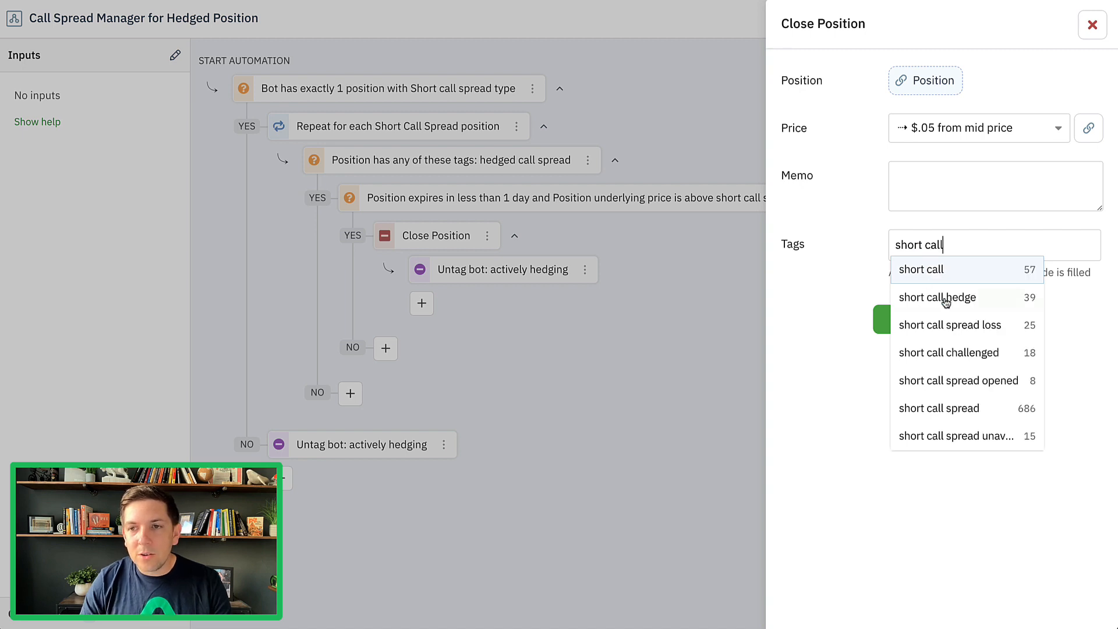
left_click(938, 297)
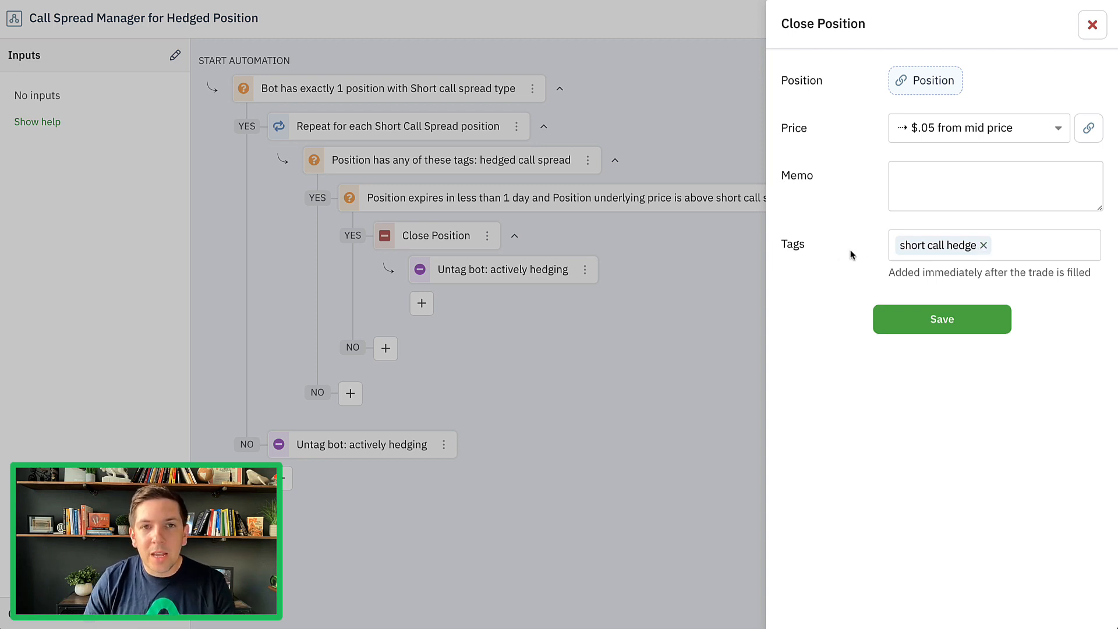
mouse_move(490, 303)
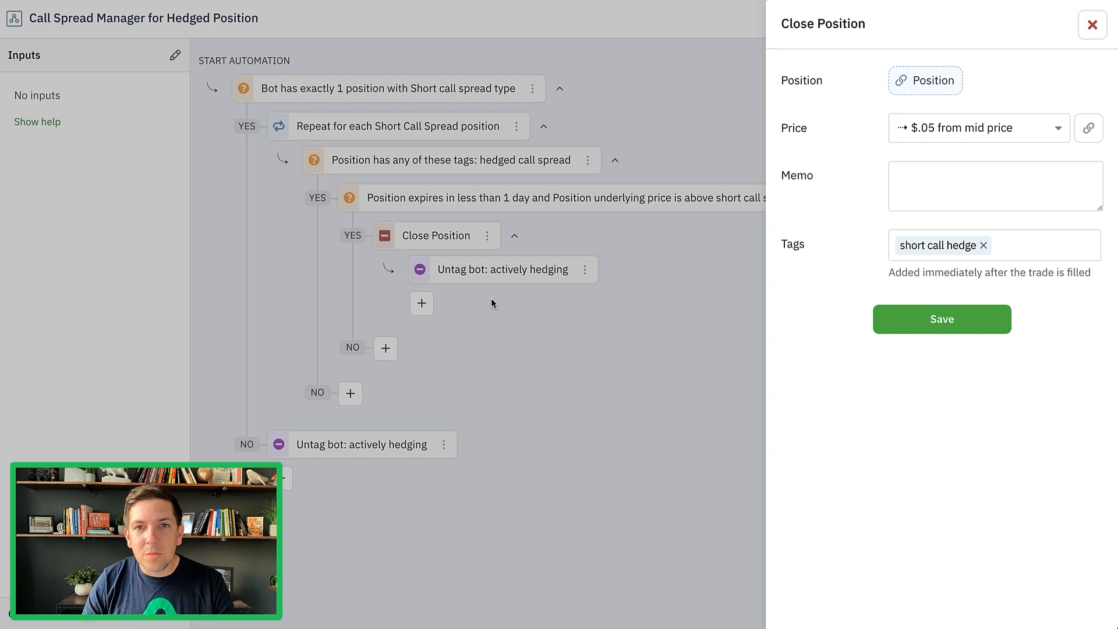
mouse_move(691, 248)
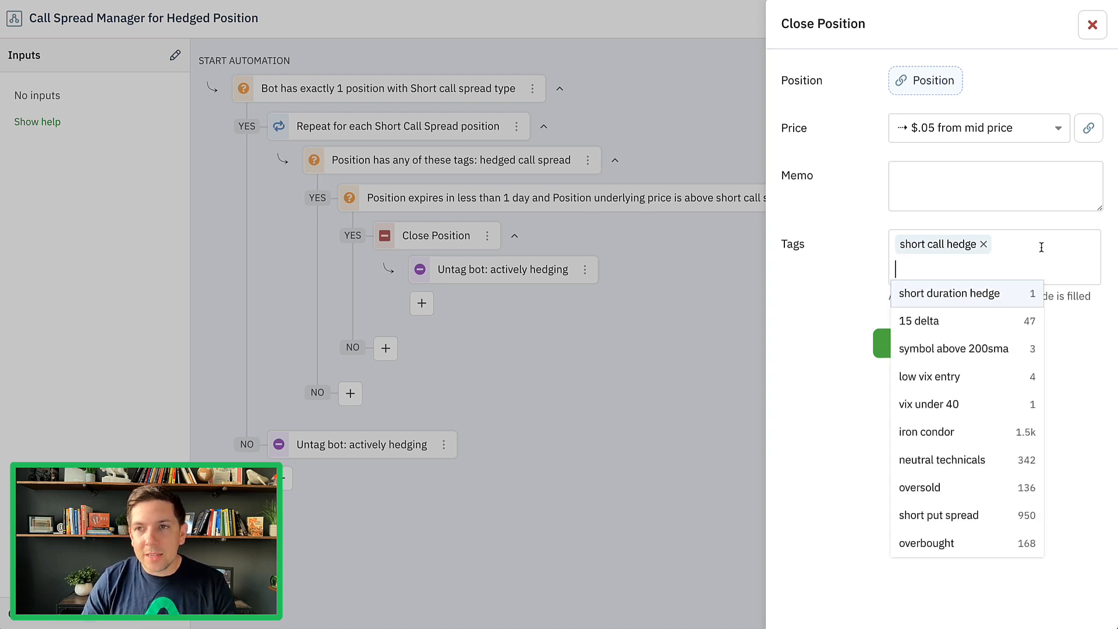
Step: Add 'challenged call spread' and 'challenged exit expiration close' tags, then save
type("challe")
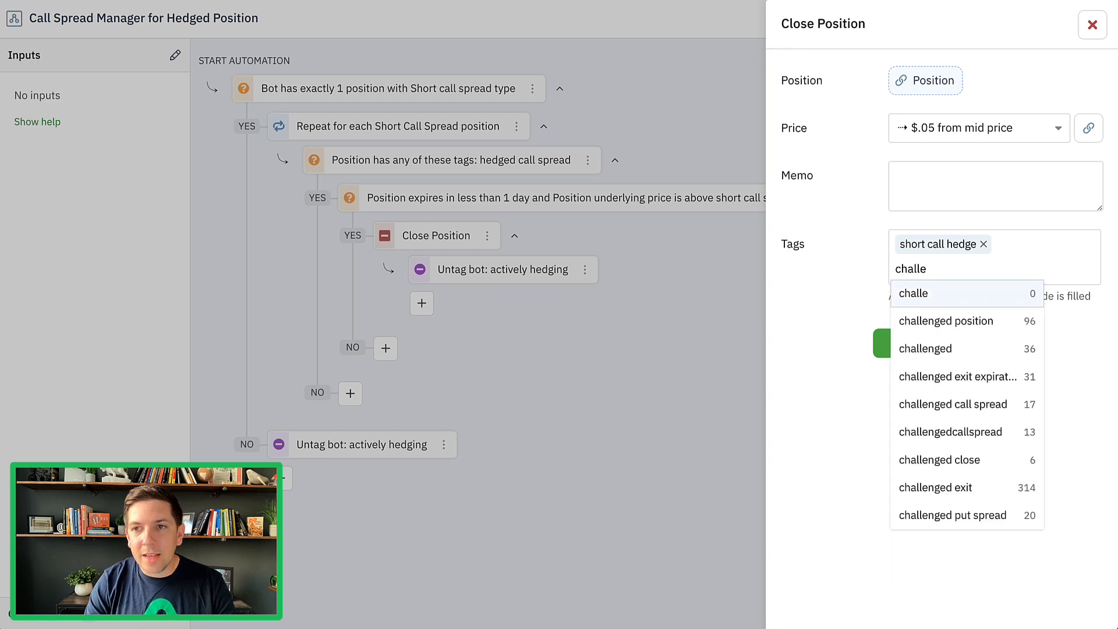
mouse_move(962, 413)
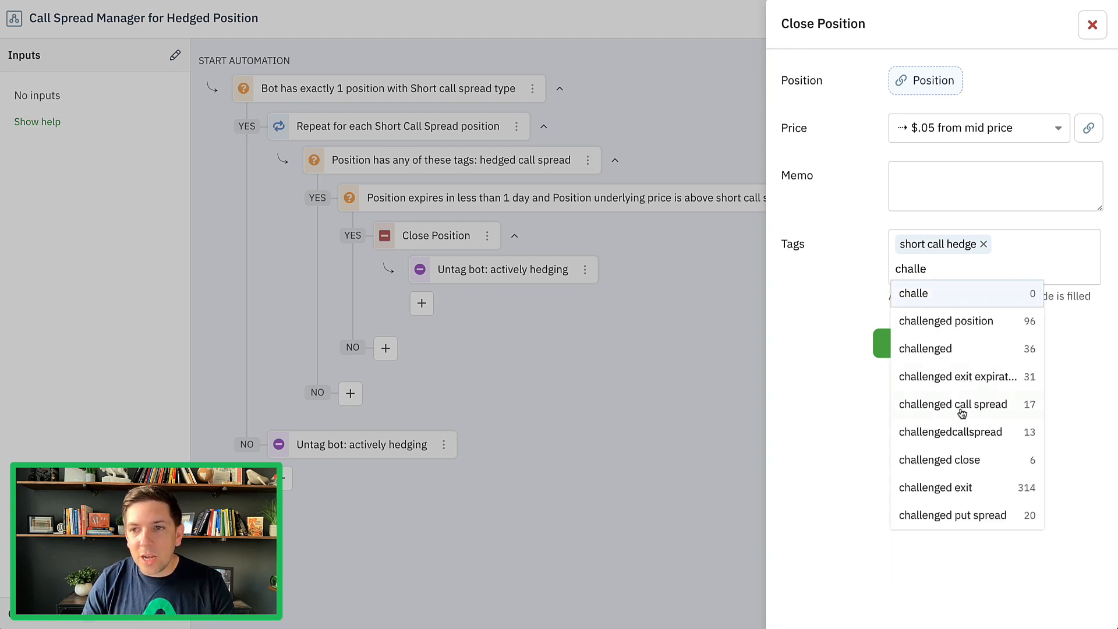
left_click(953, 404)
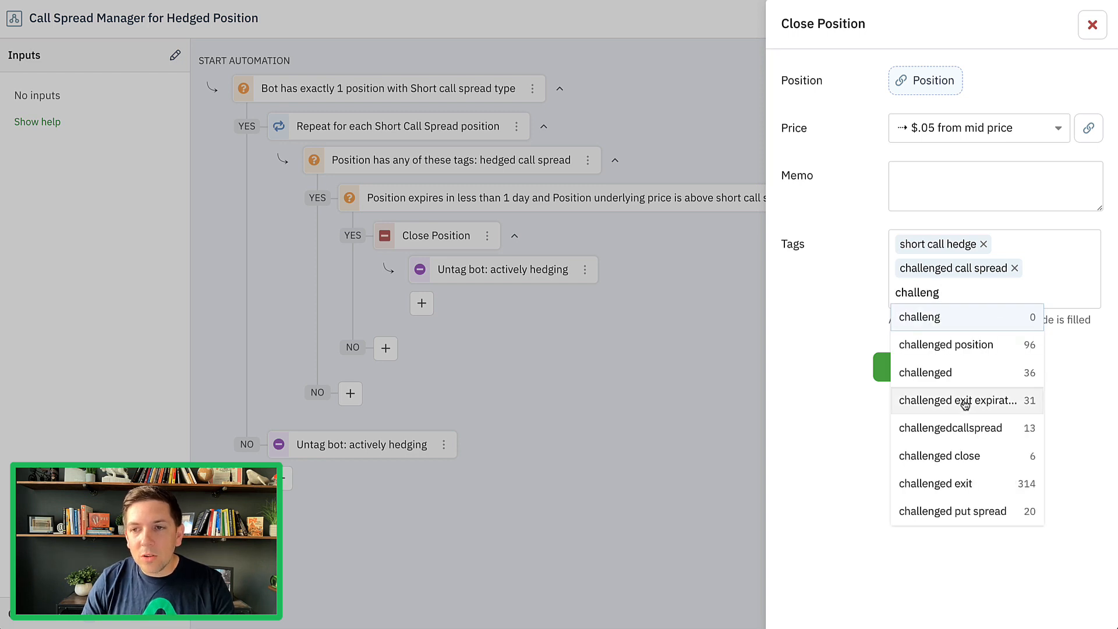
left_click(961, 400)
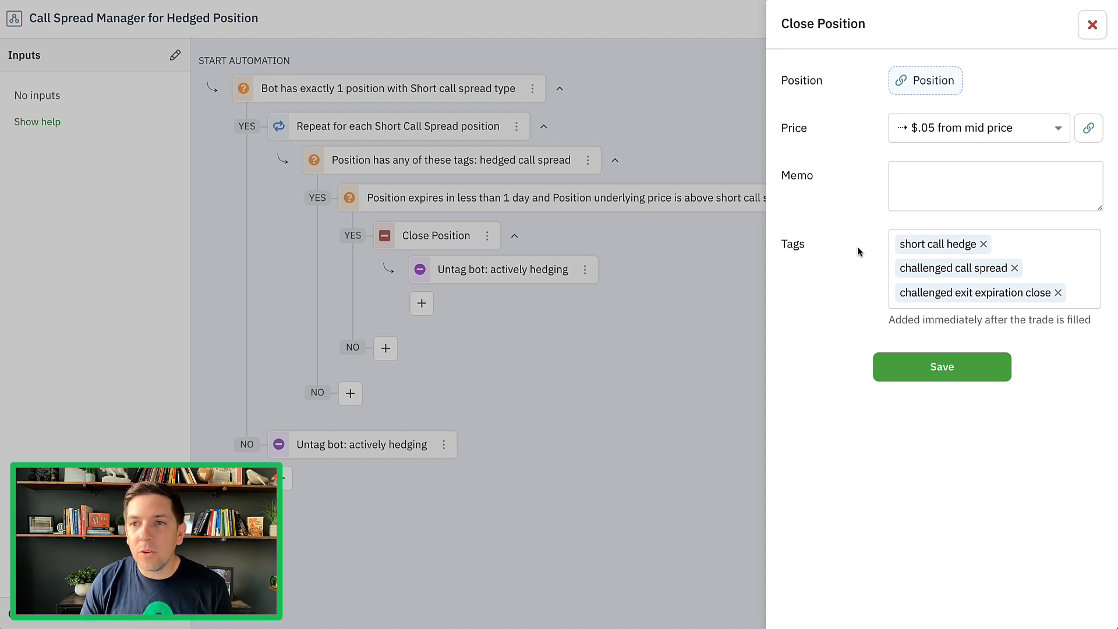
mouse_move(829, 290)
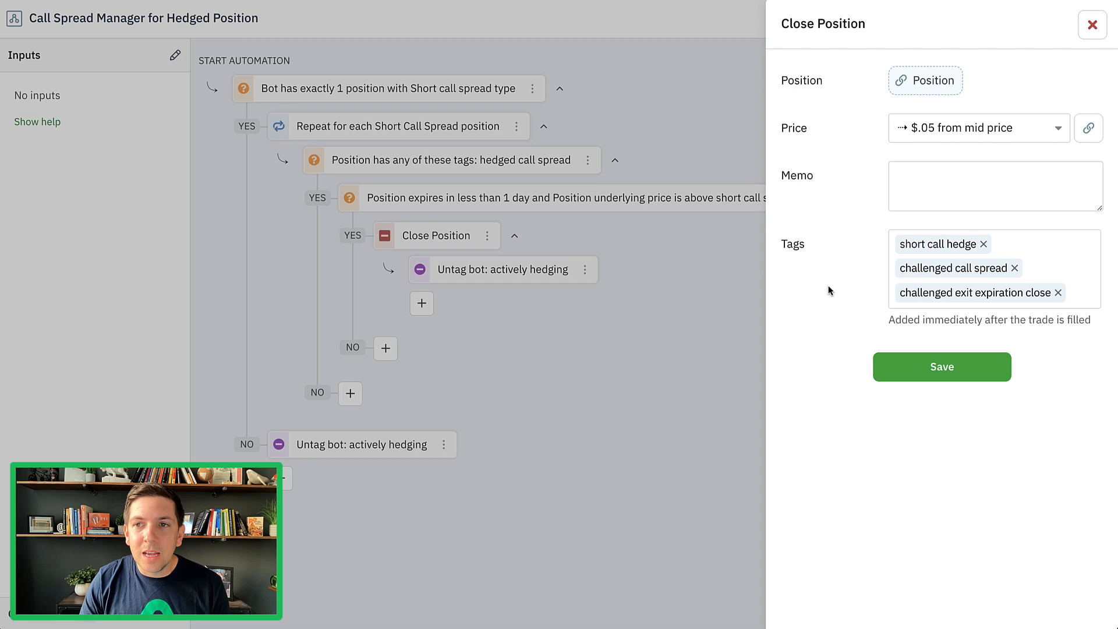
left_click(1092, 25)
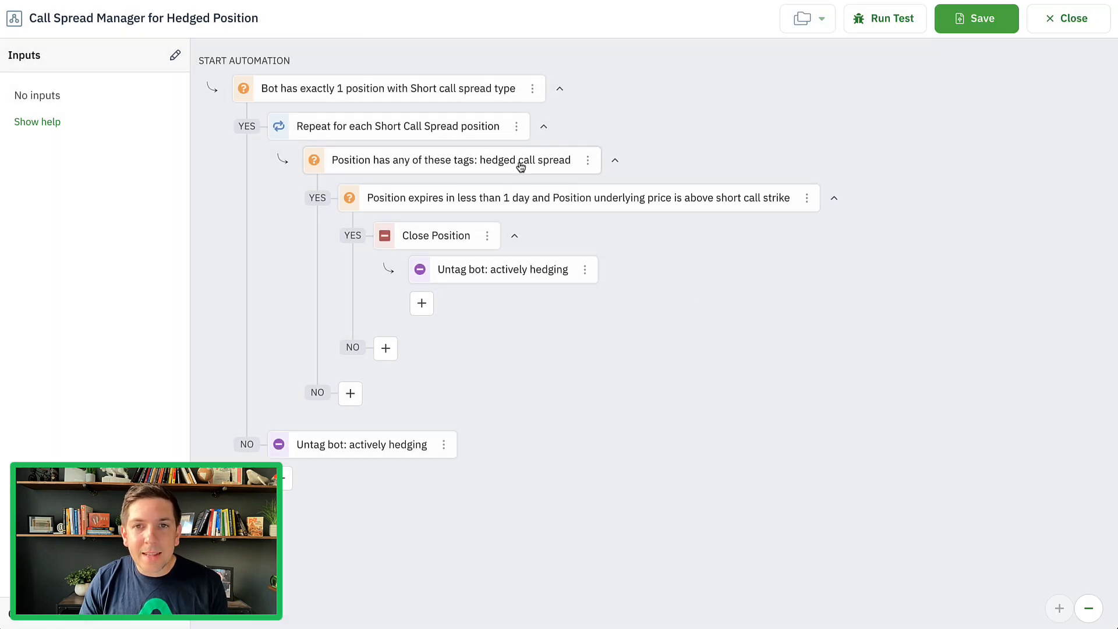
mouse_move(406, 127)
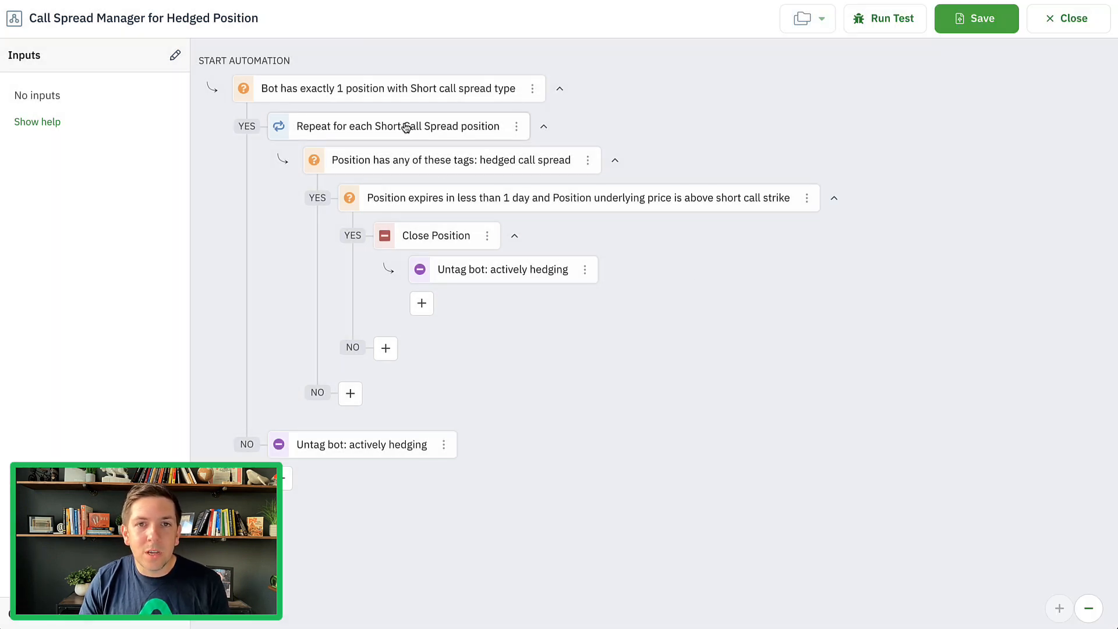
mouse_move(629, 202)
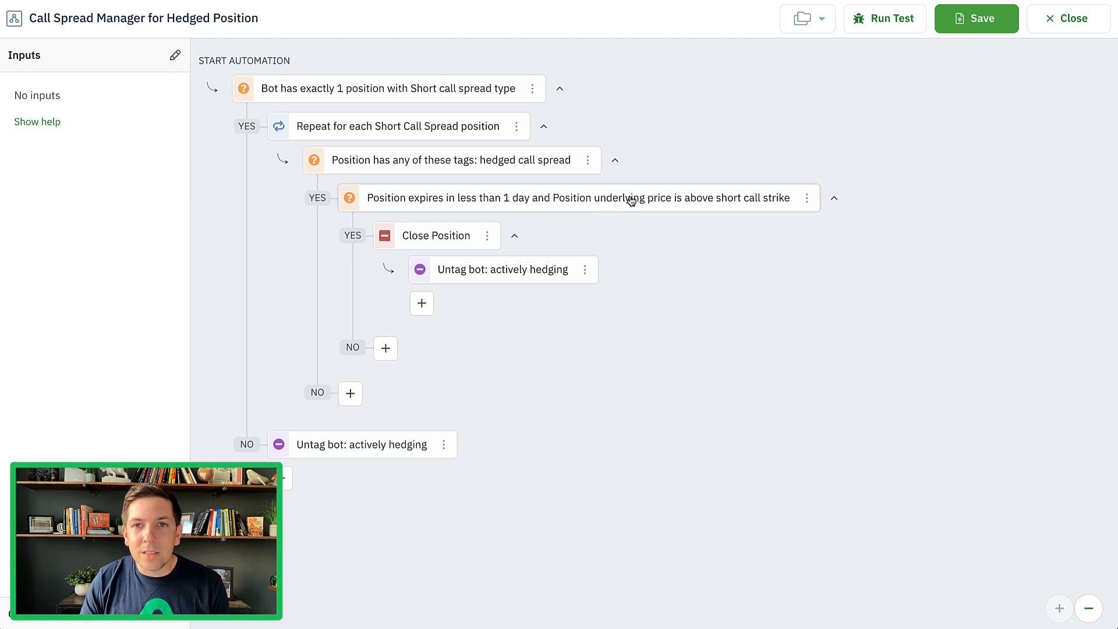
mouse_move(746, 207)
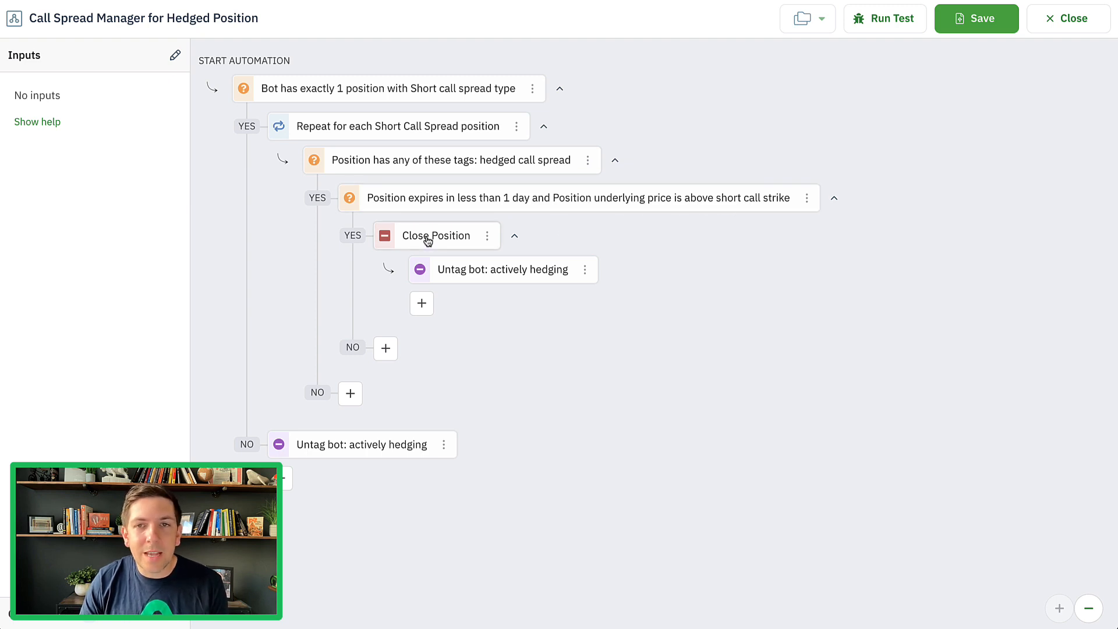
Step: Reopen the Close Position action's settings to confirm its three saved tags
left_click(435, 235)
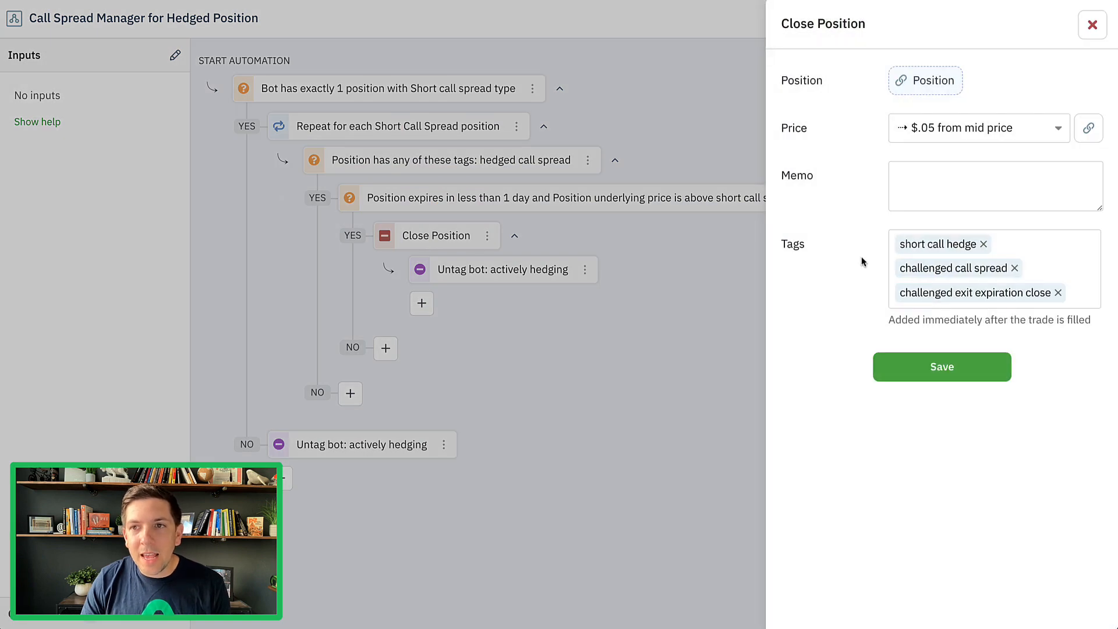
Step: Remove the 'short call hedge' tag from Close Position and save
left_click(982, 243)
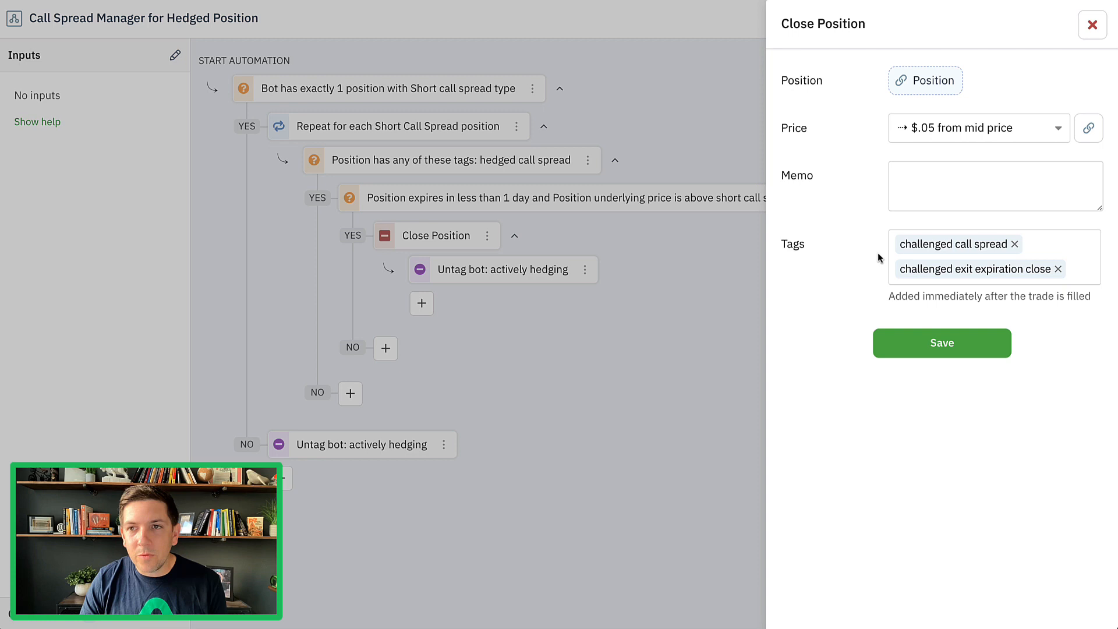
mouse_move(847, 264)
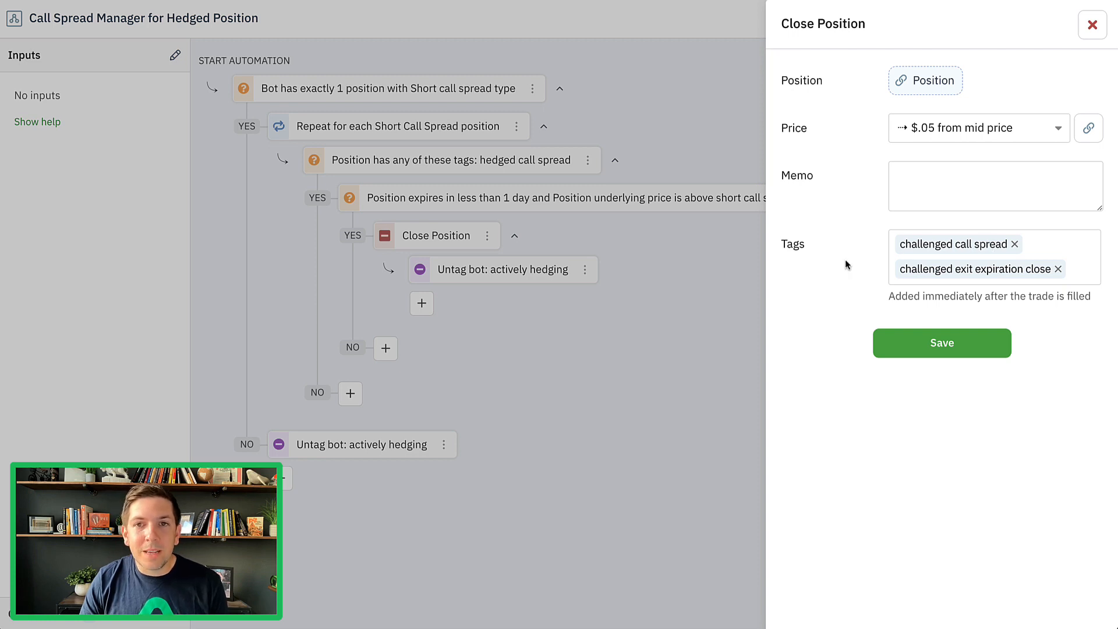
mouse_move(712, 231)
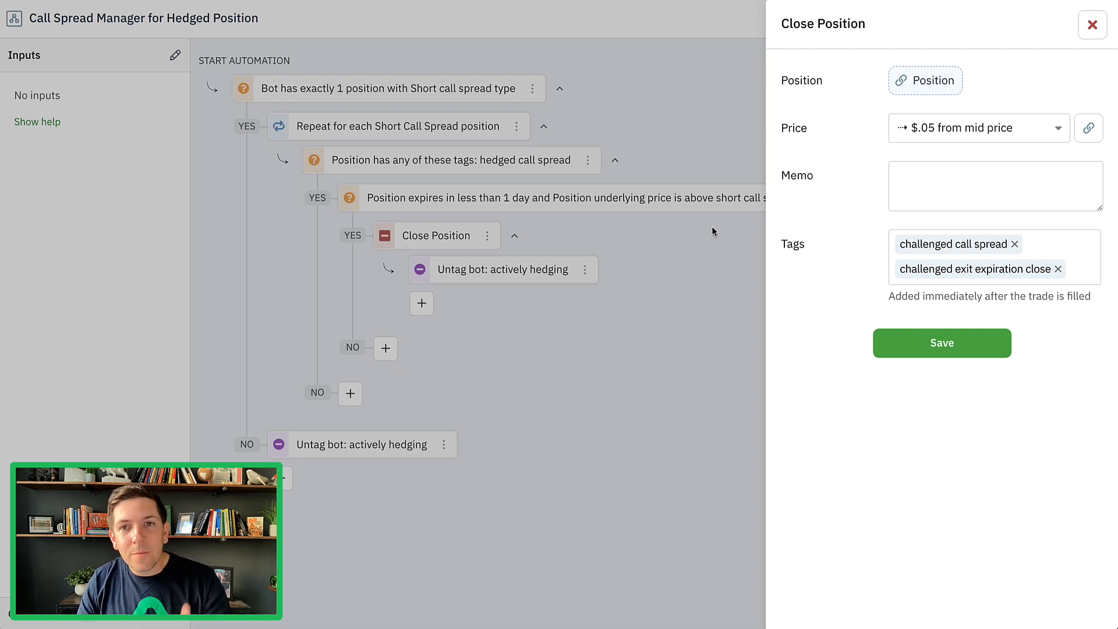
mouse_move(860, 277)
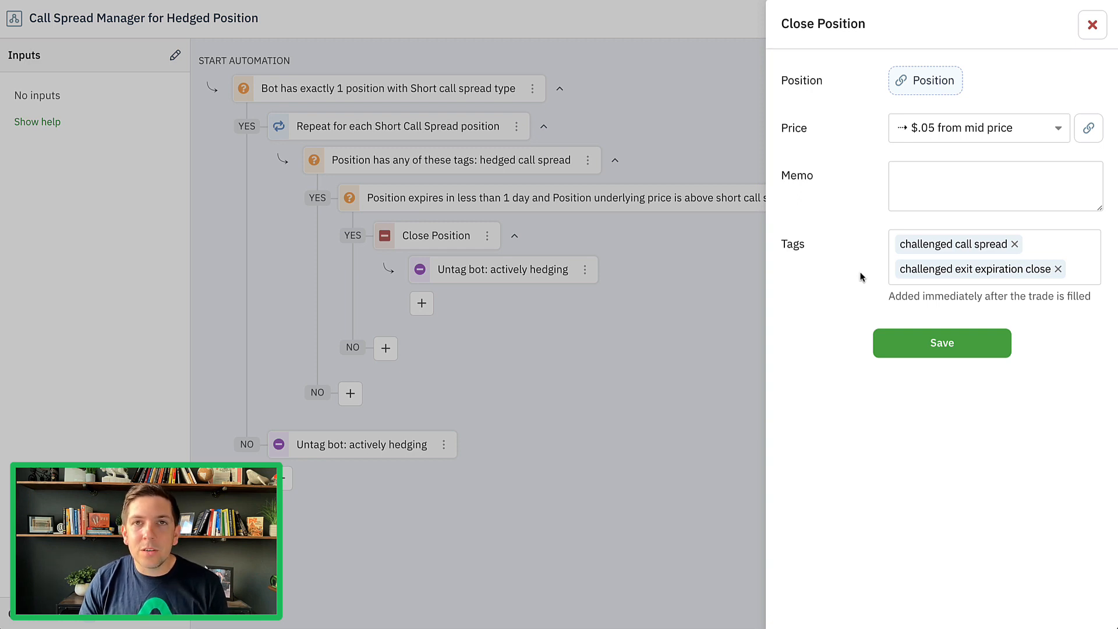
mouse_move(1020, 278)
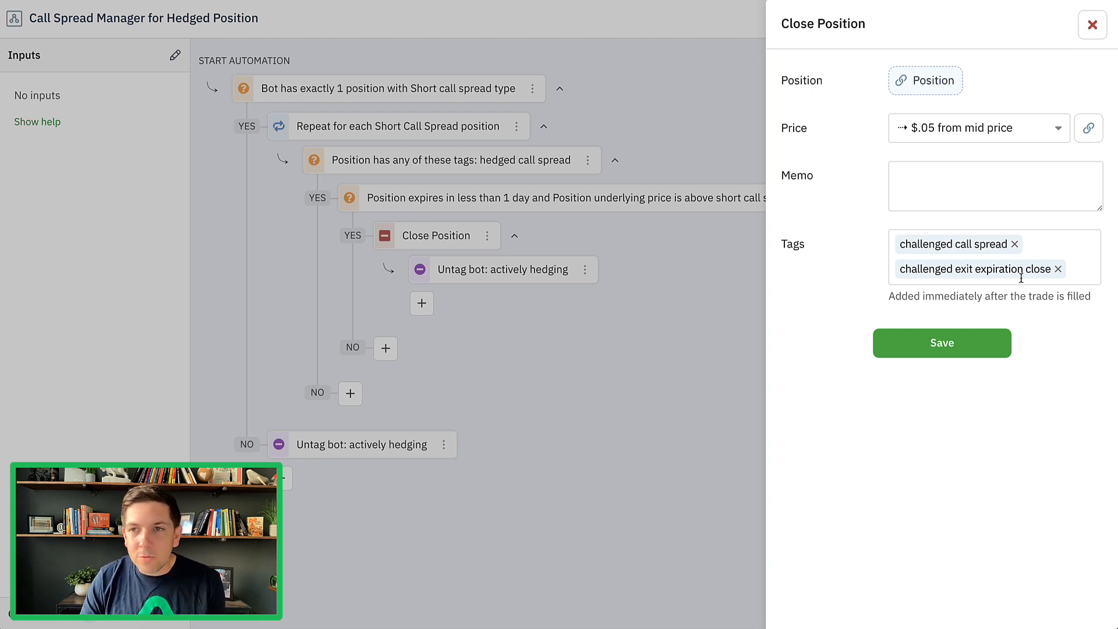
mouse_move(1058, 270)
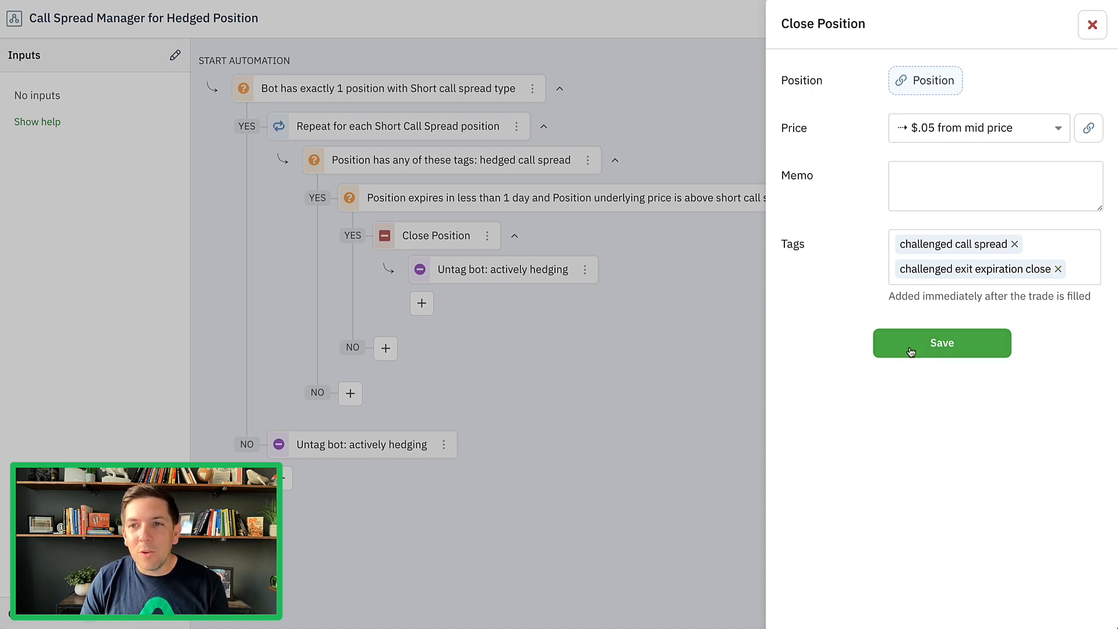
left_click(941, 343)
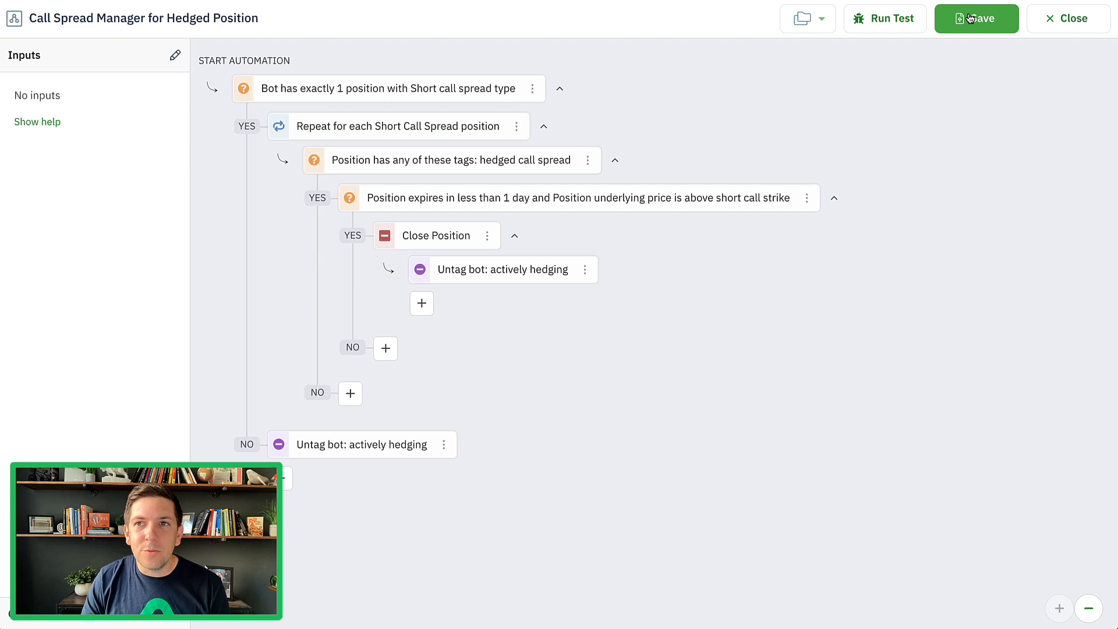